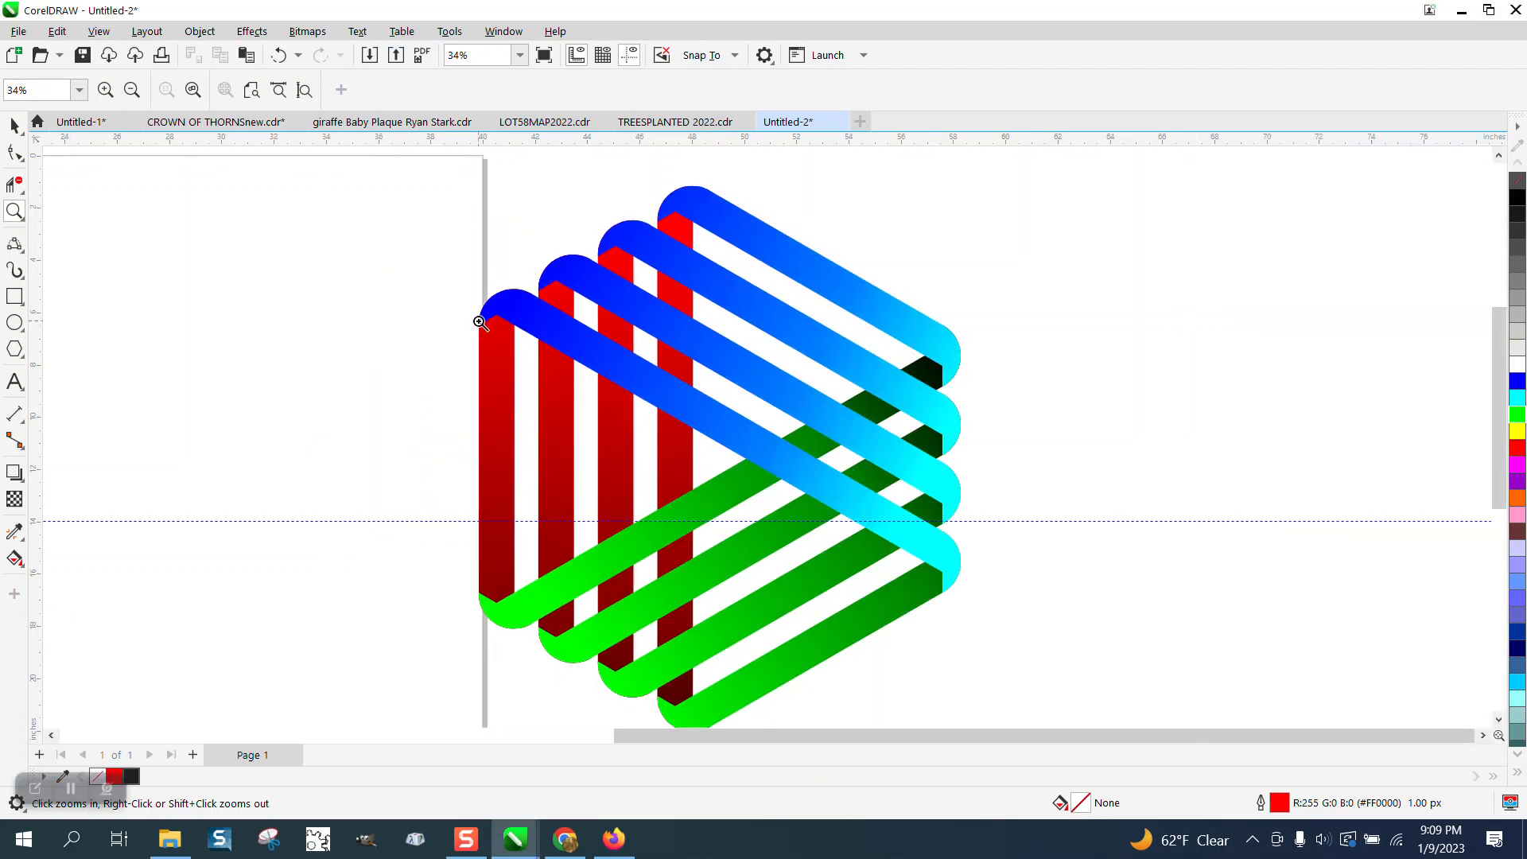
mouse_move(497, 238)
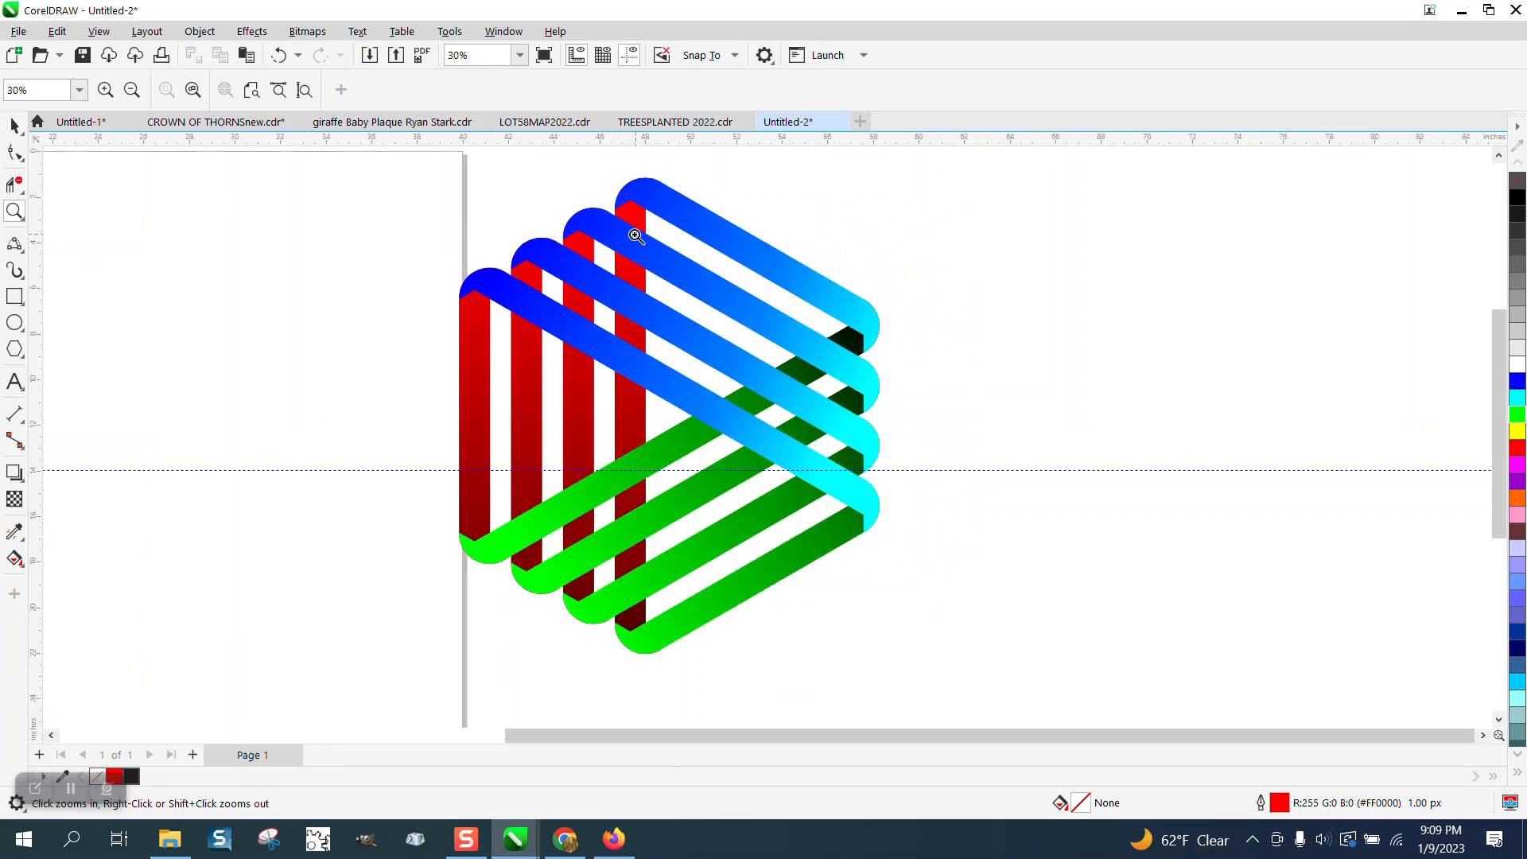
Step: Draw a six-sided hexagon outline in the middle of the page
left_click(633, 236)
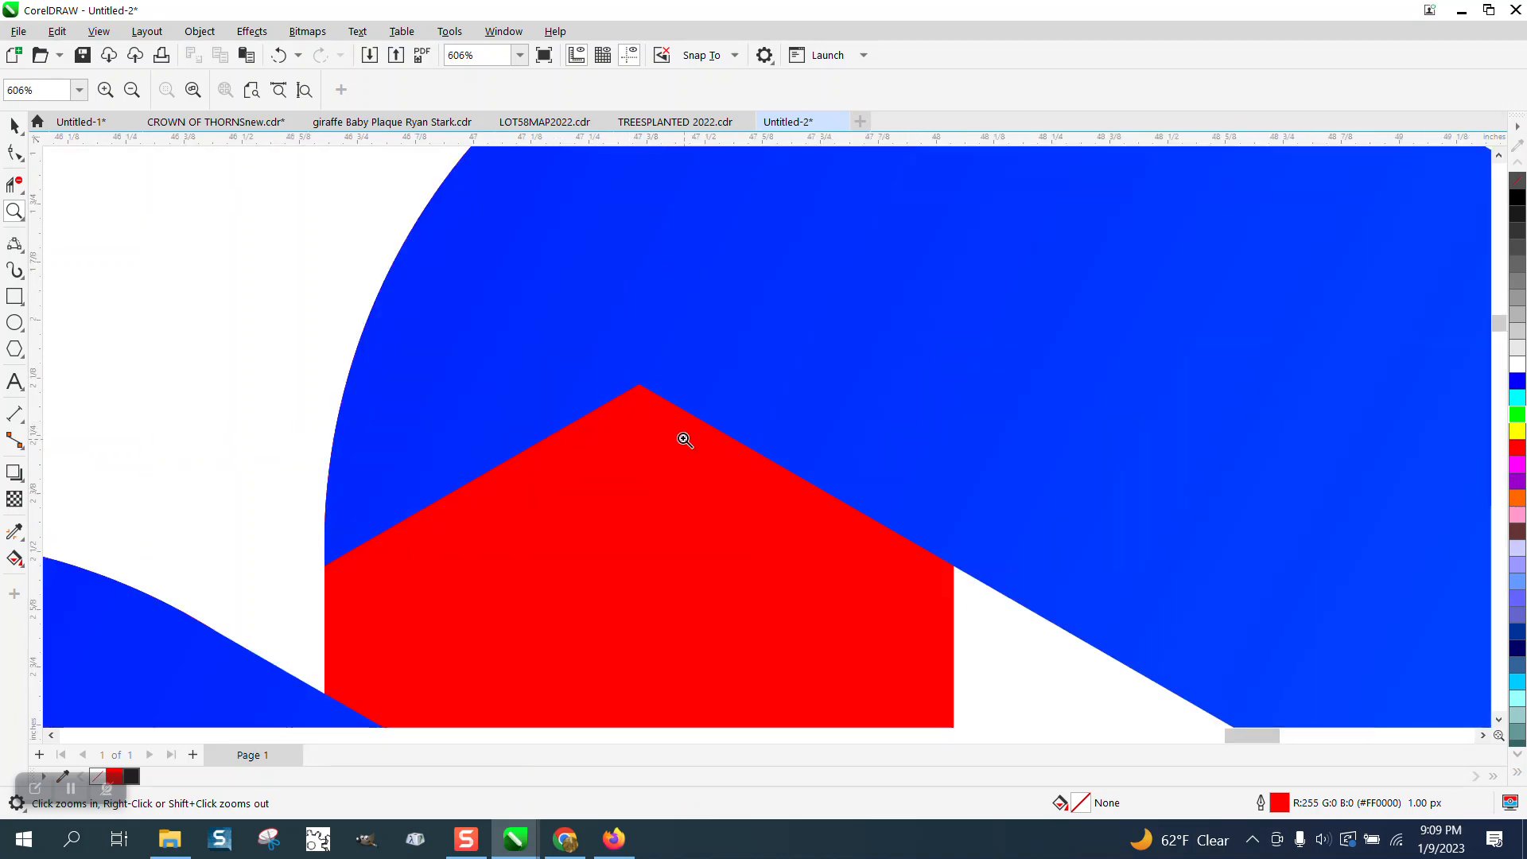
right_click(684, 439)
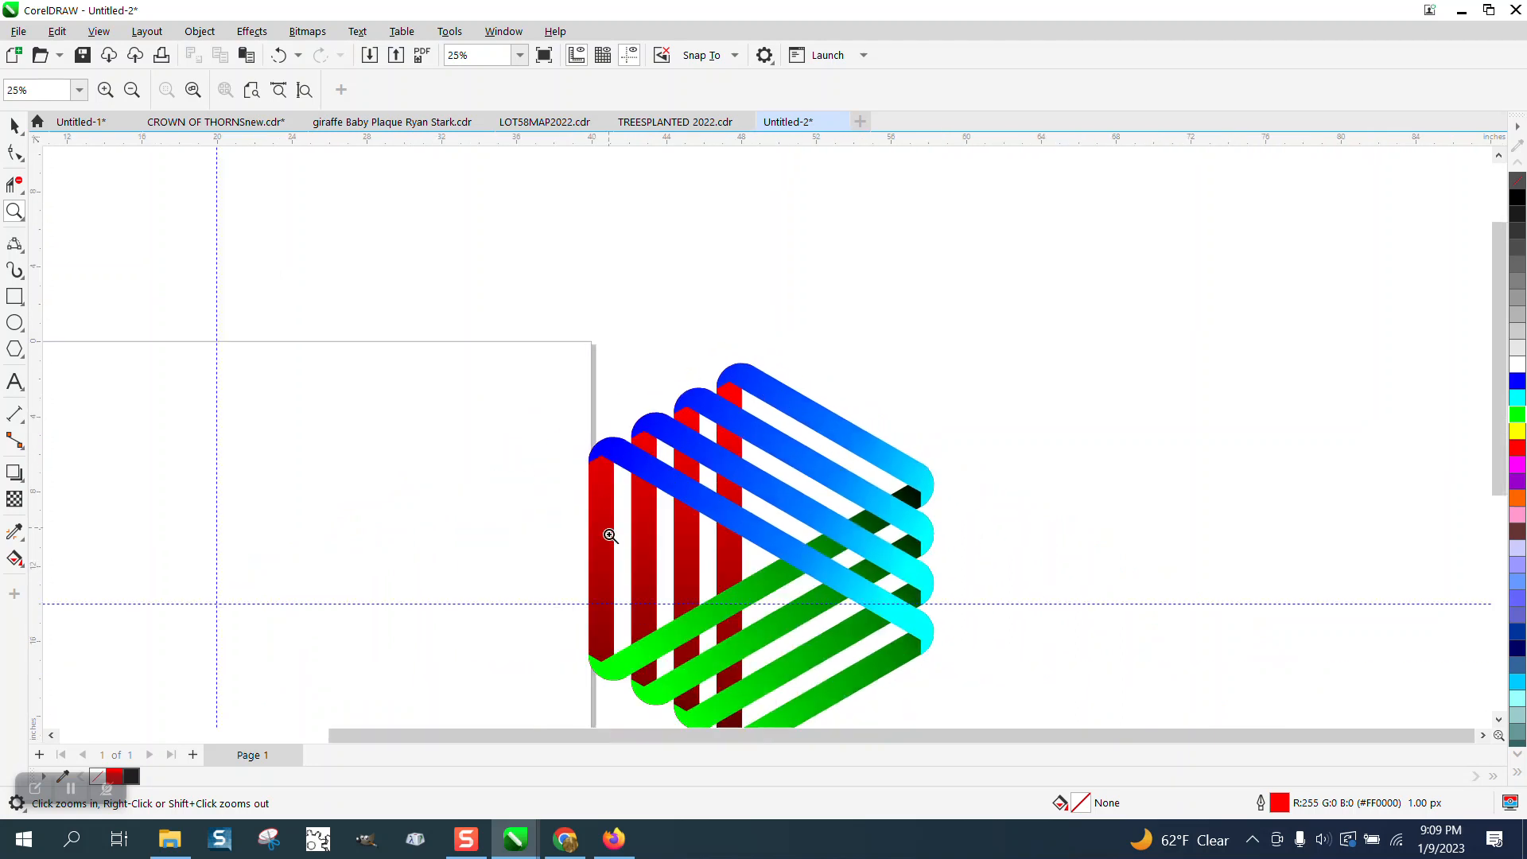
mouse_move(700, 523)
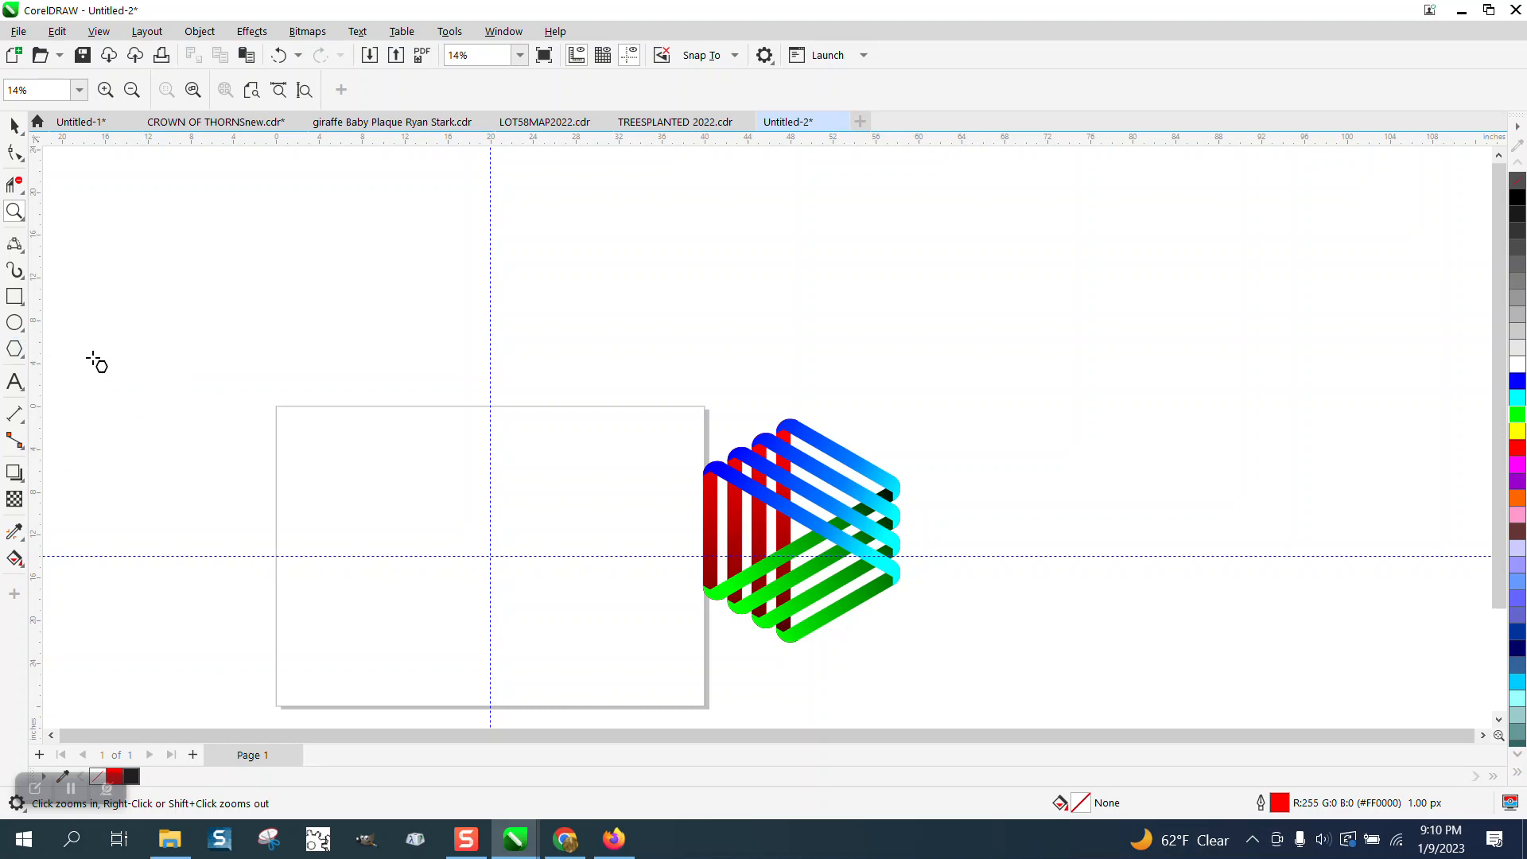
left_click_drag(492, 492, 399, 633)
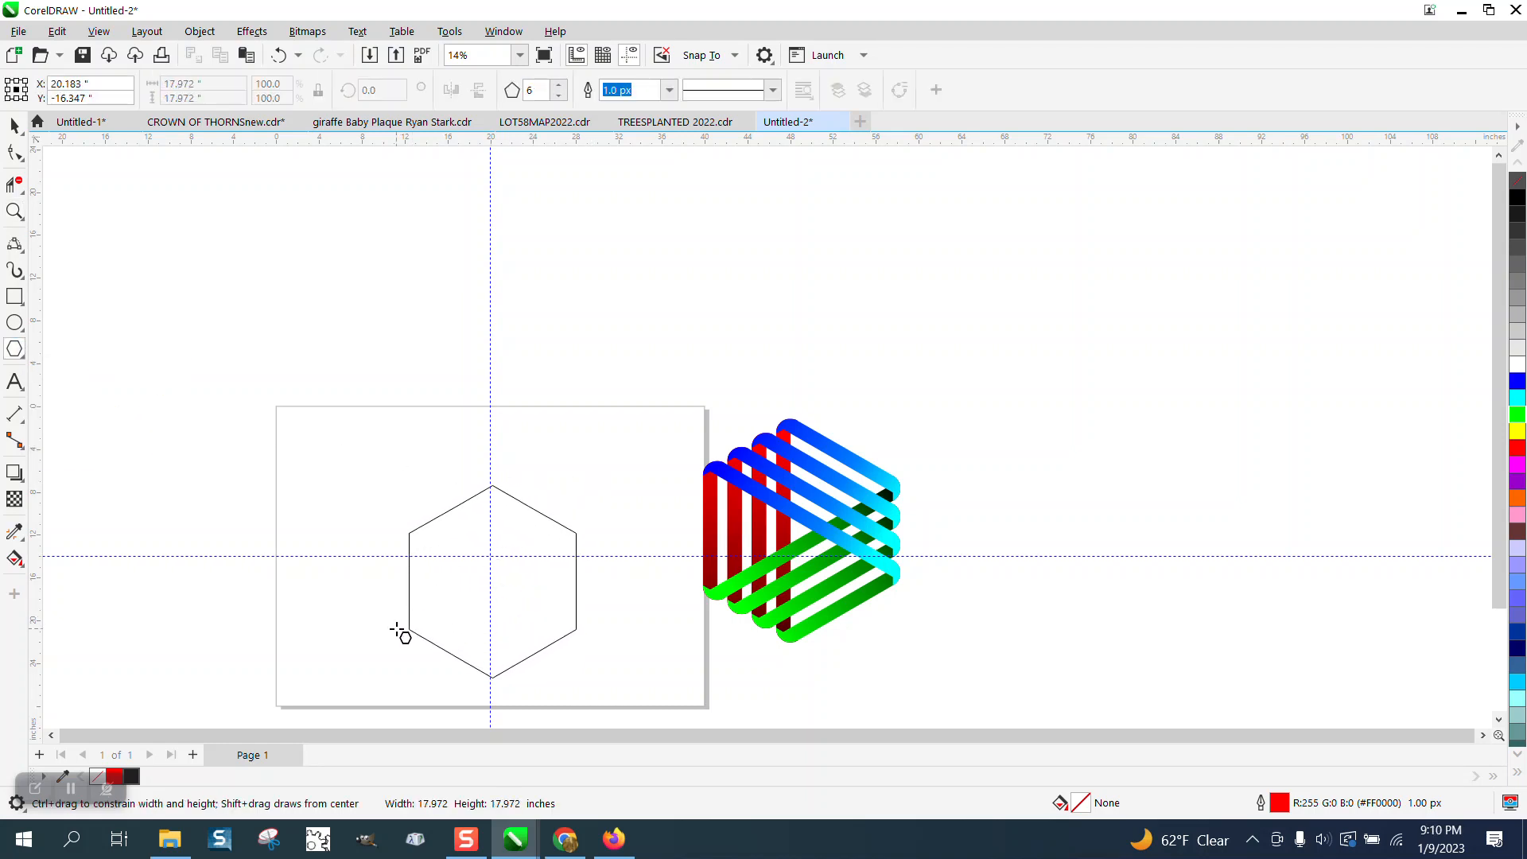
Step: Draw a tall narrow rectangle and snap its middle onto the hexagon's left corner
left_click(488, 574)
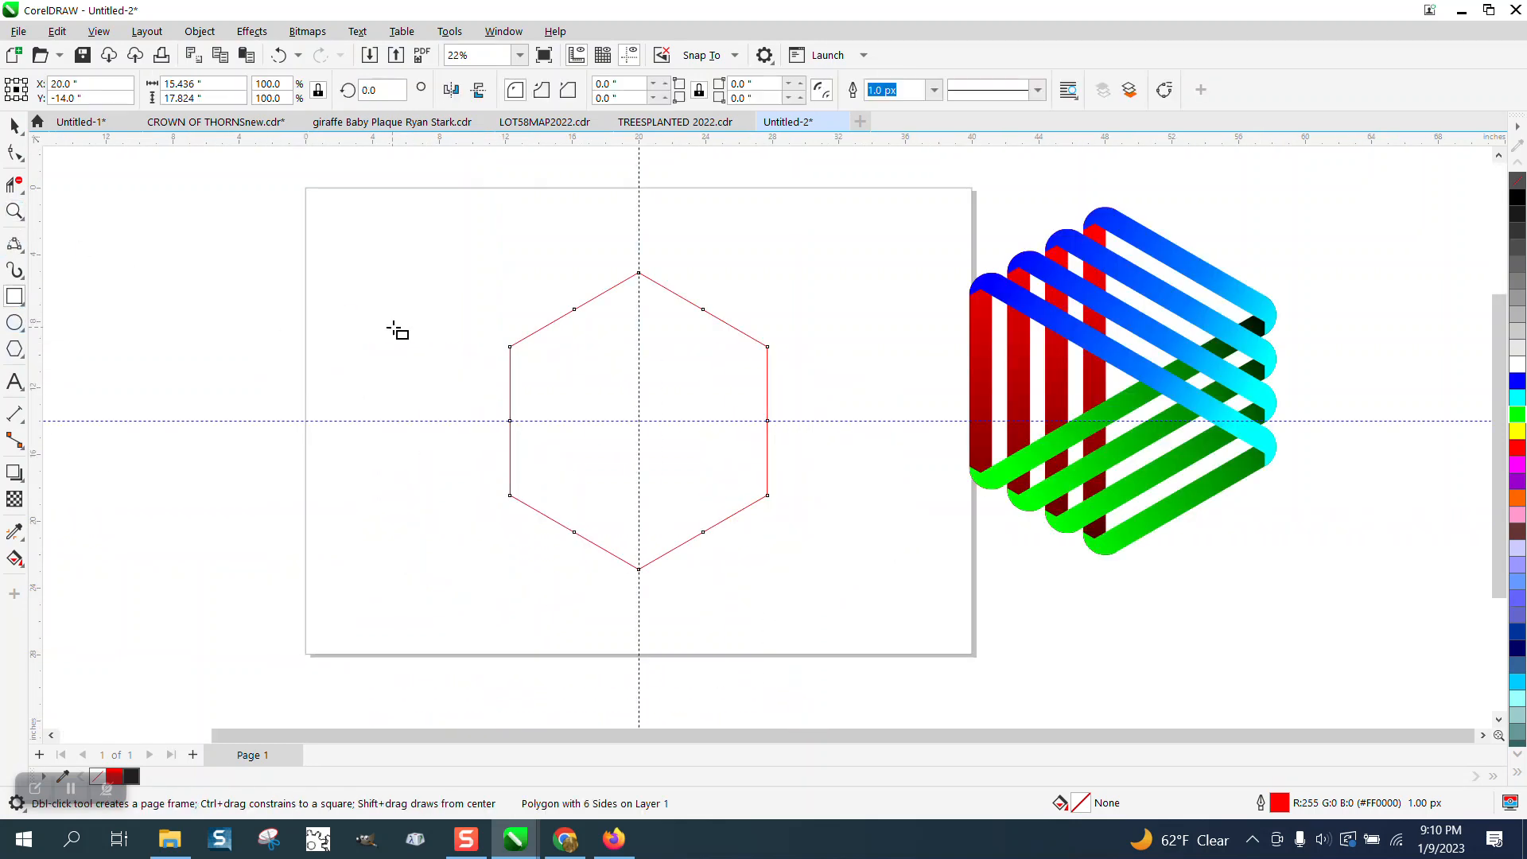
left_click_drag(399, 284, 413, 579)
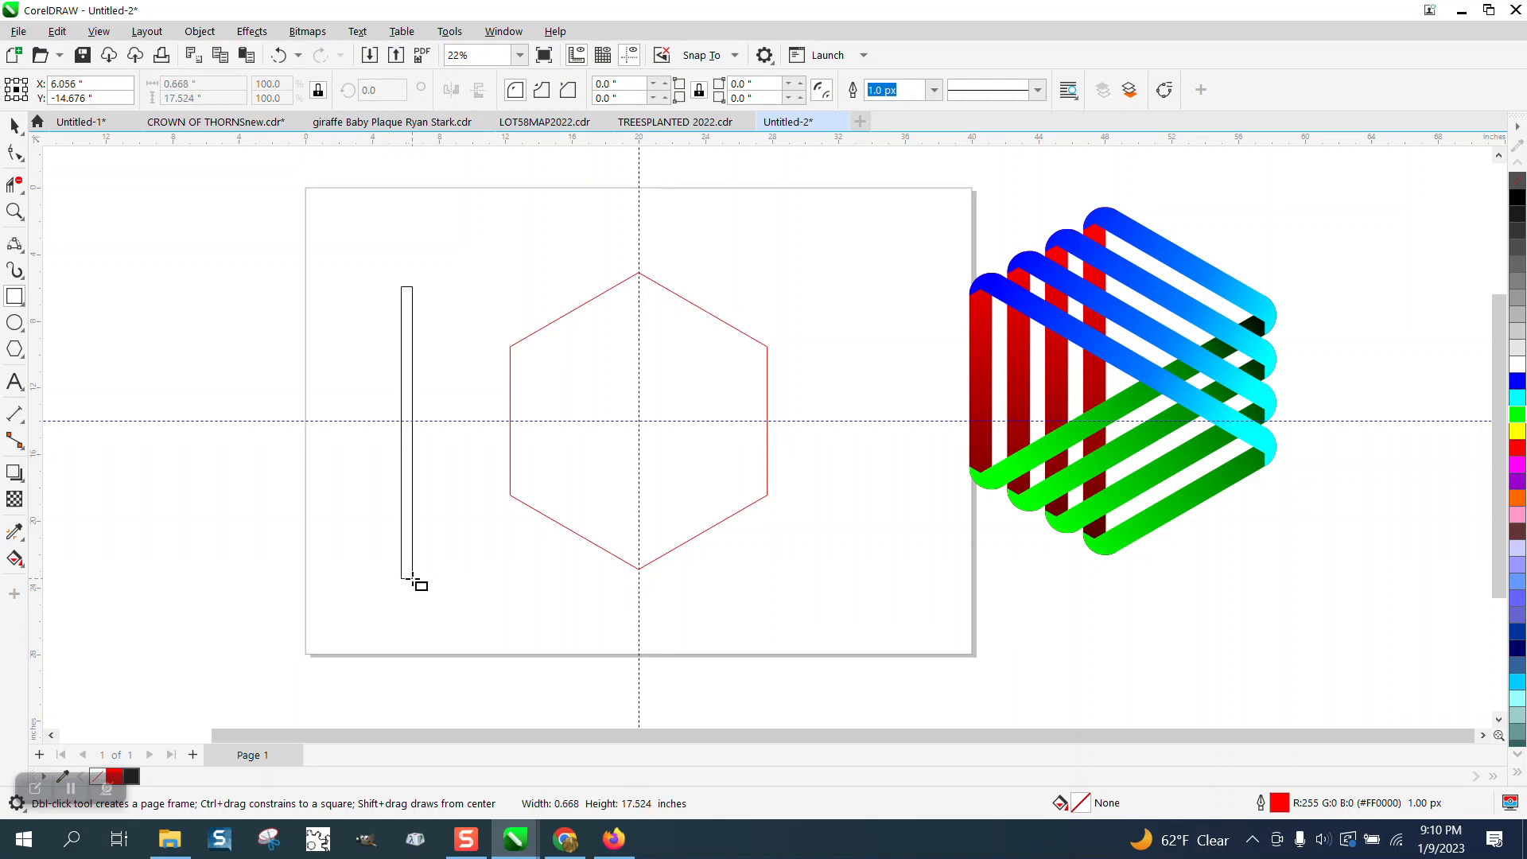
left_click(406, 431)
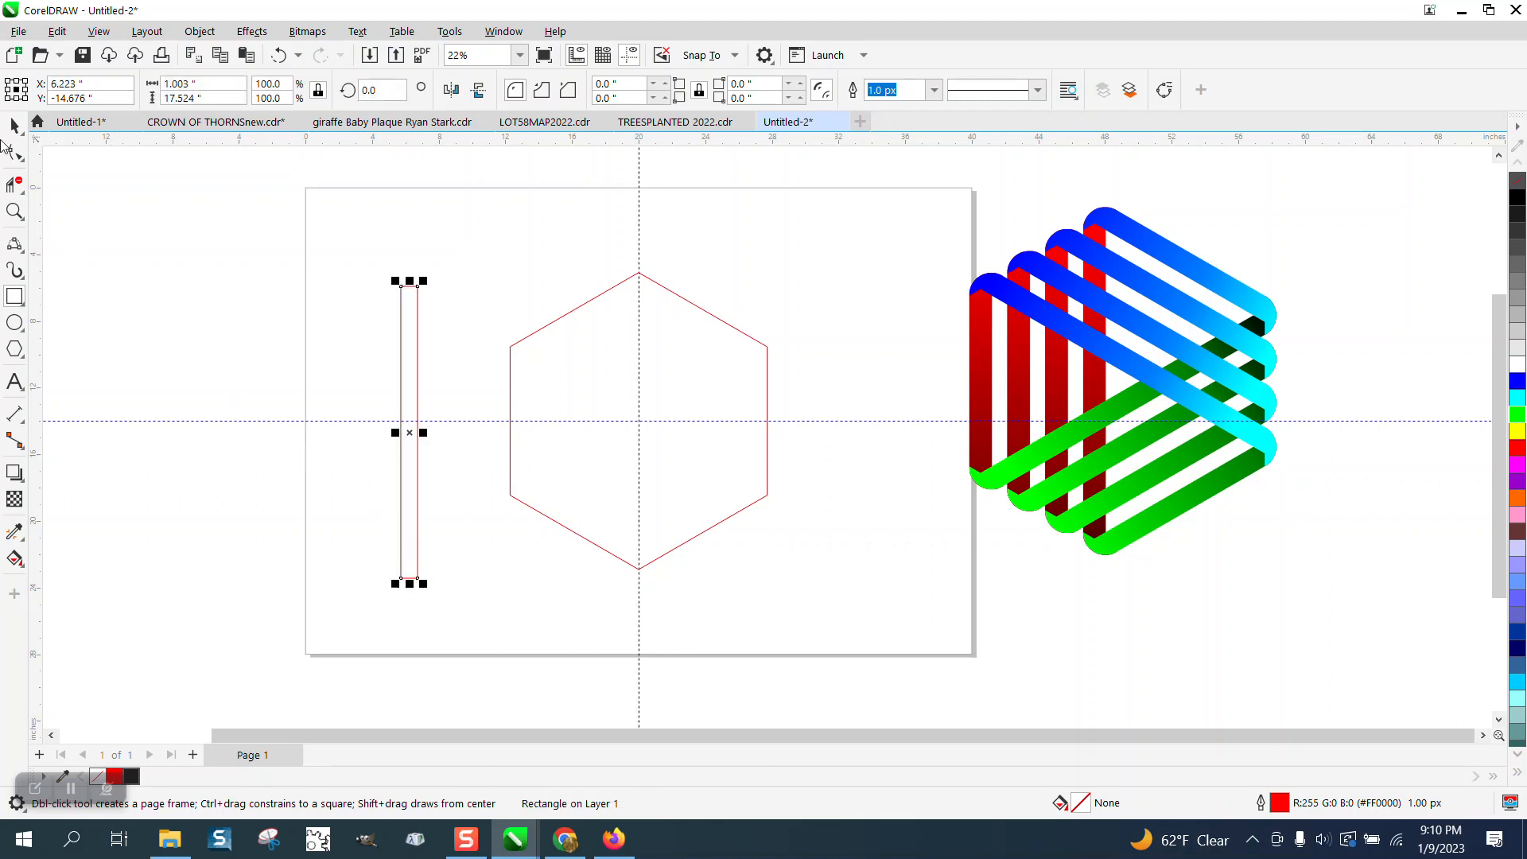
mouse_move(401, 433)
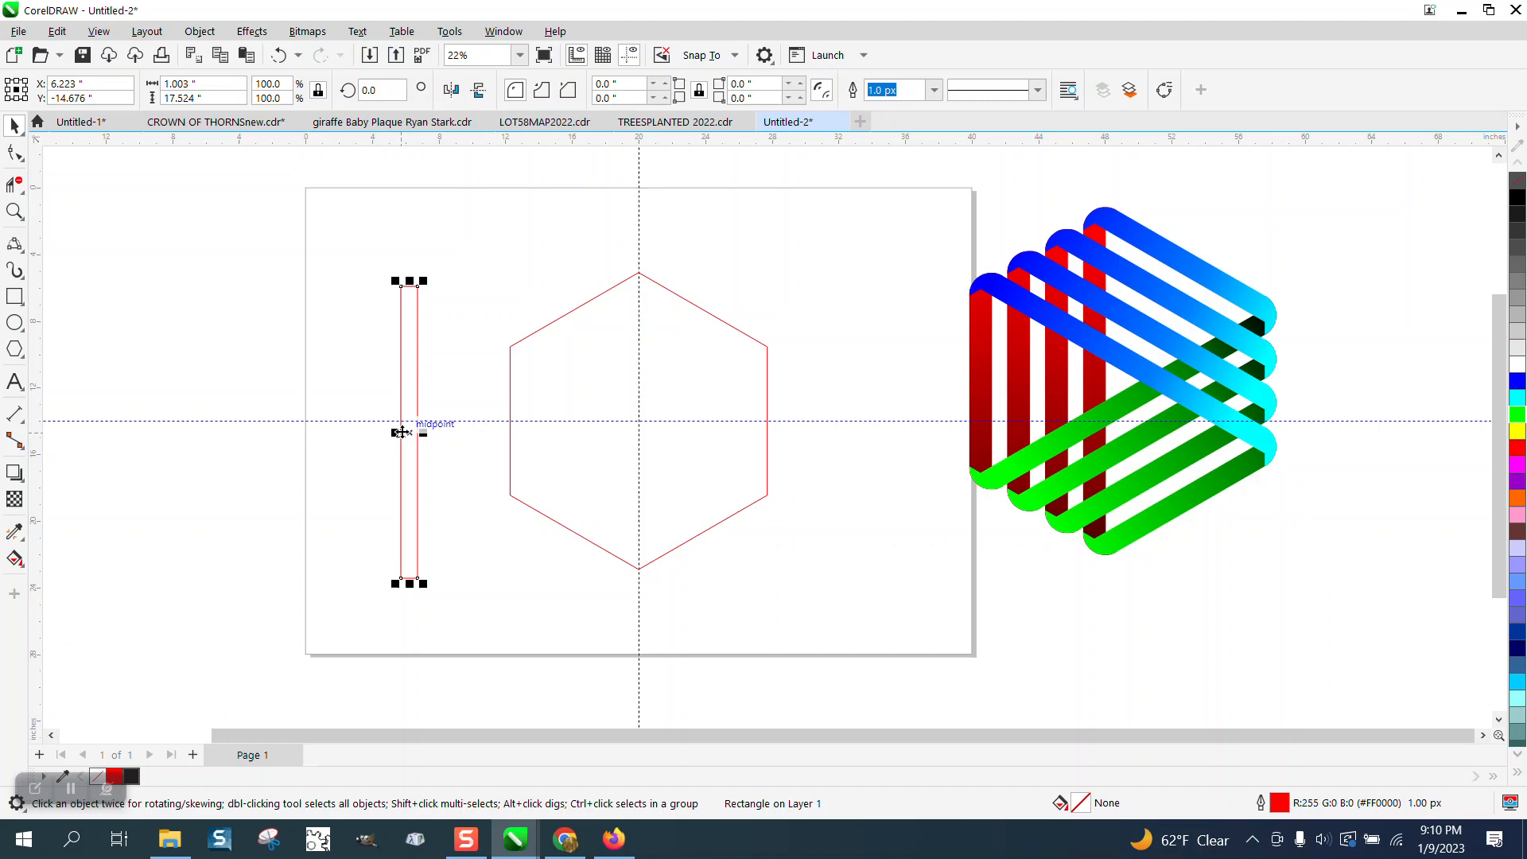
left_click_drag(407, 432, 527, 433)
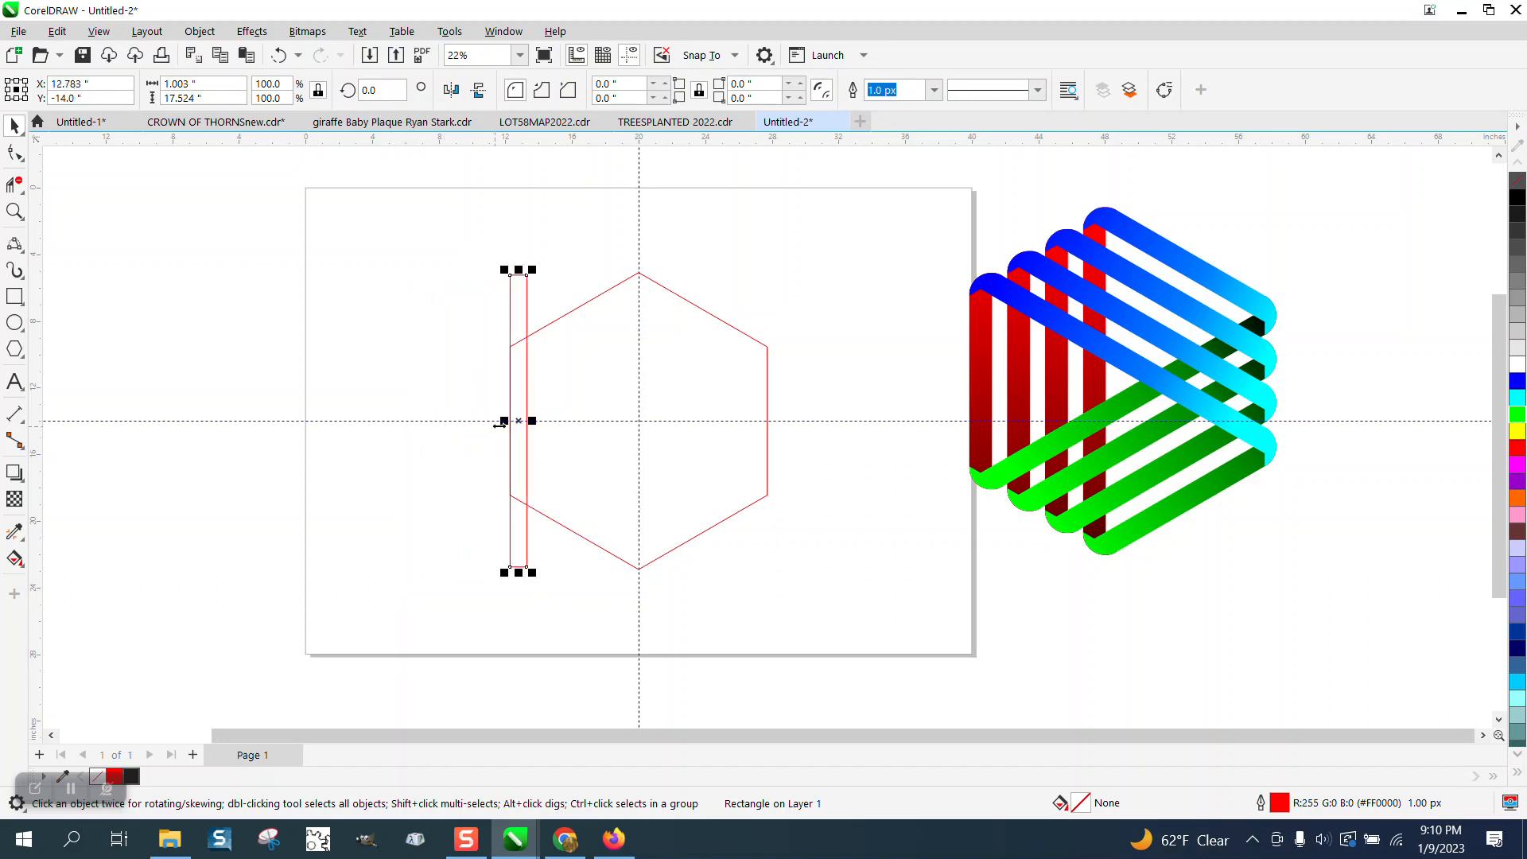
mouse_move(574, 432)
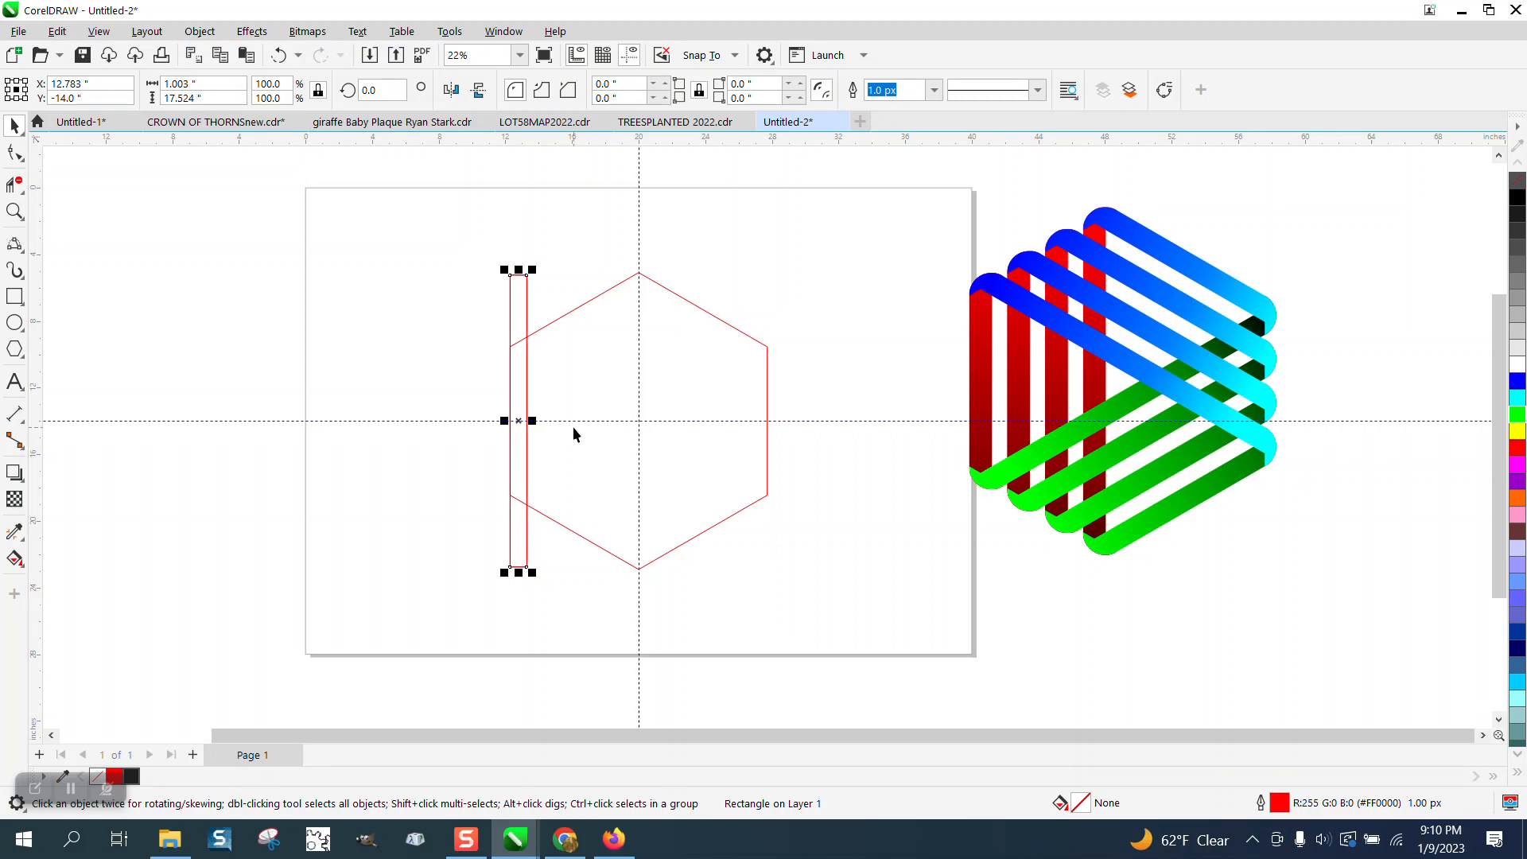
mouse_move(523, 423)
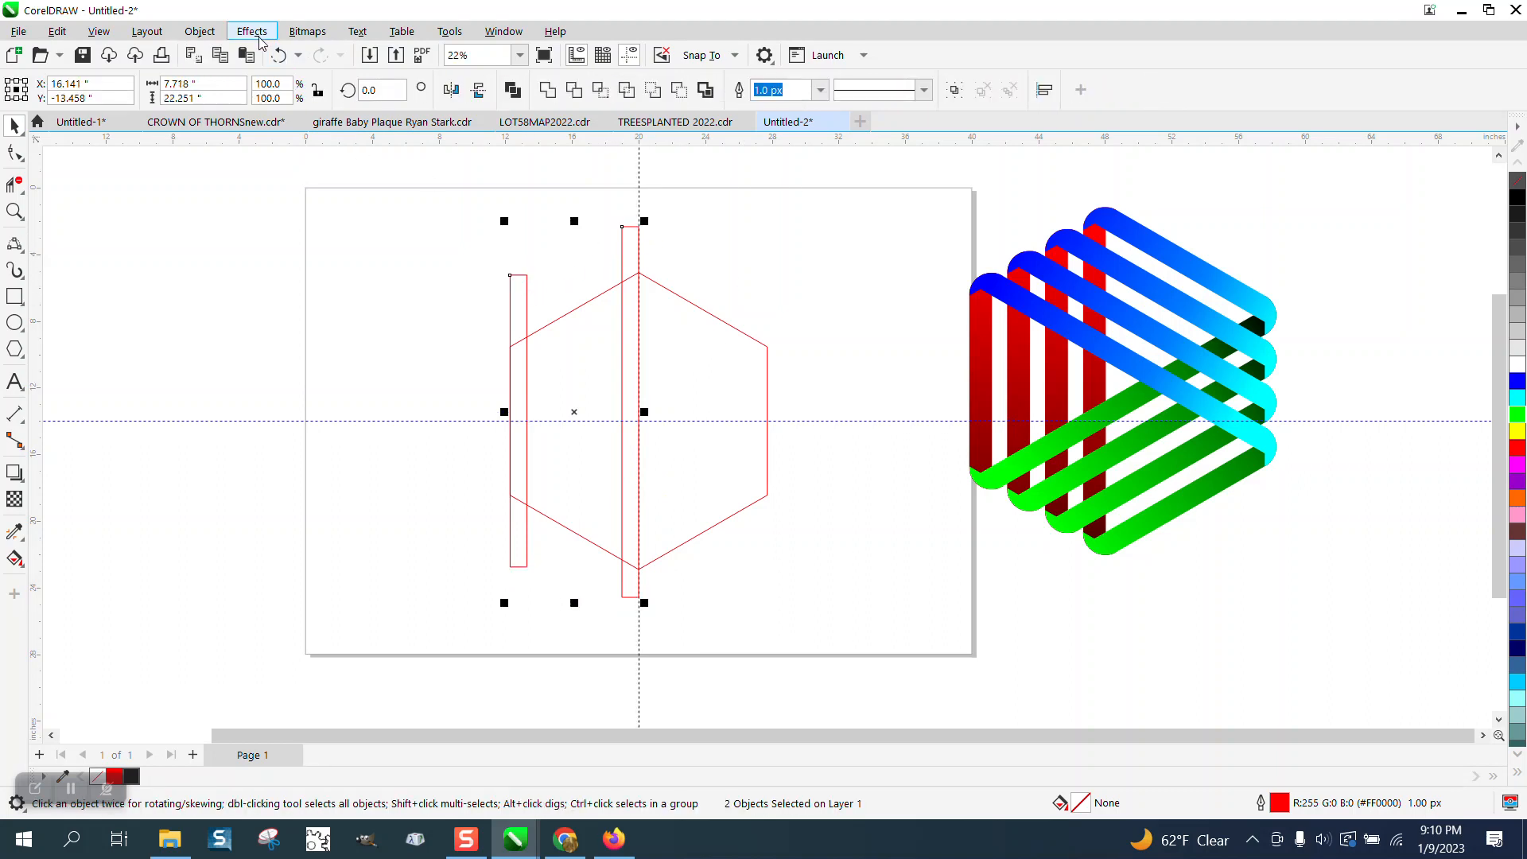
Step: Blend the two strips with 2 steps into four evenly spaced bars across the left half
left_click(251, 31)
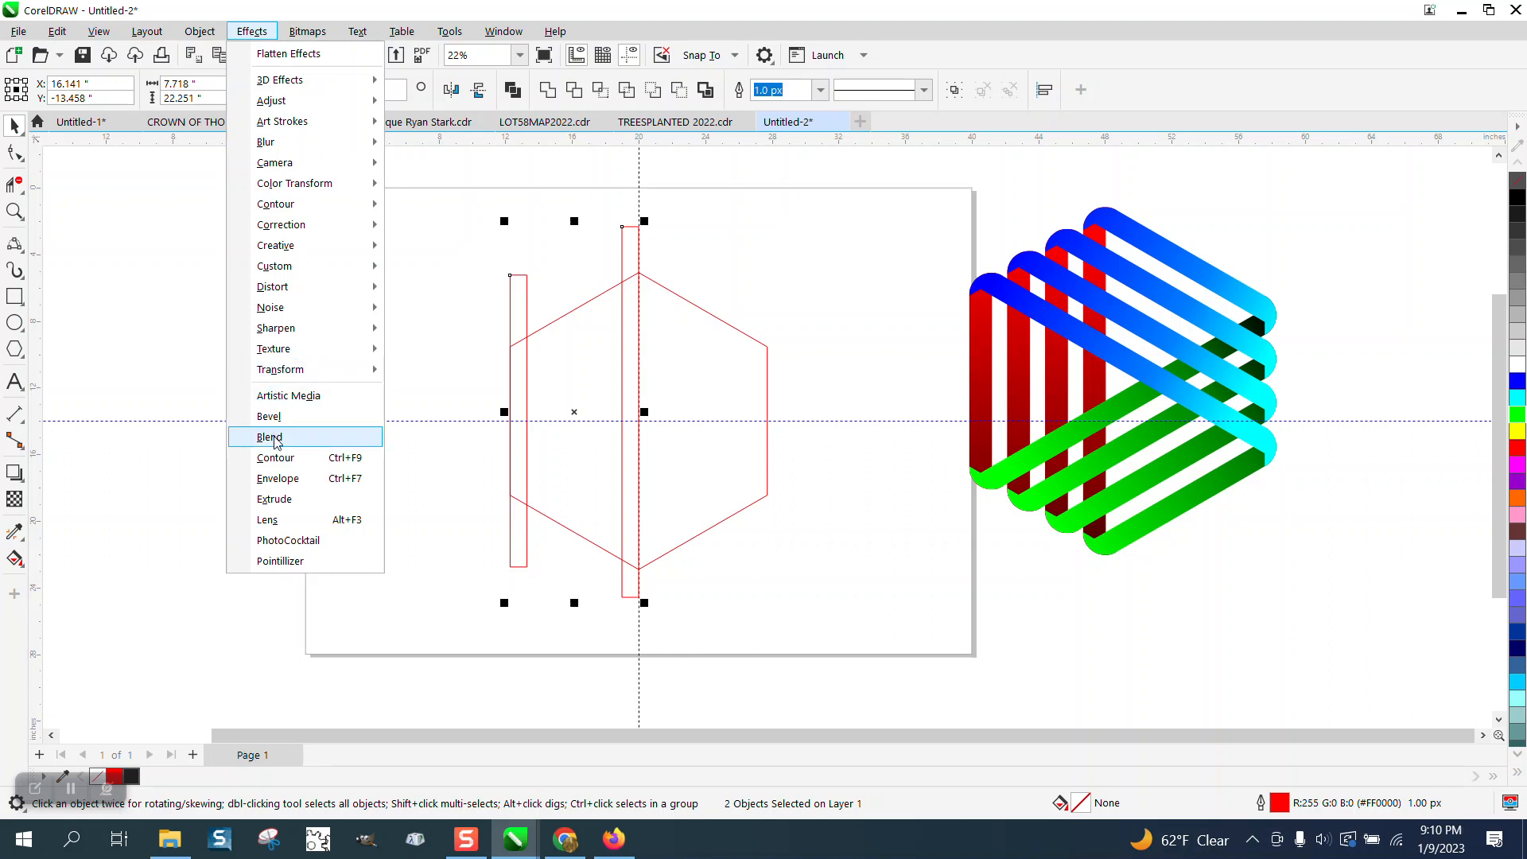
left_click(269, 436)
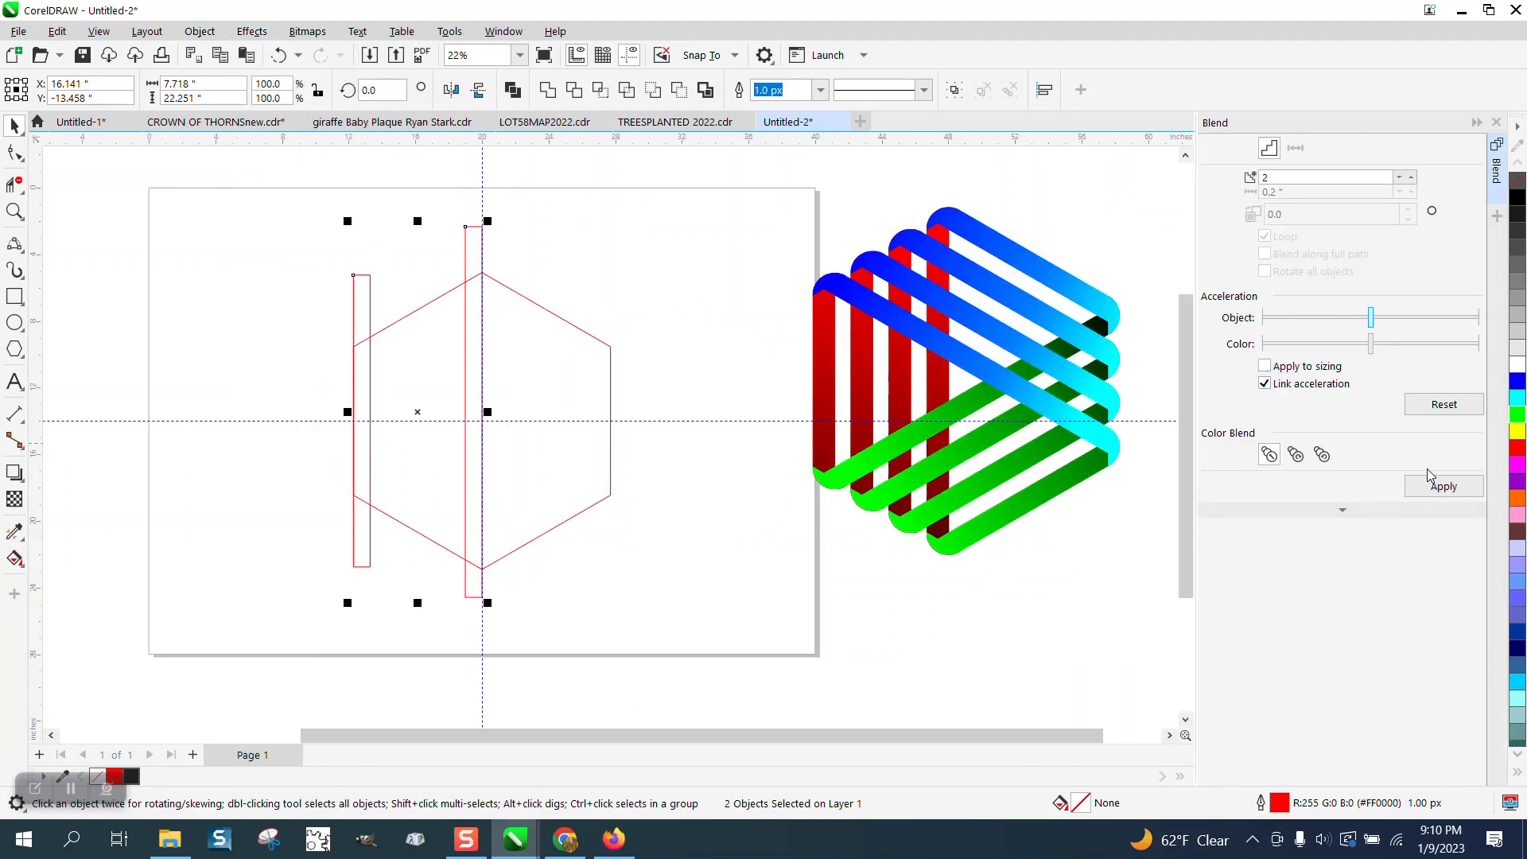
left_click(1445, 487)
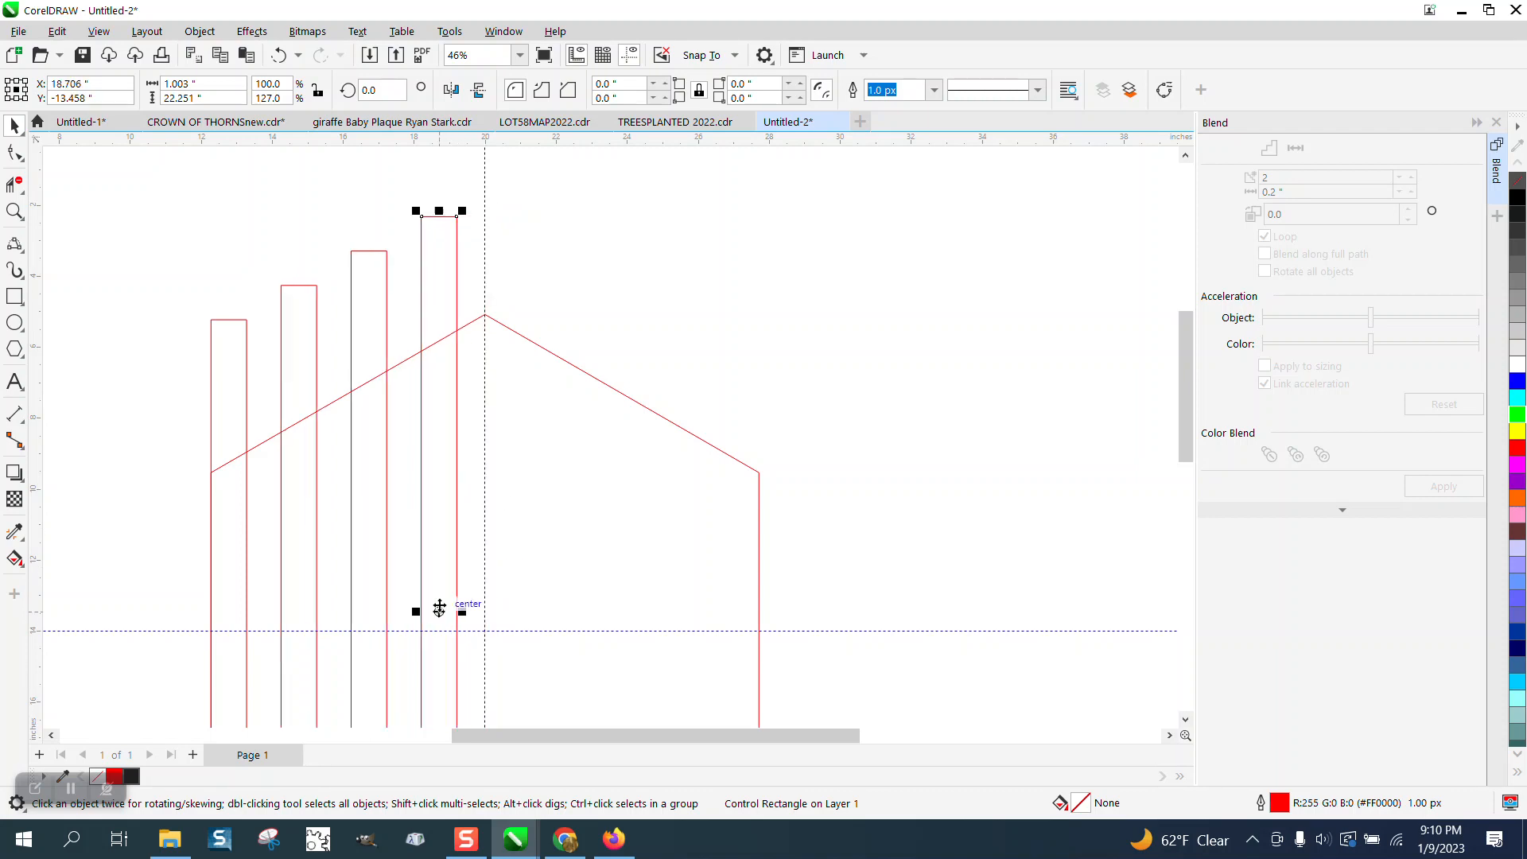
mouse_move(327, 348)
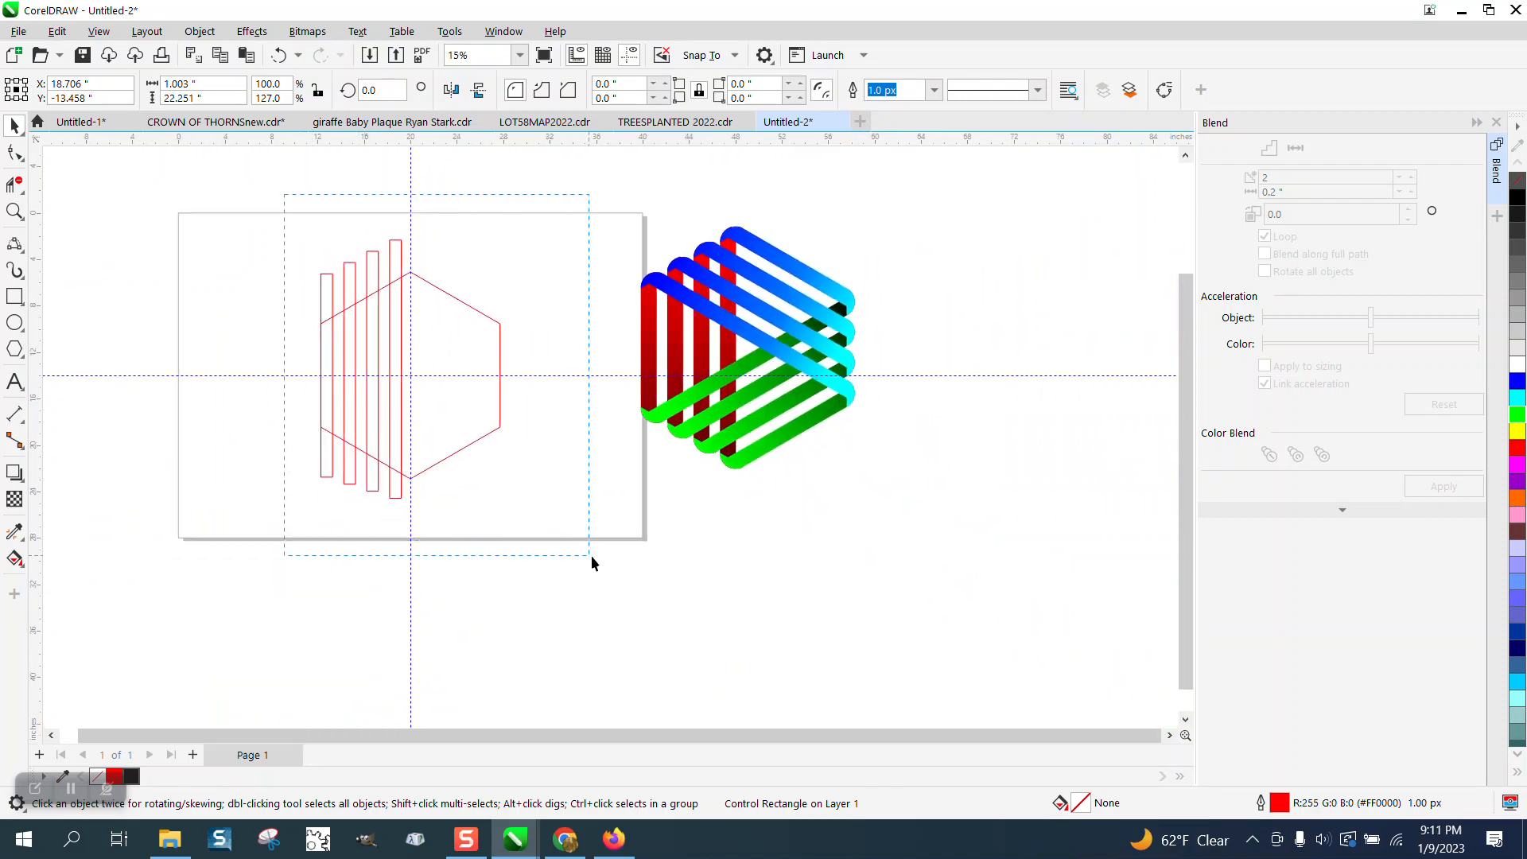
left_click(199, 32)
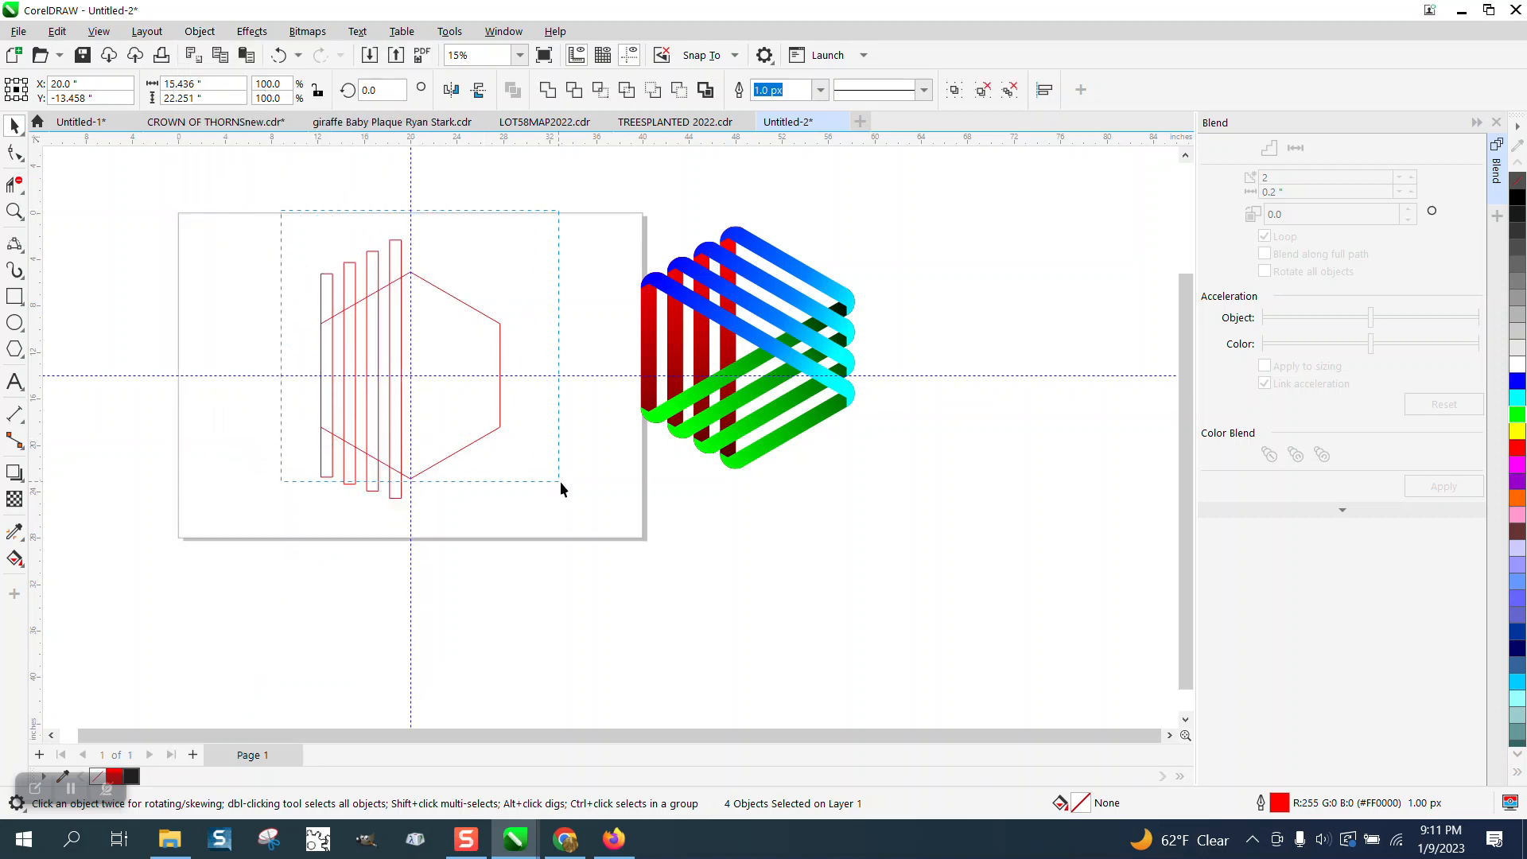
left_click(199, 32)
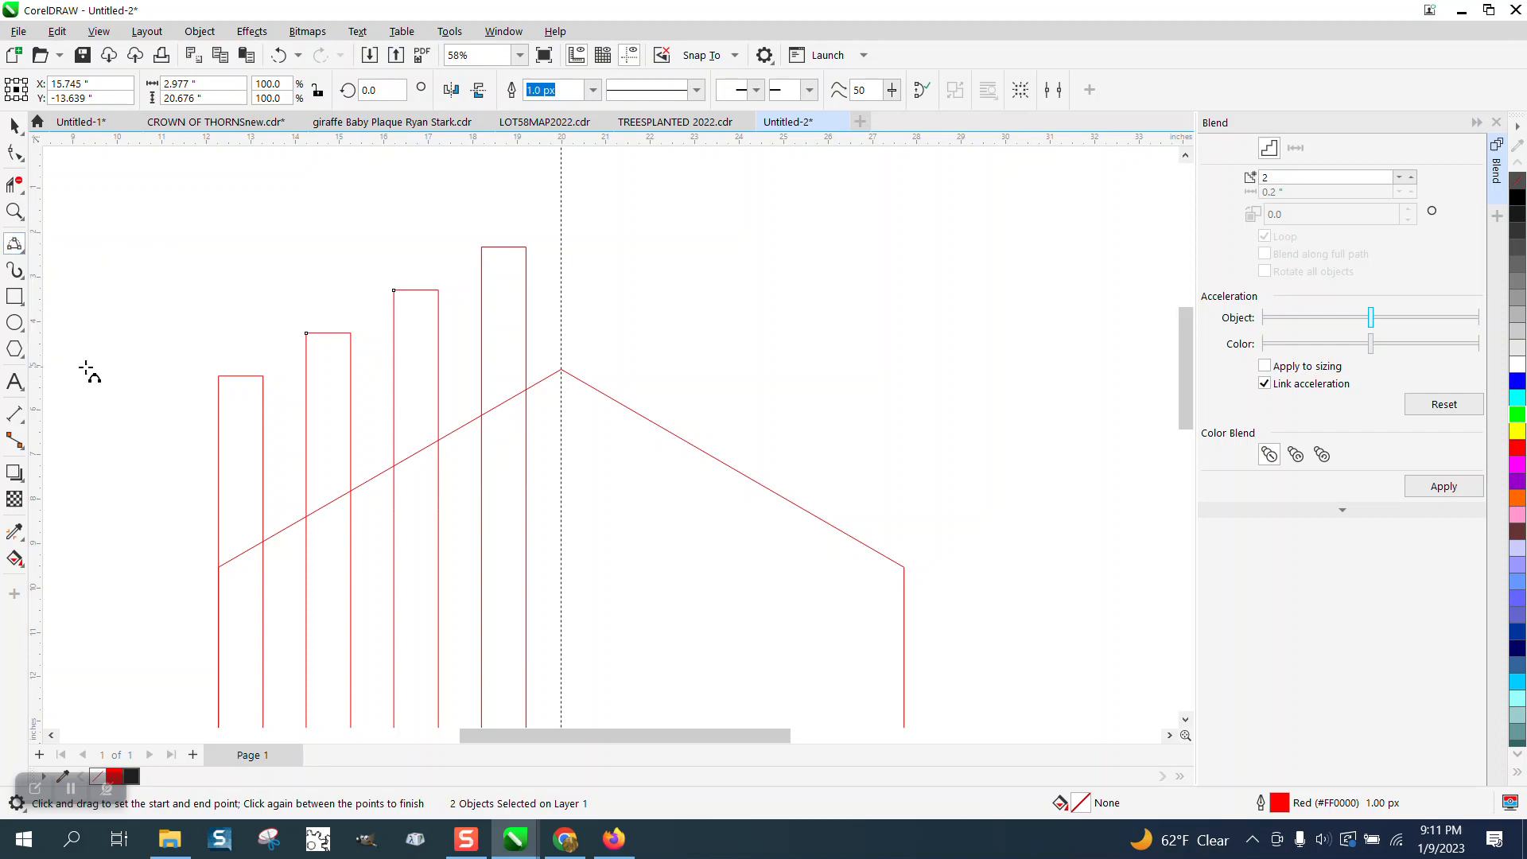
mouse_move(489, 407)
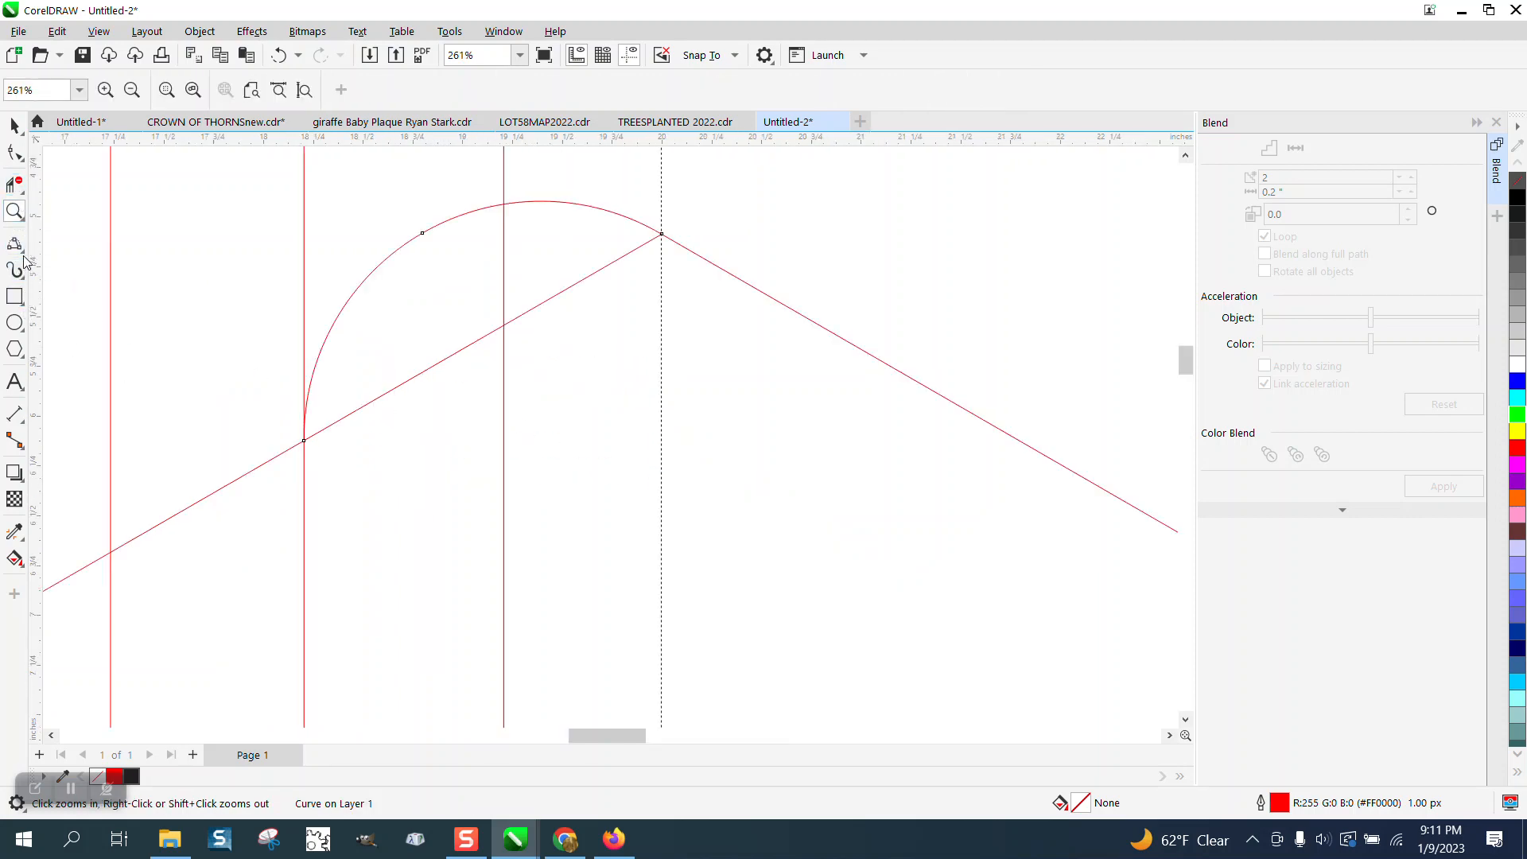
Step: Choose the 3-Point Curve tool from the Freehand flyout for the corner arcs
left_click(16, 243)
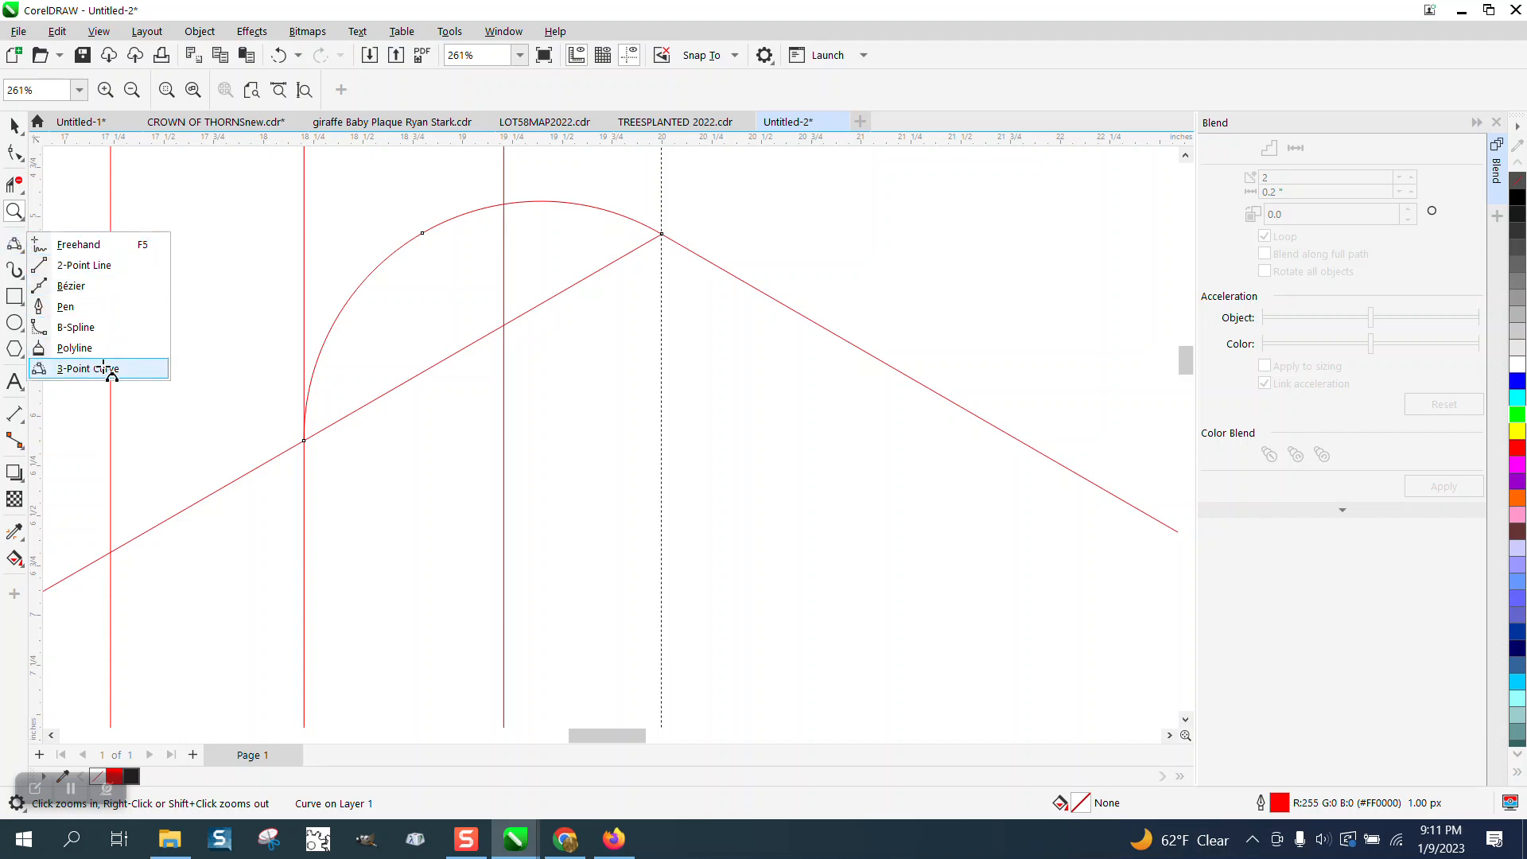
left_click(87, 368)
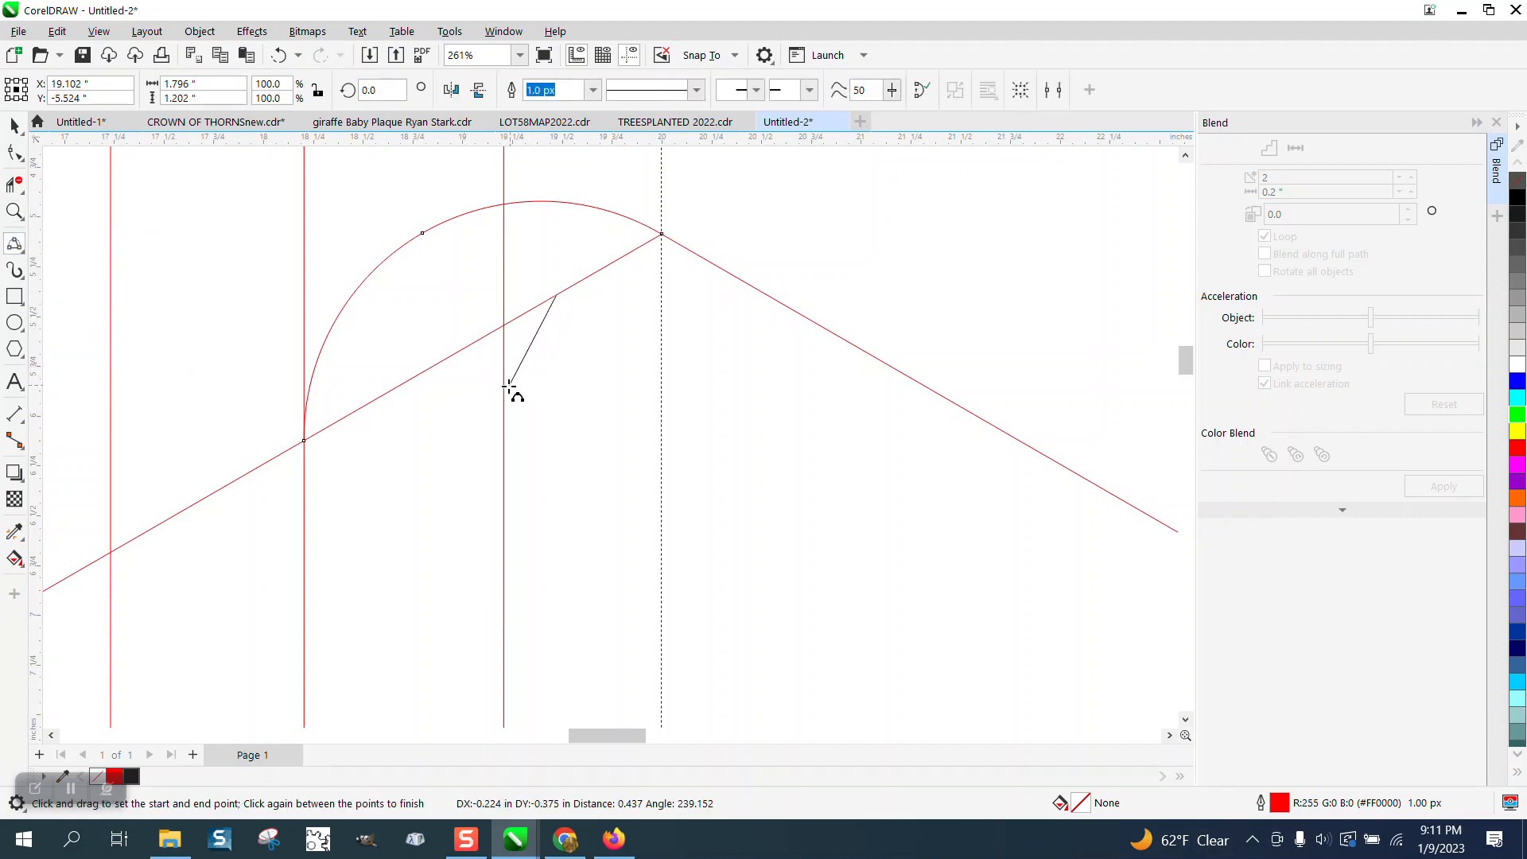
mouse_move(519, 376)
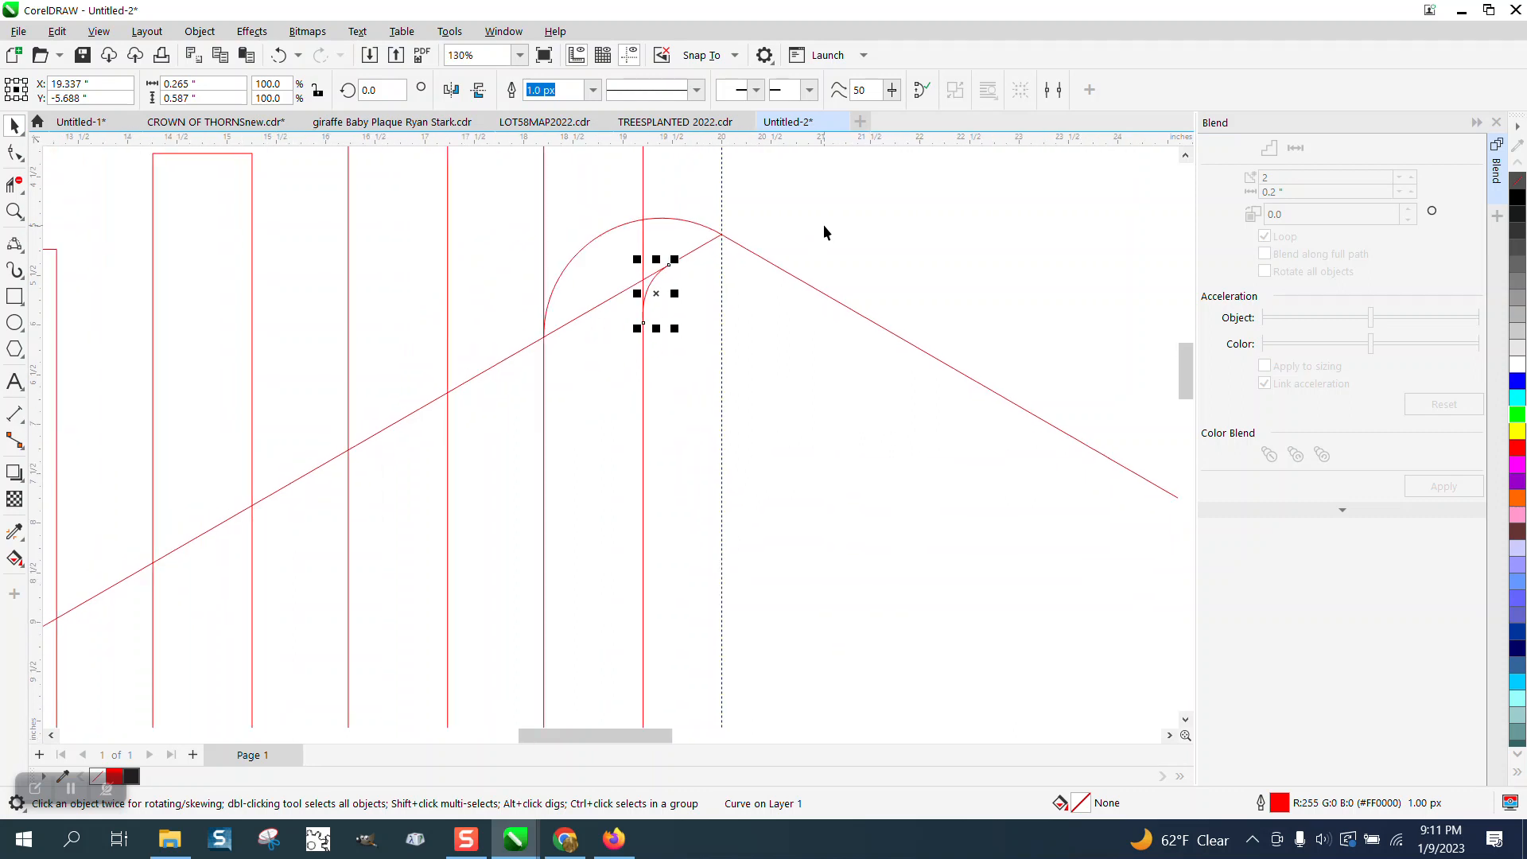
mouse_move(832, 232)
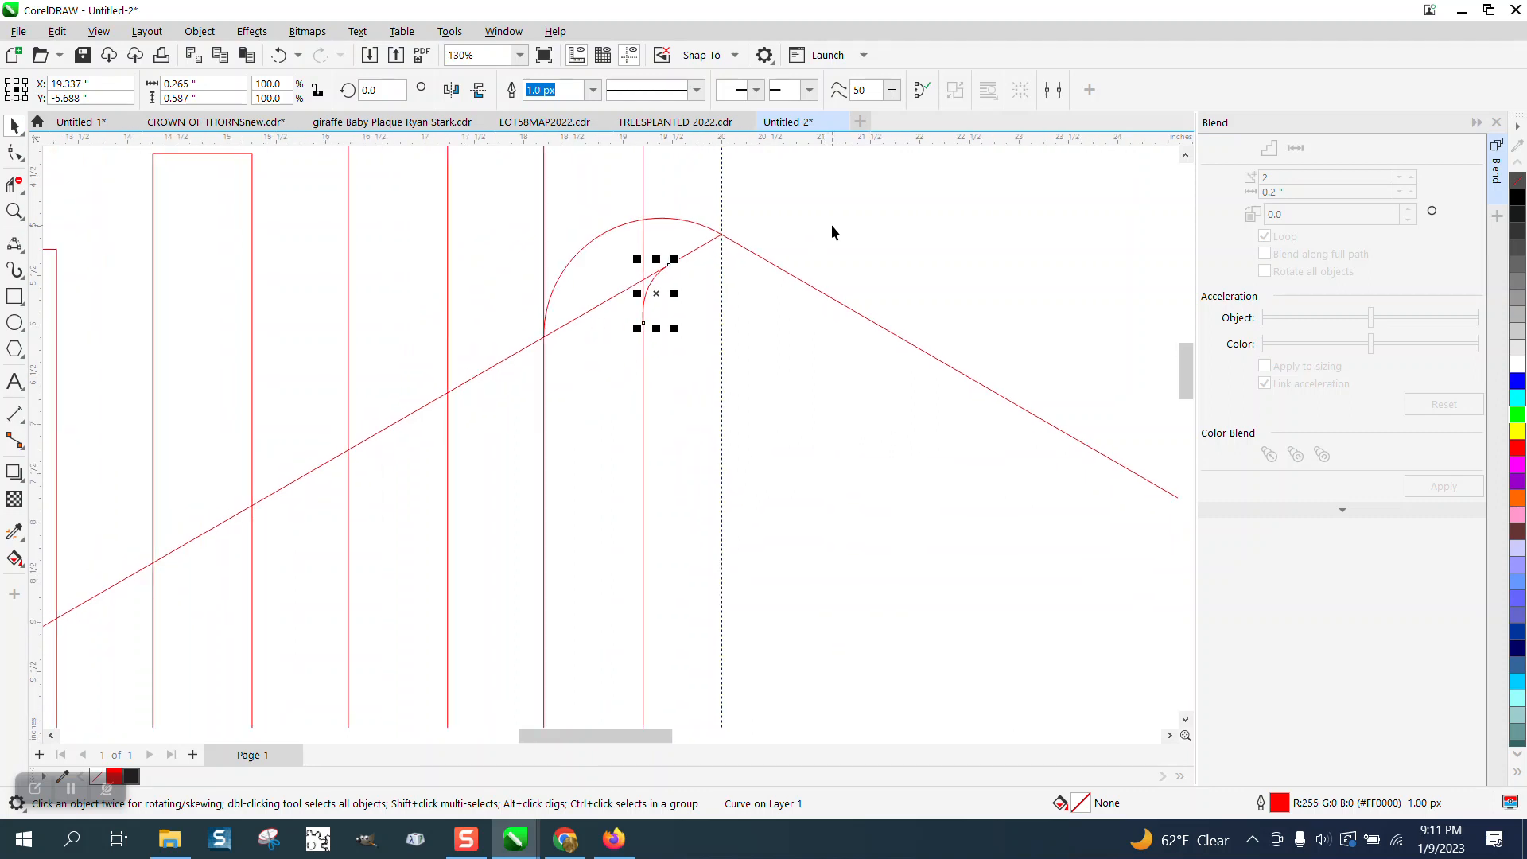
mouse_move(697, 234)
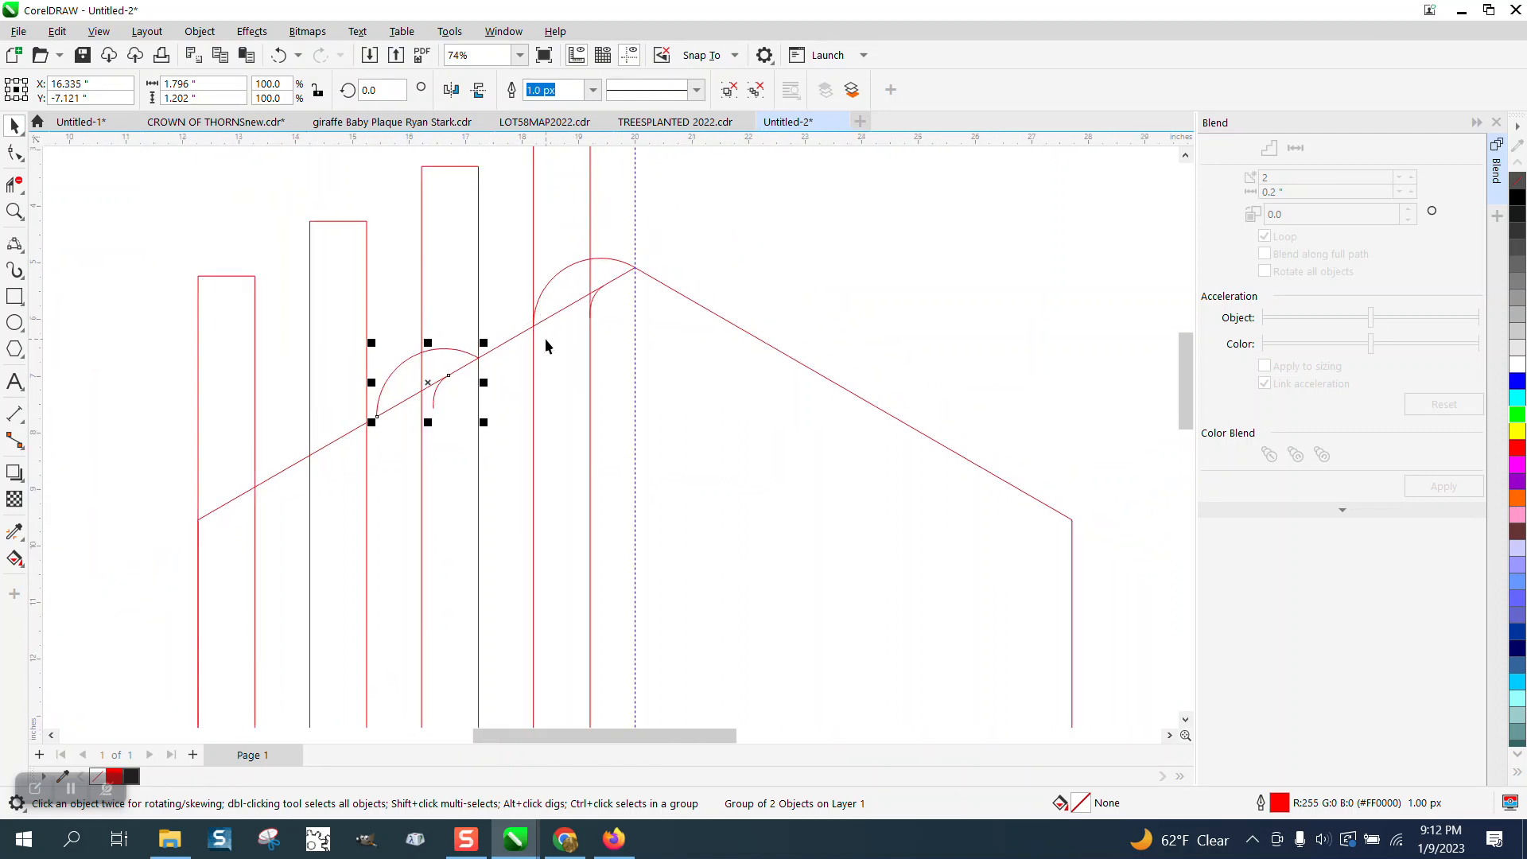
mouse_move(477, 358)
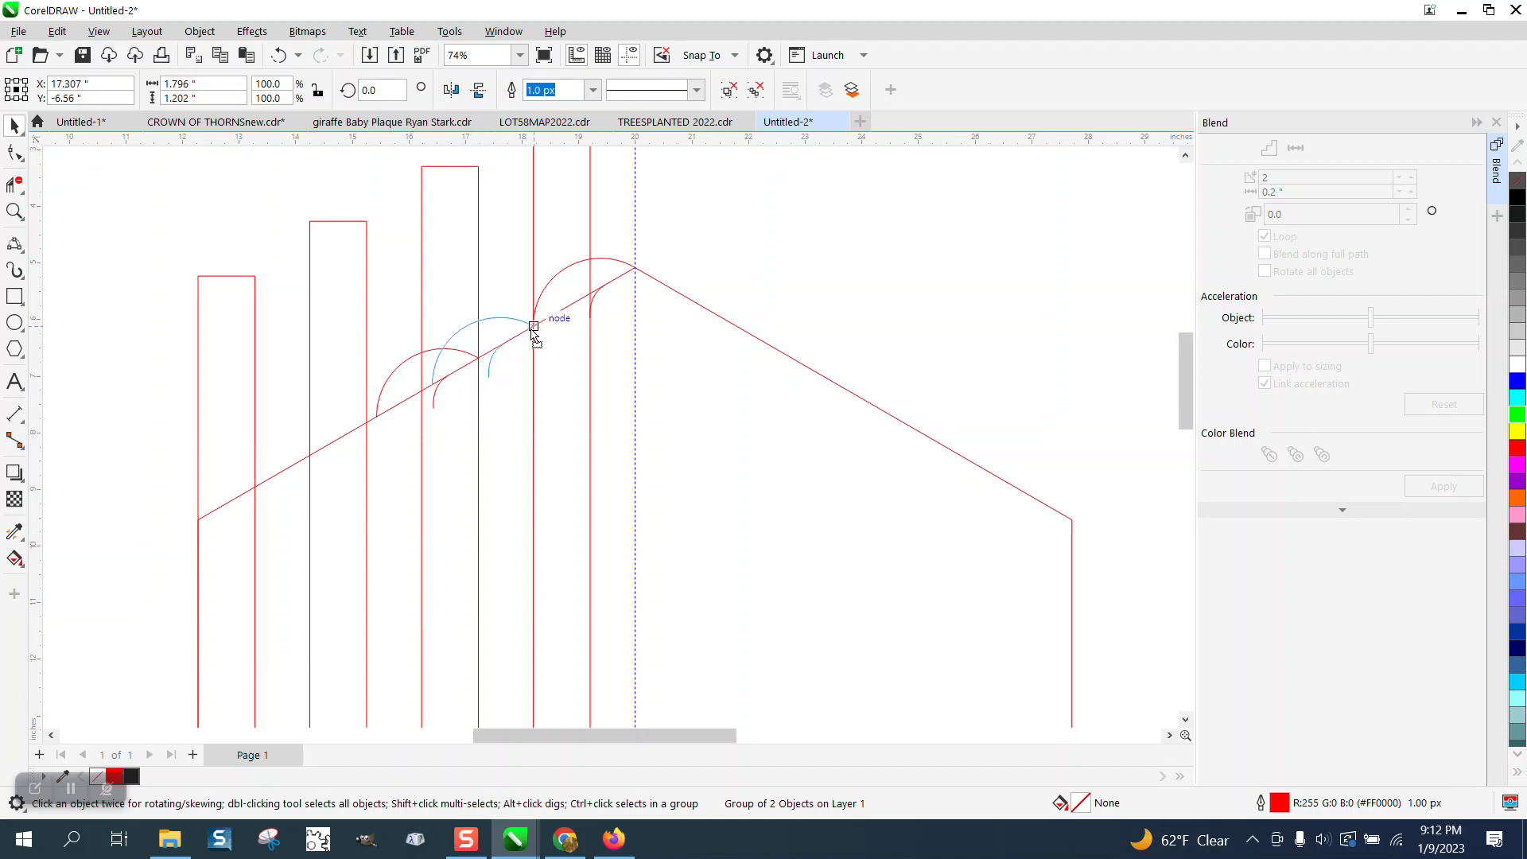
Step: Drop a copy of the arc pair onto each strip's top corner along the diagonal edge
left_click(531, 325)
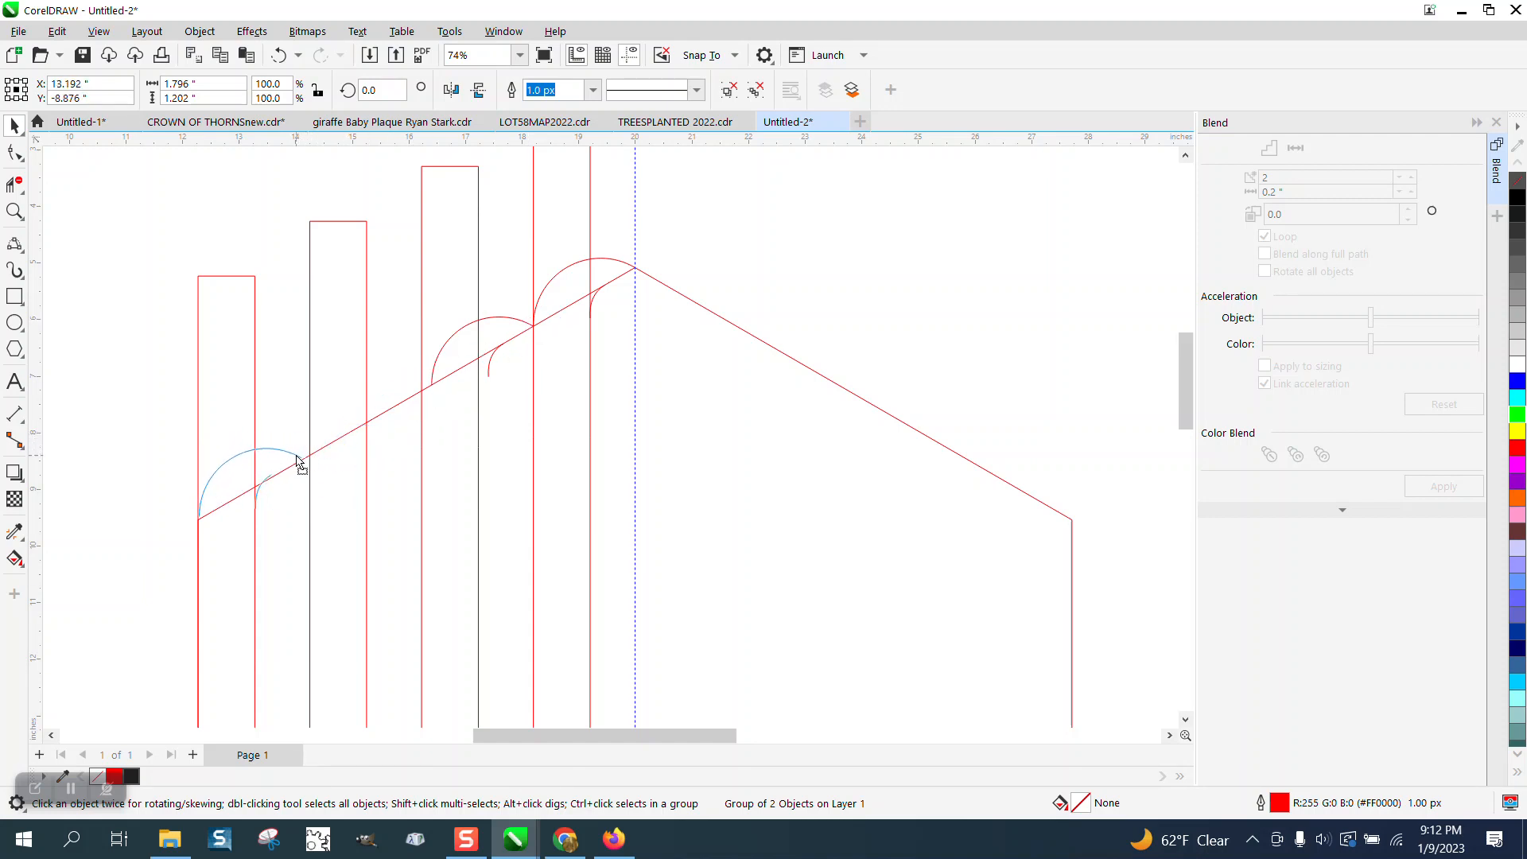
left_click(301, 459)
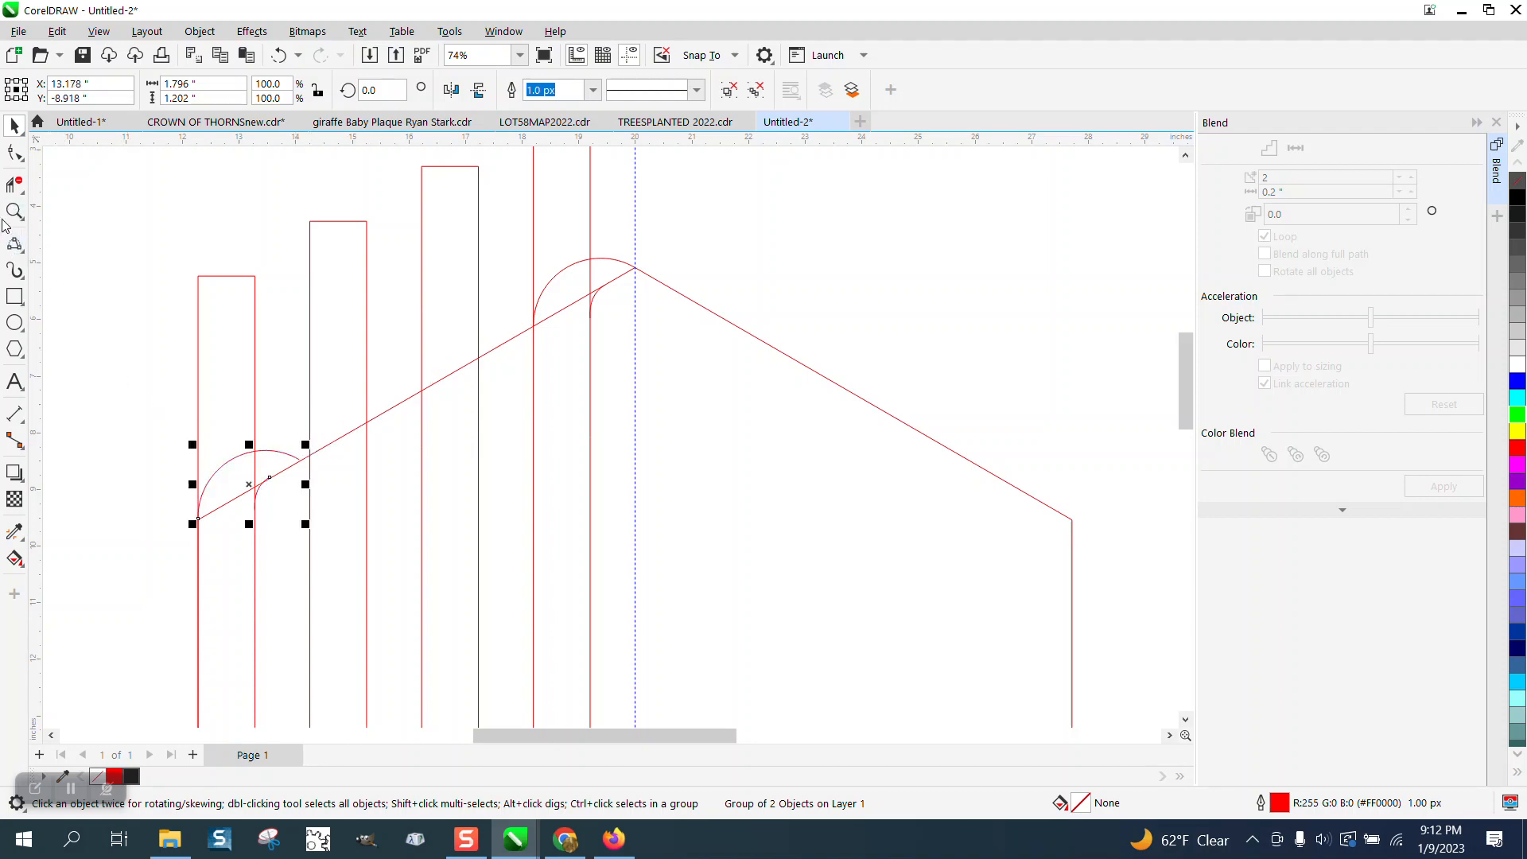
left_click(14, 211)
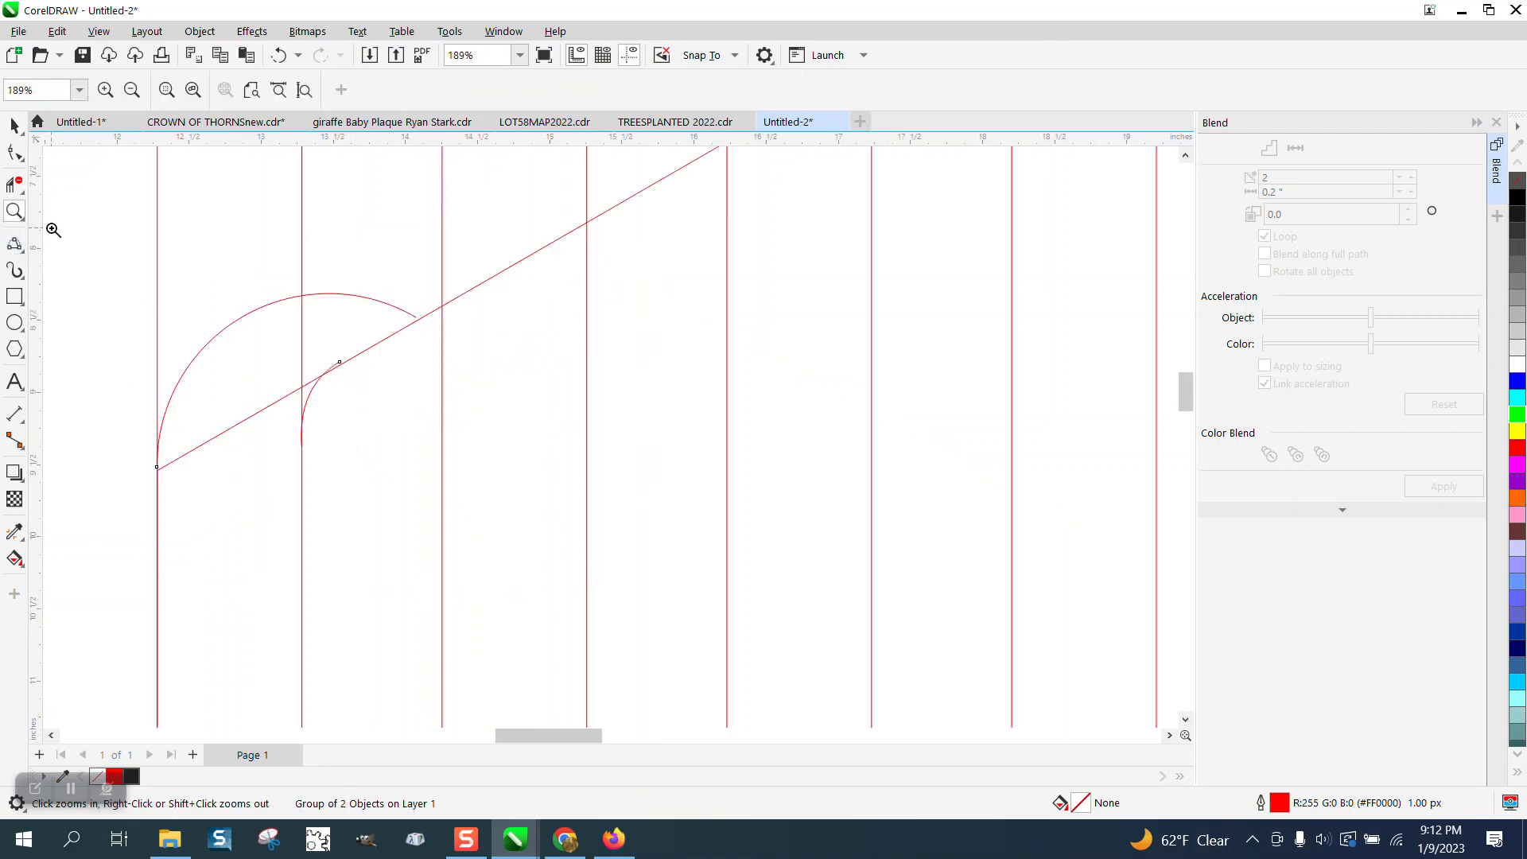
left_click(338, 363)
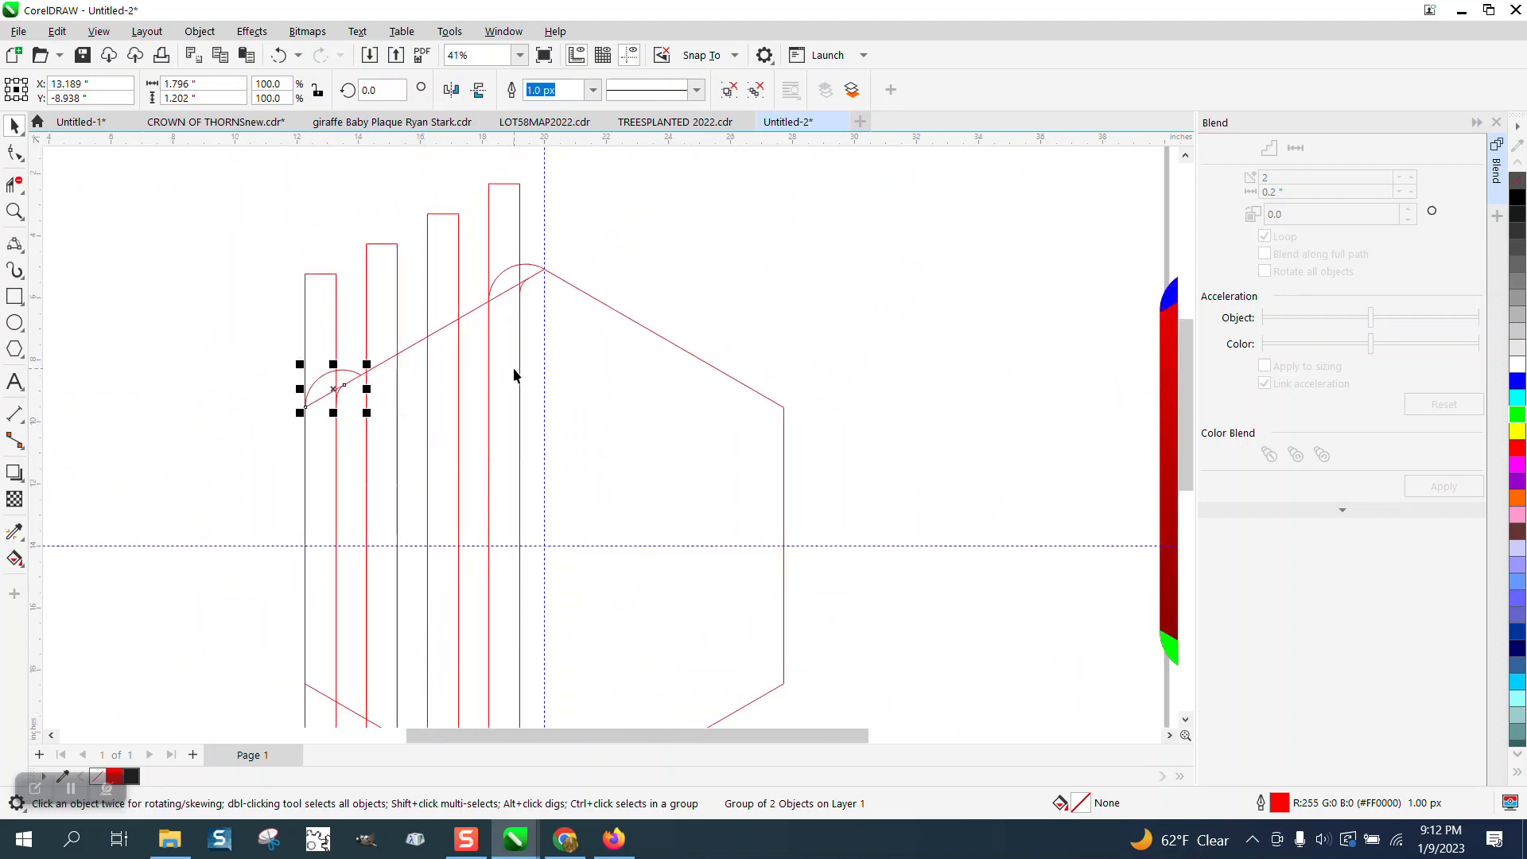
mouse_move(399, 380)
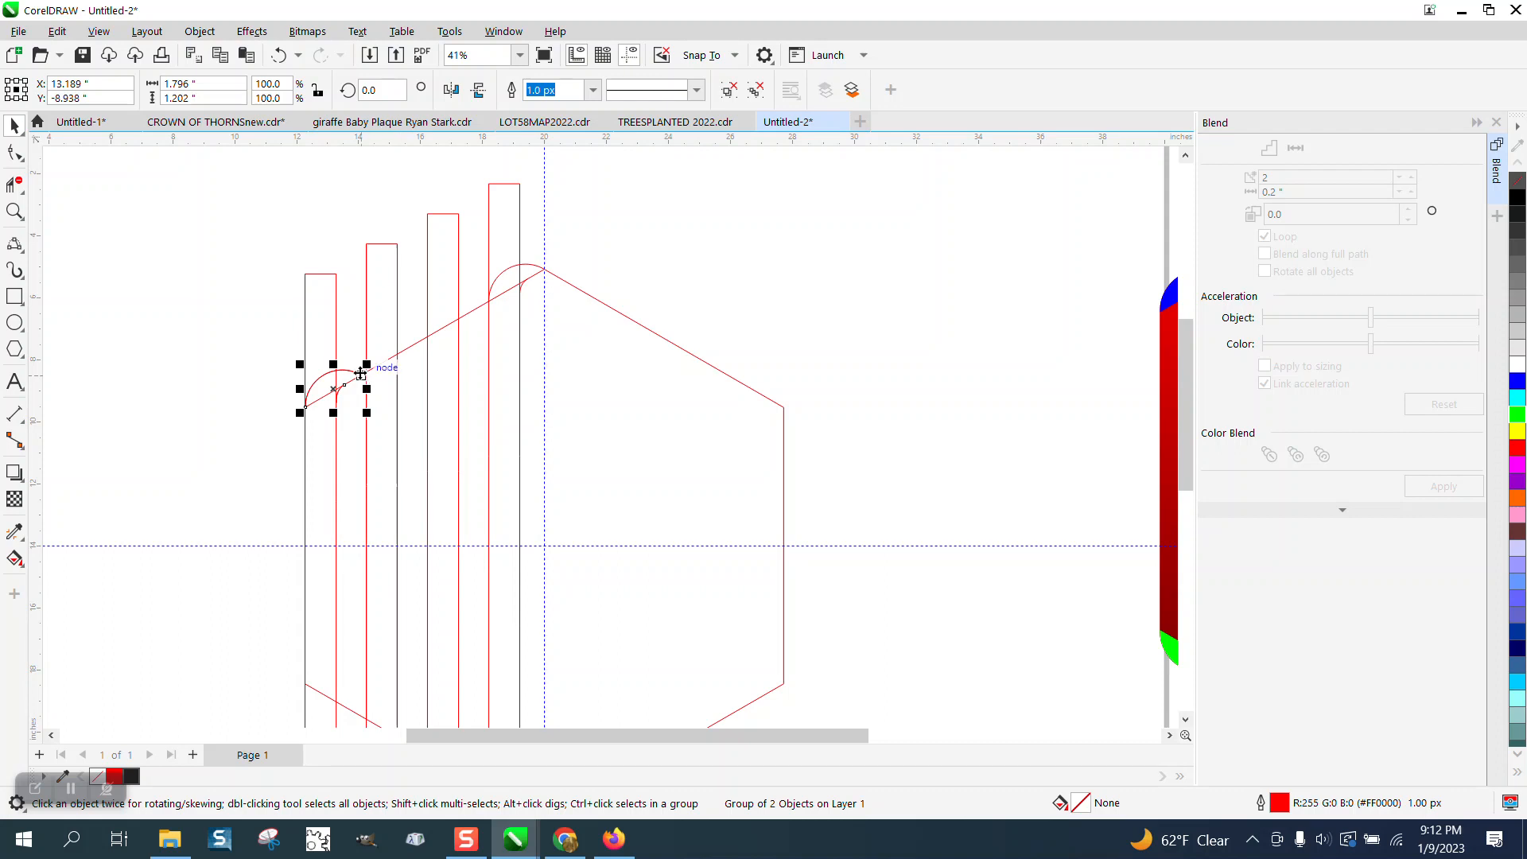
mouse_move(491, 423)
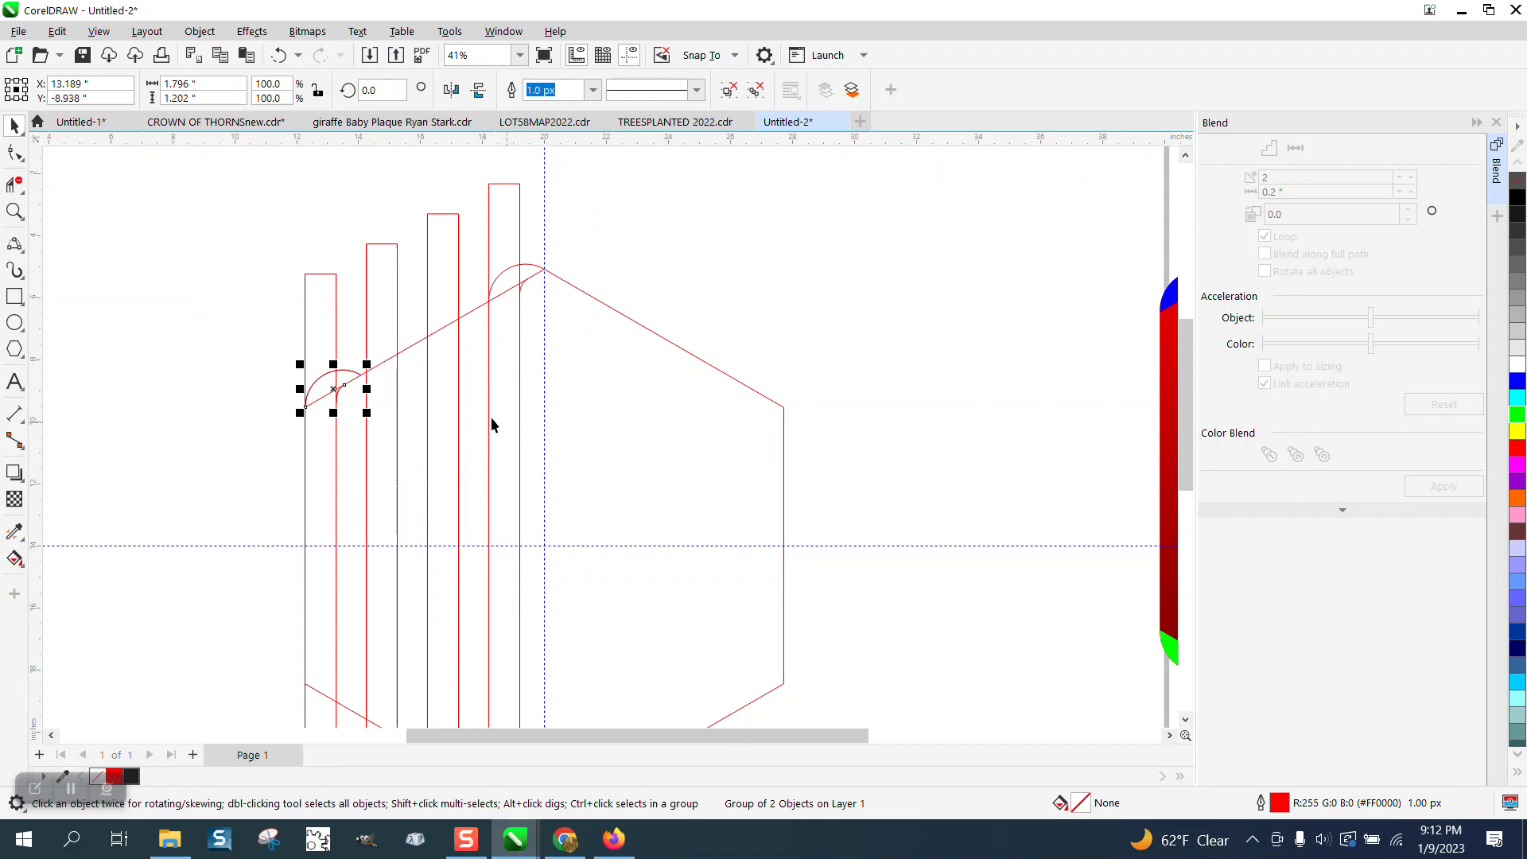
mouse_move(333, 407)
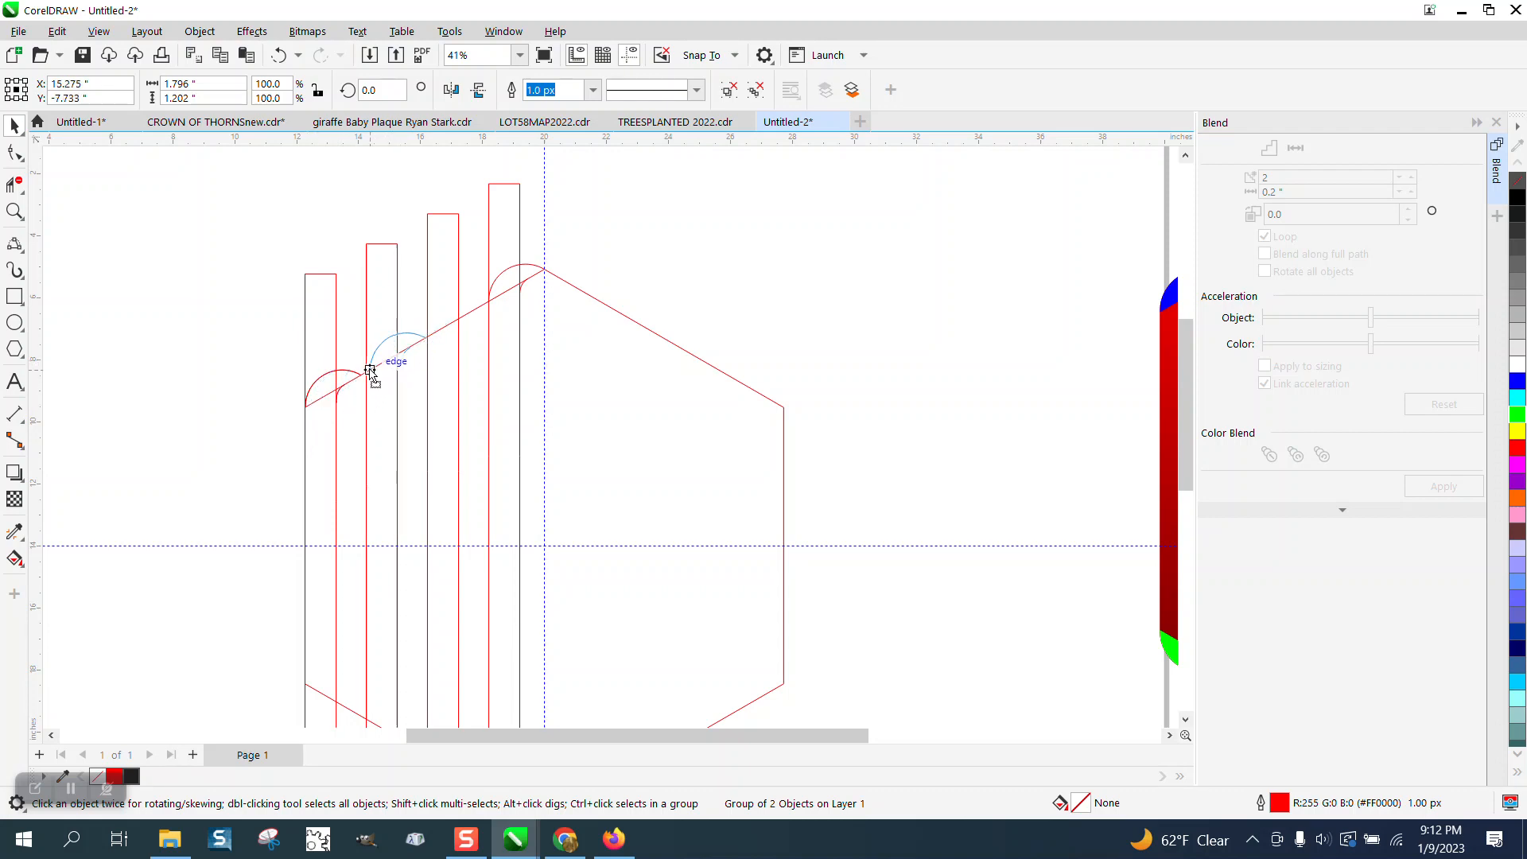
left_click(390, 350)
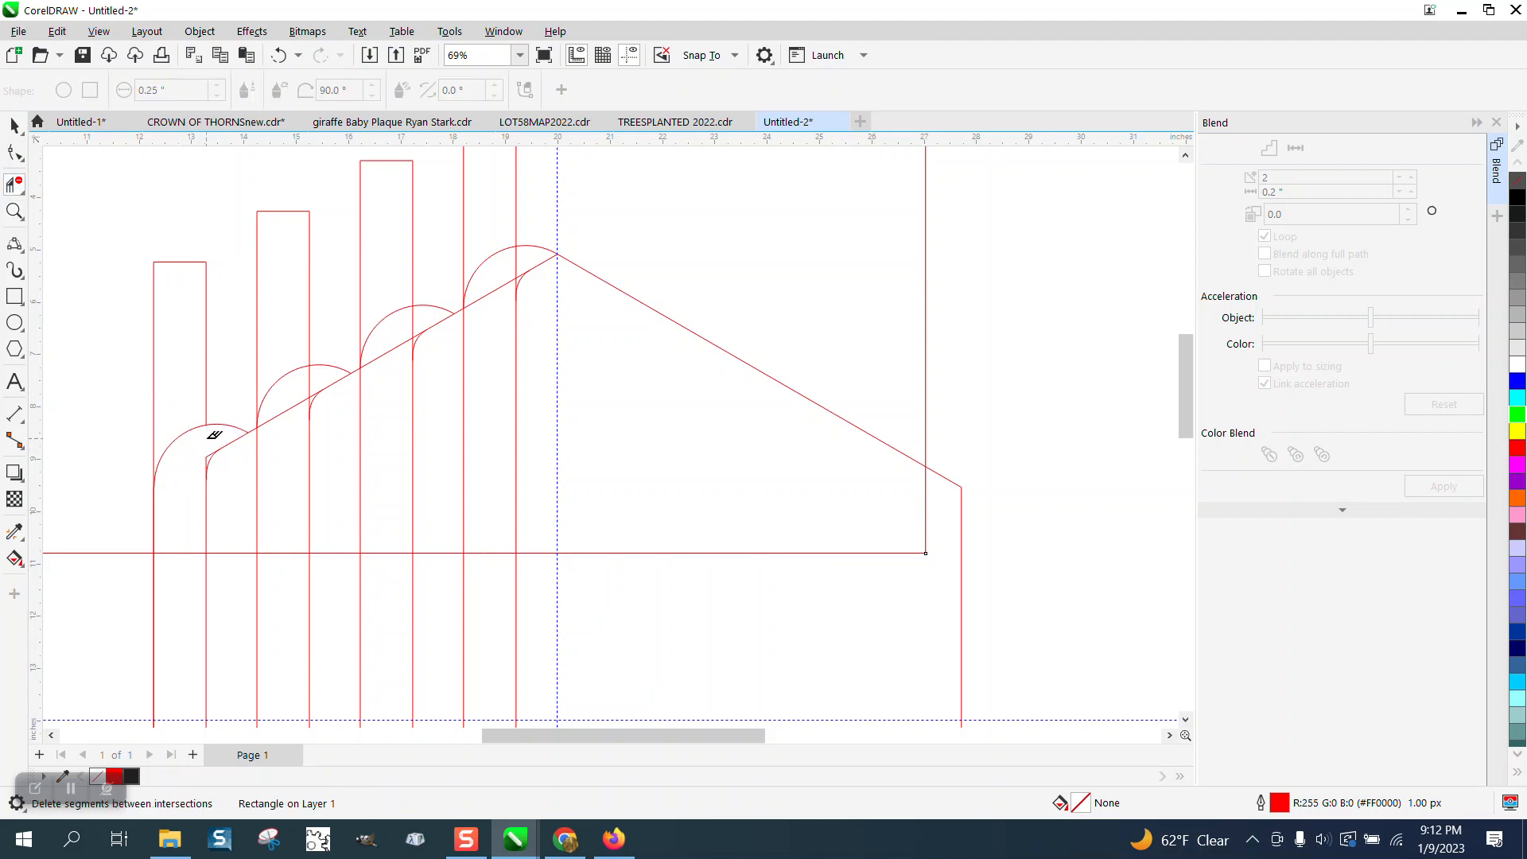
Step: Ungroup the corner arcs and delete the overlapping segments so the strip tops curve cleanly
left_click(14, 212)
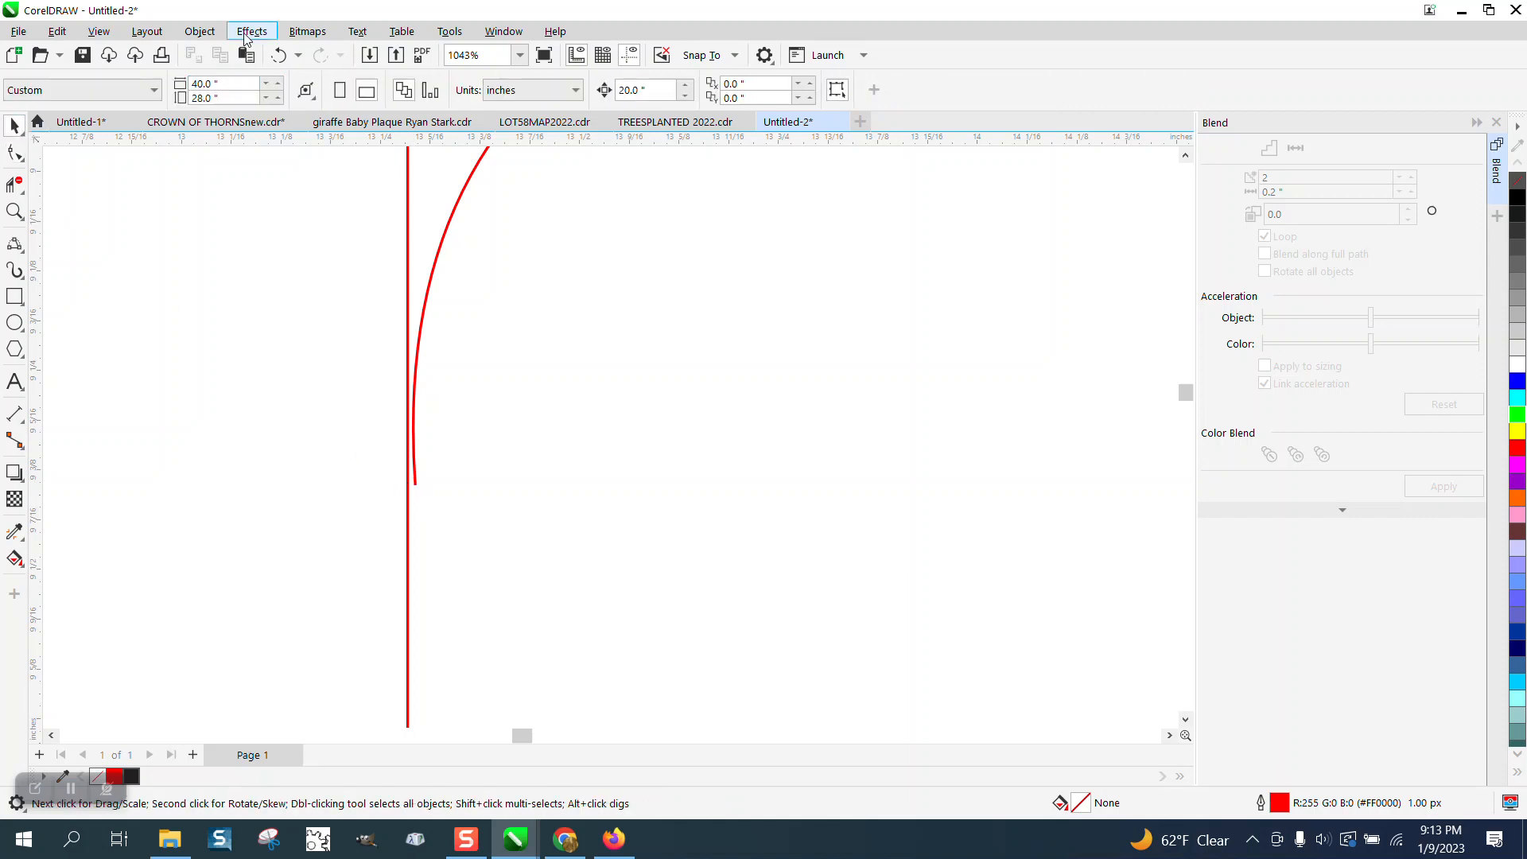
left_click(199, 31)
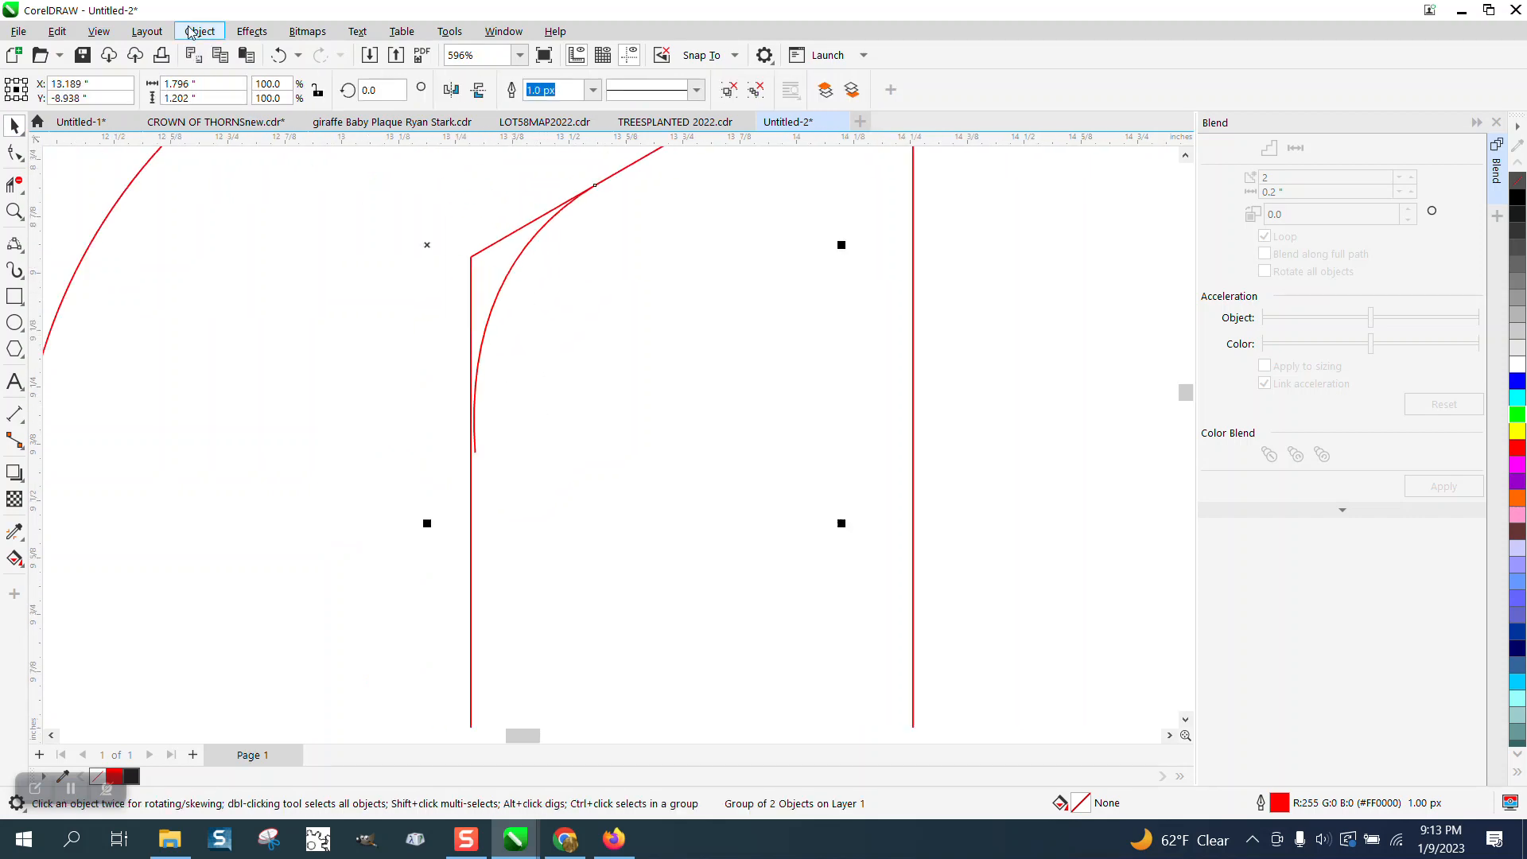
left_click(199, 30)
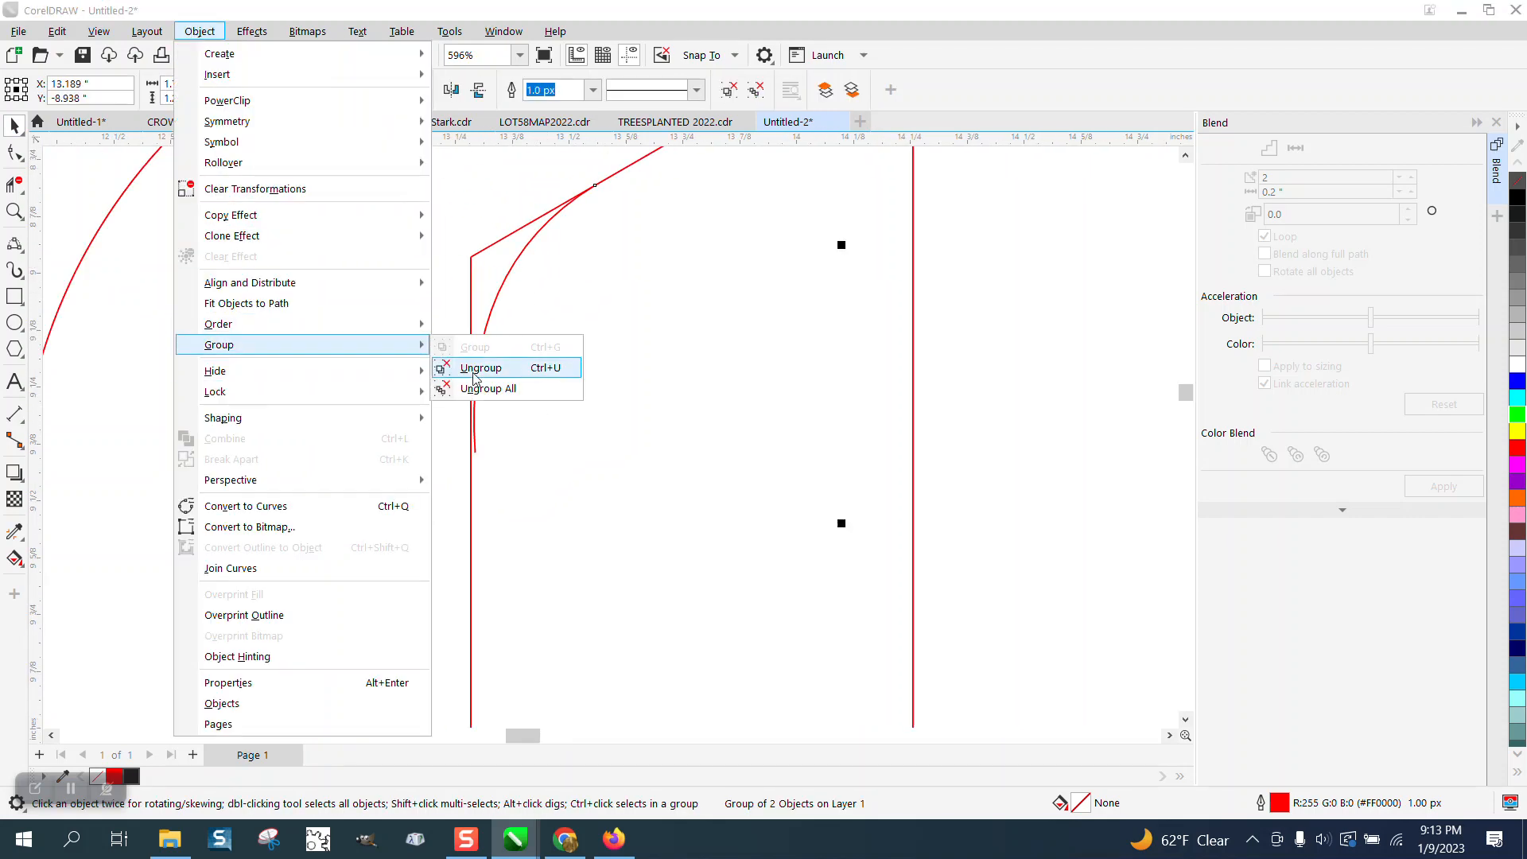
left_click(481, 368)
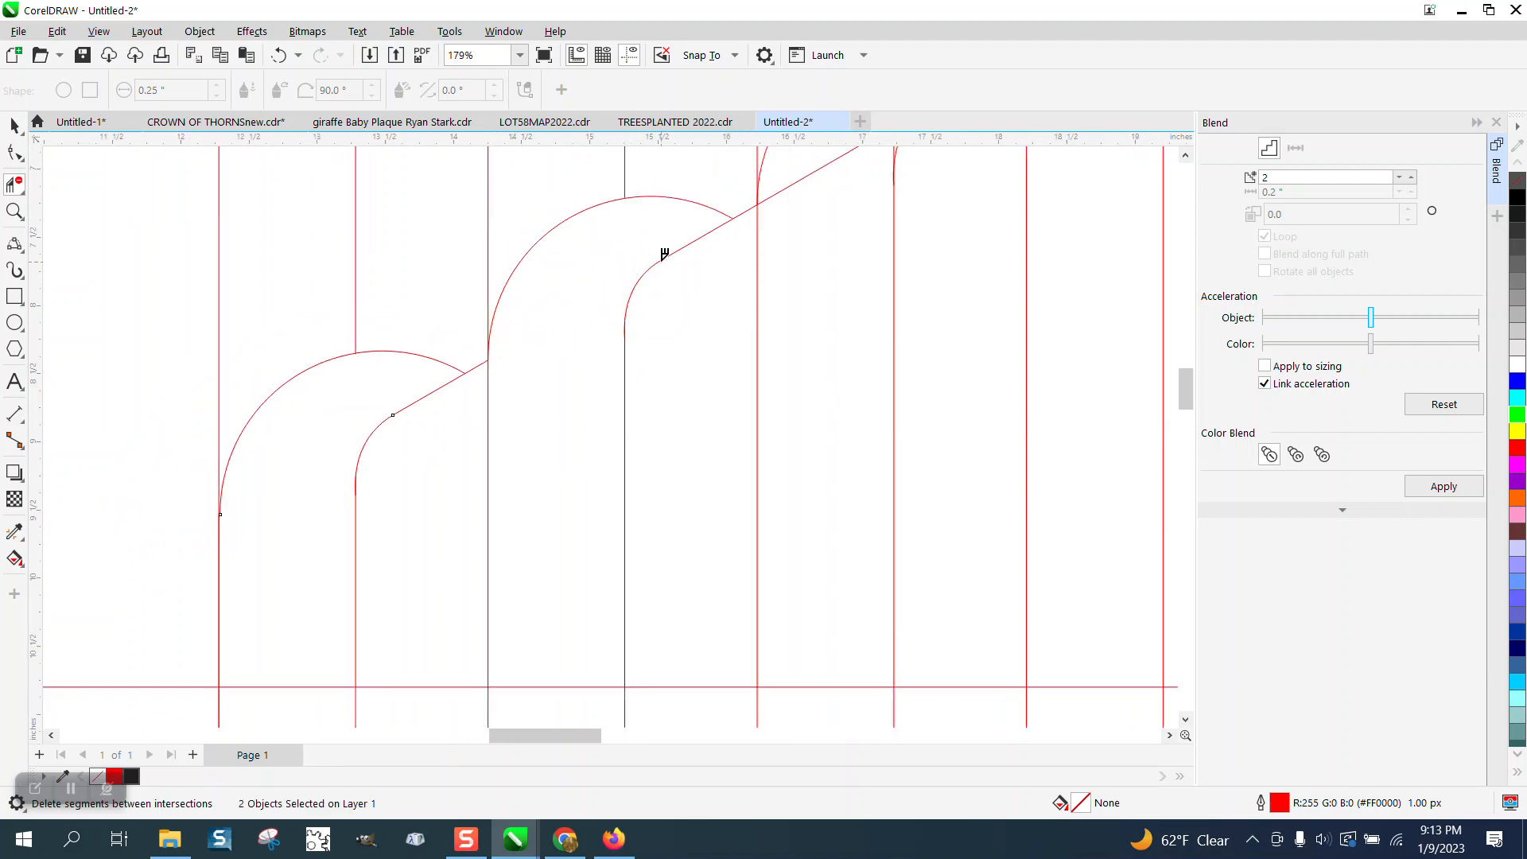
left_click(15, 212)
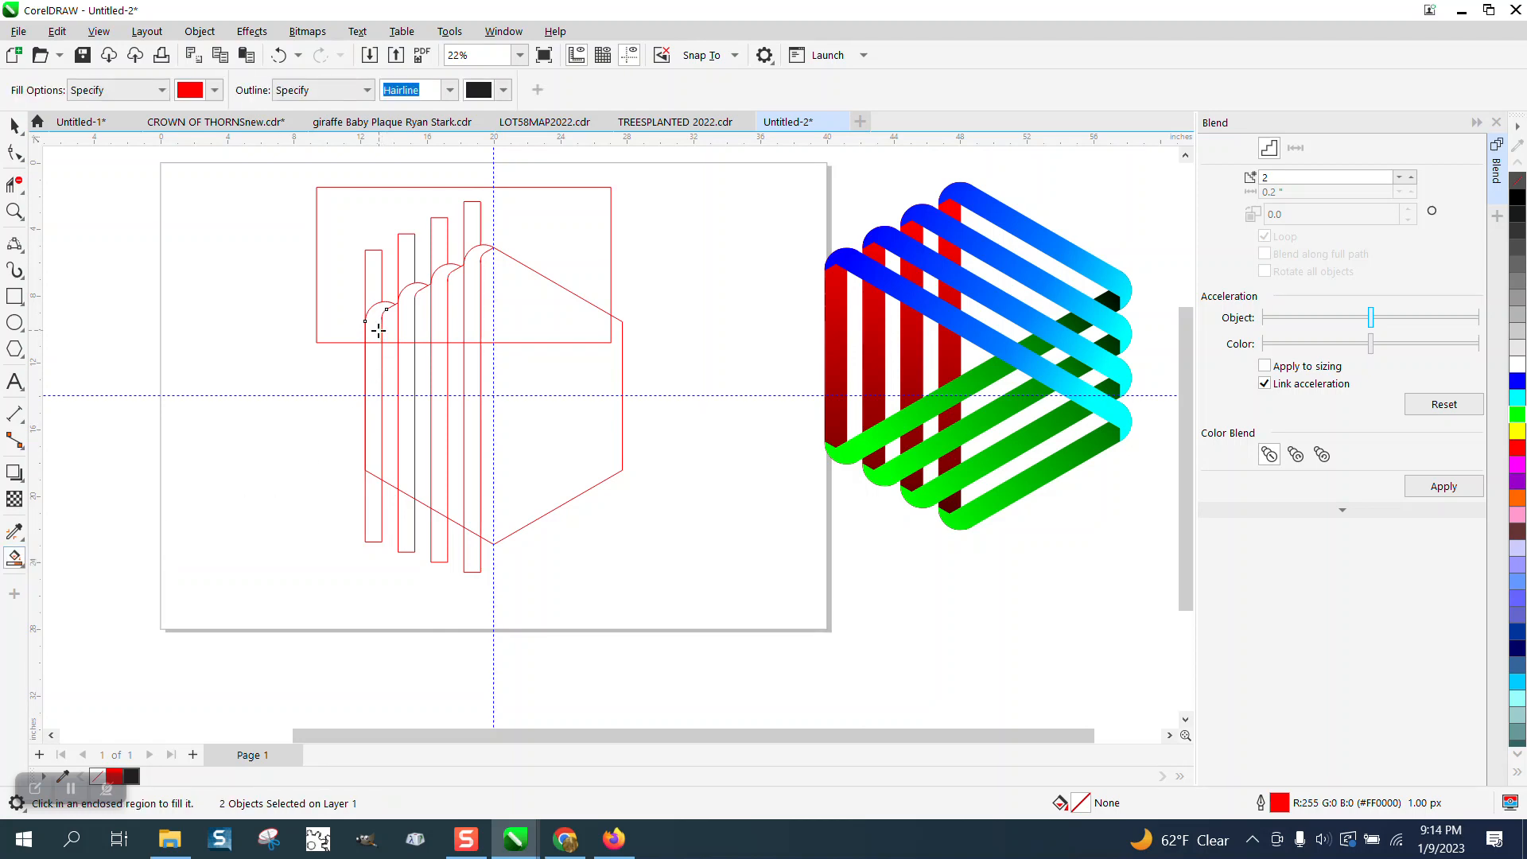
Step: Smart-fill the enclosed strip regions with solid red
left_click(376, 317)
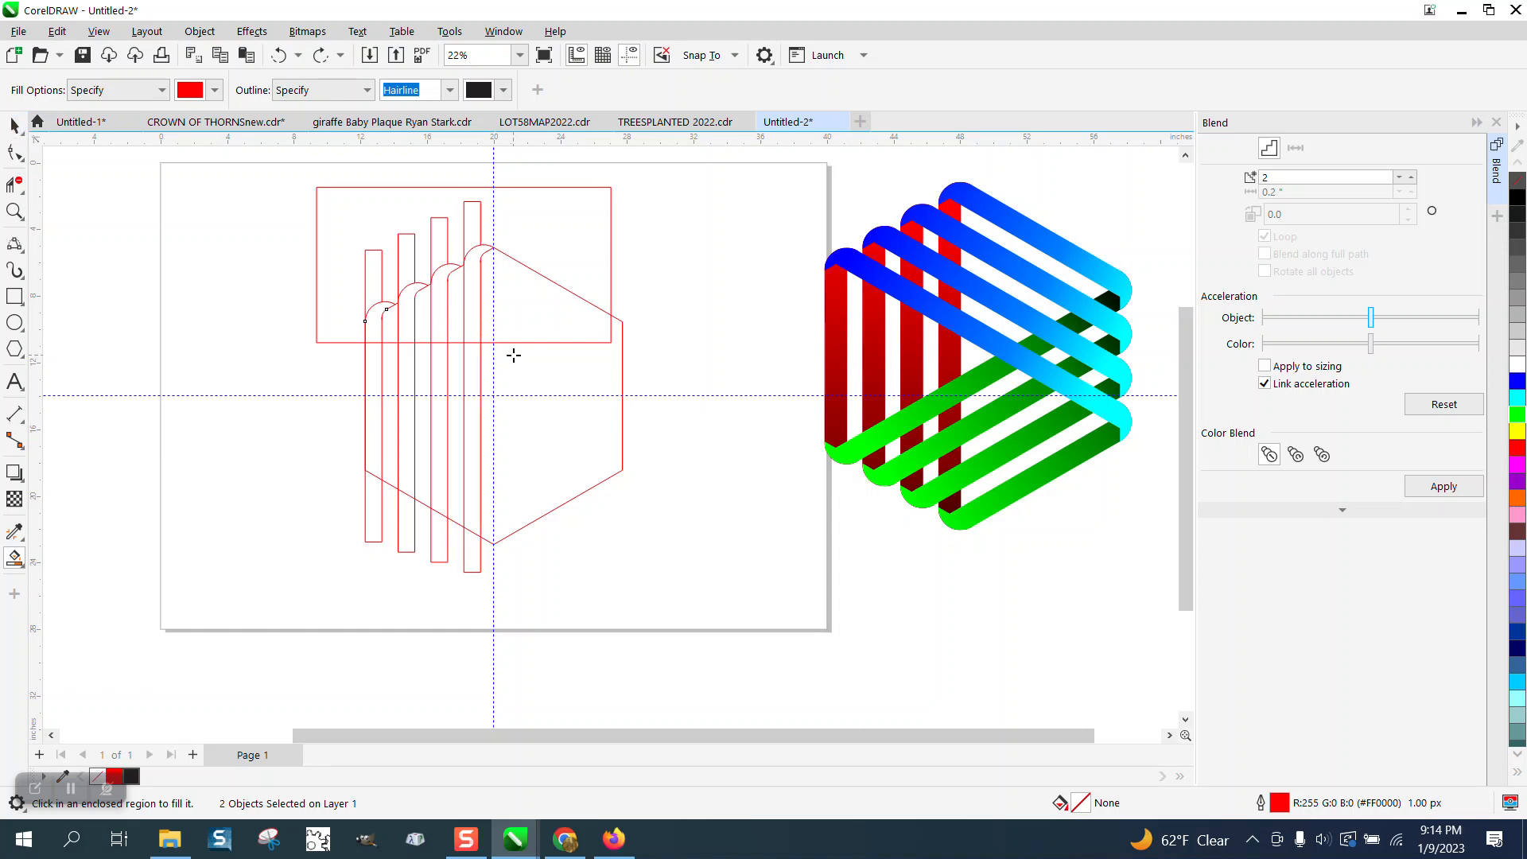
left_click(376, 312)
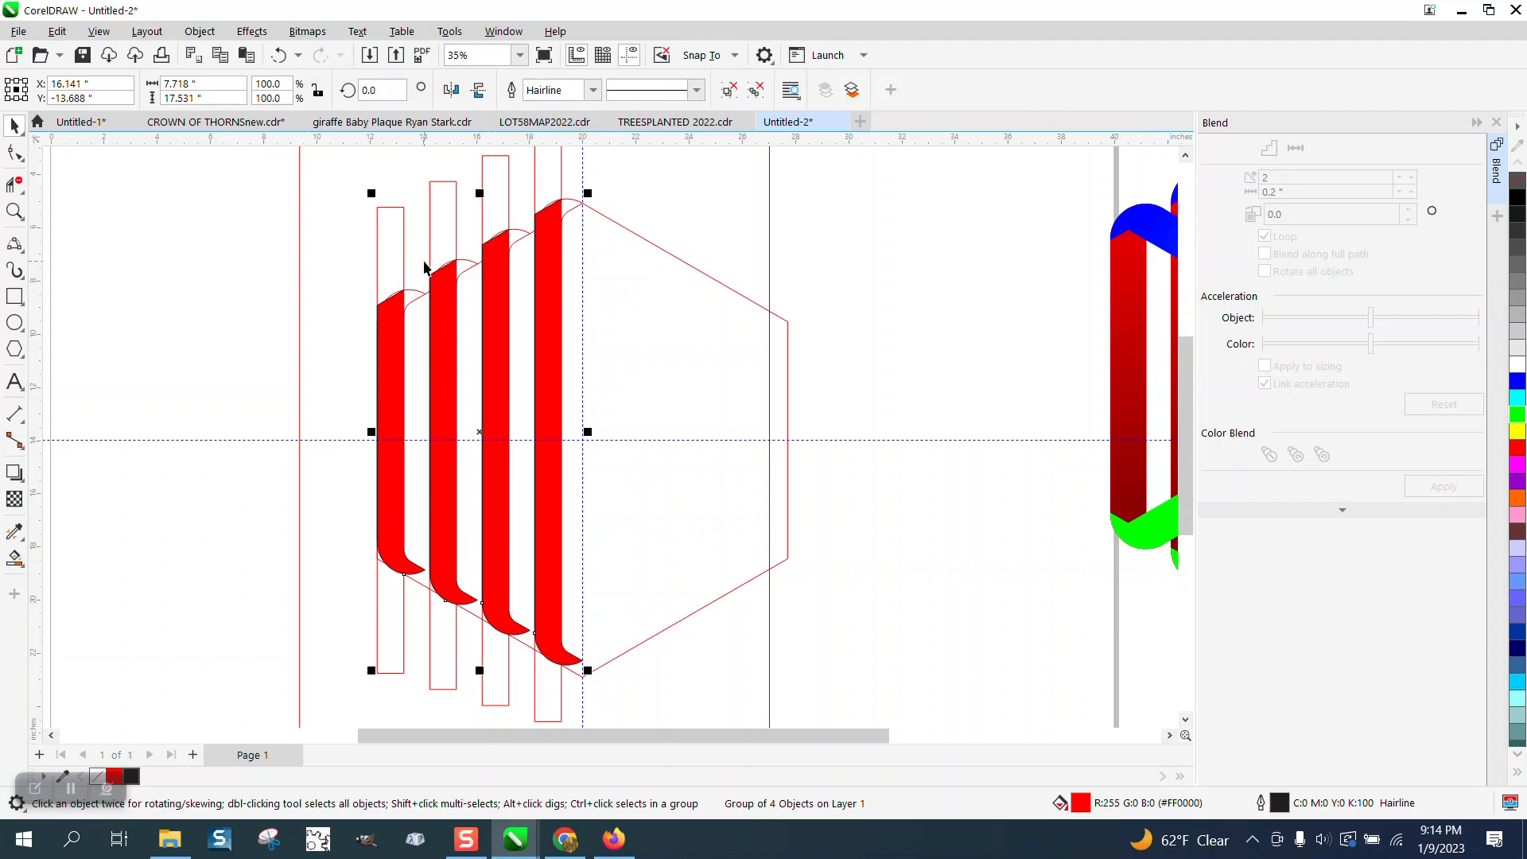
mouse_move(560, 200)
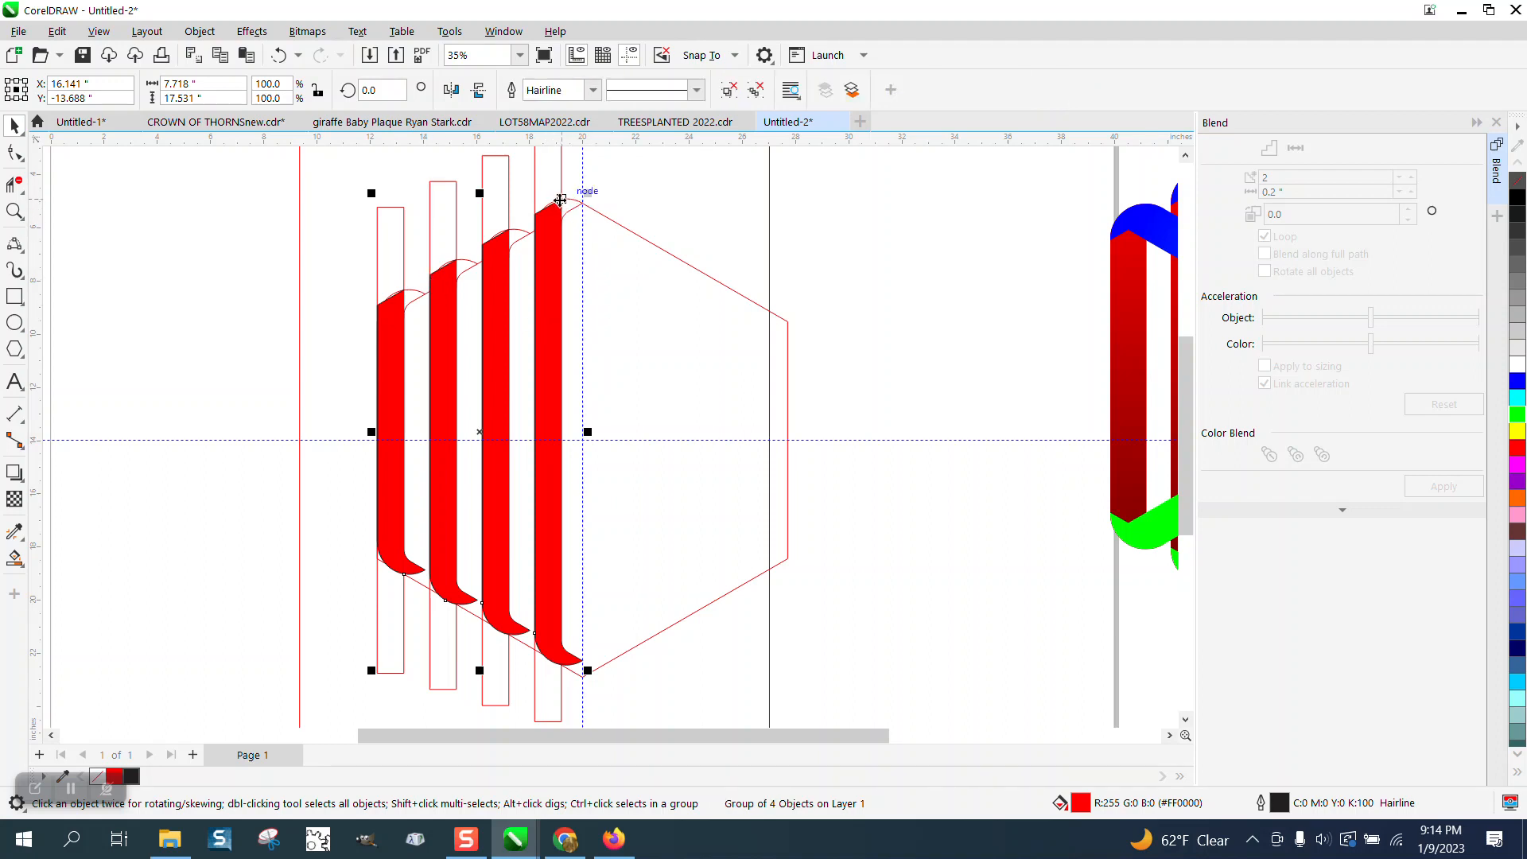
Step: Copy the arc shapes onto the strips' lower ends along the hexagon's bottom edge
left_click(14, 211)
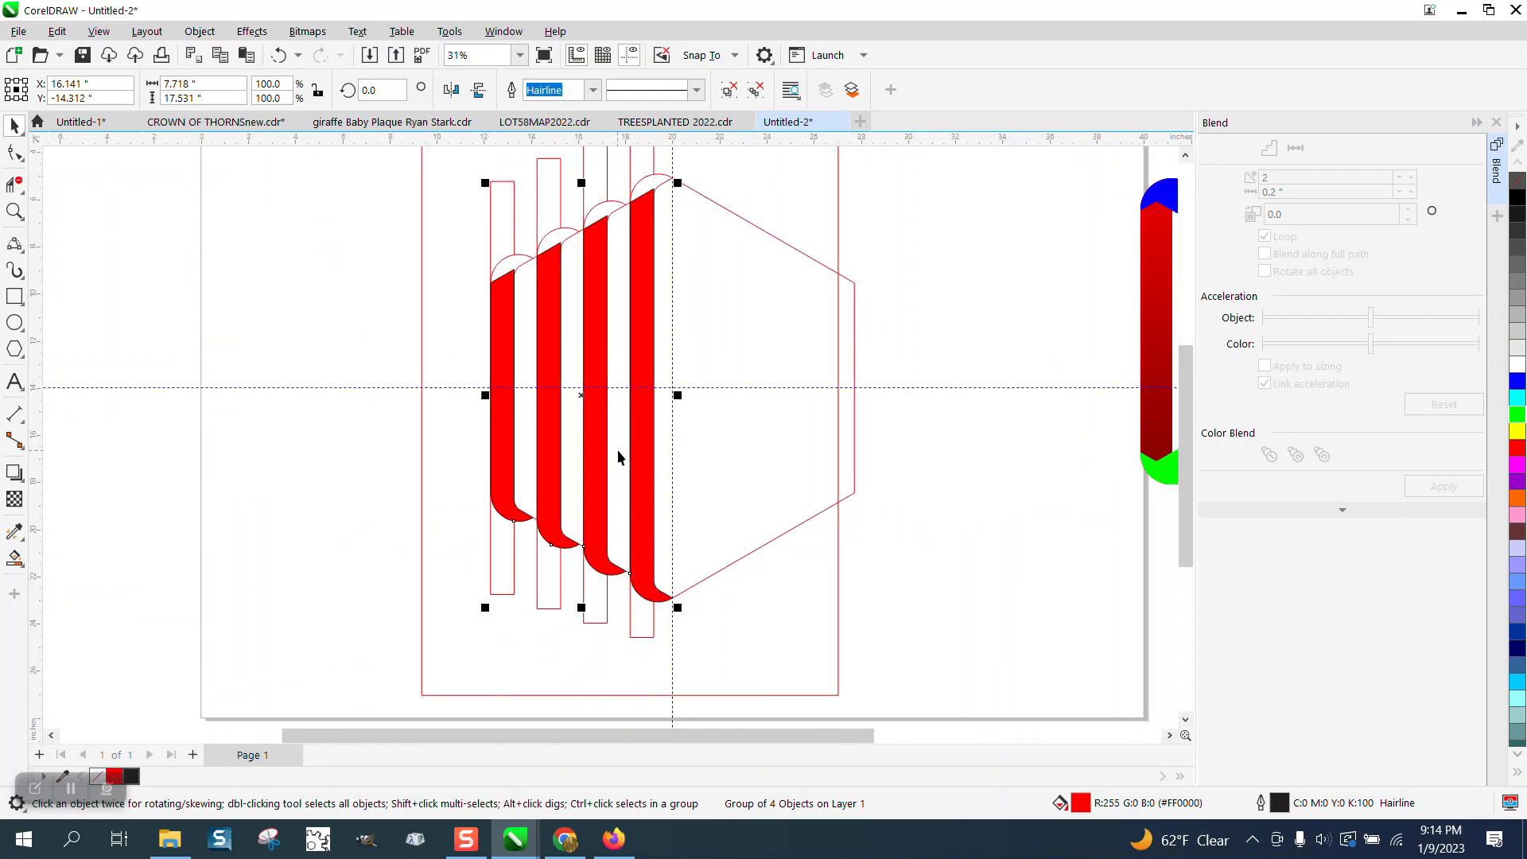
left_click_drag(873, 523, 1146, 716)
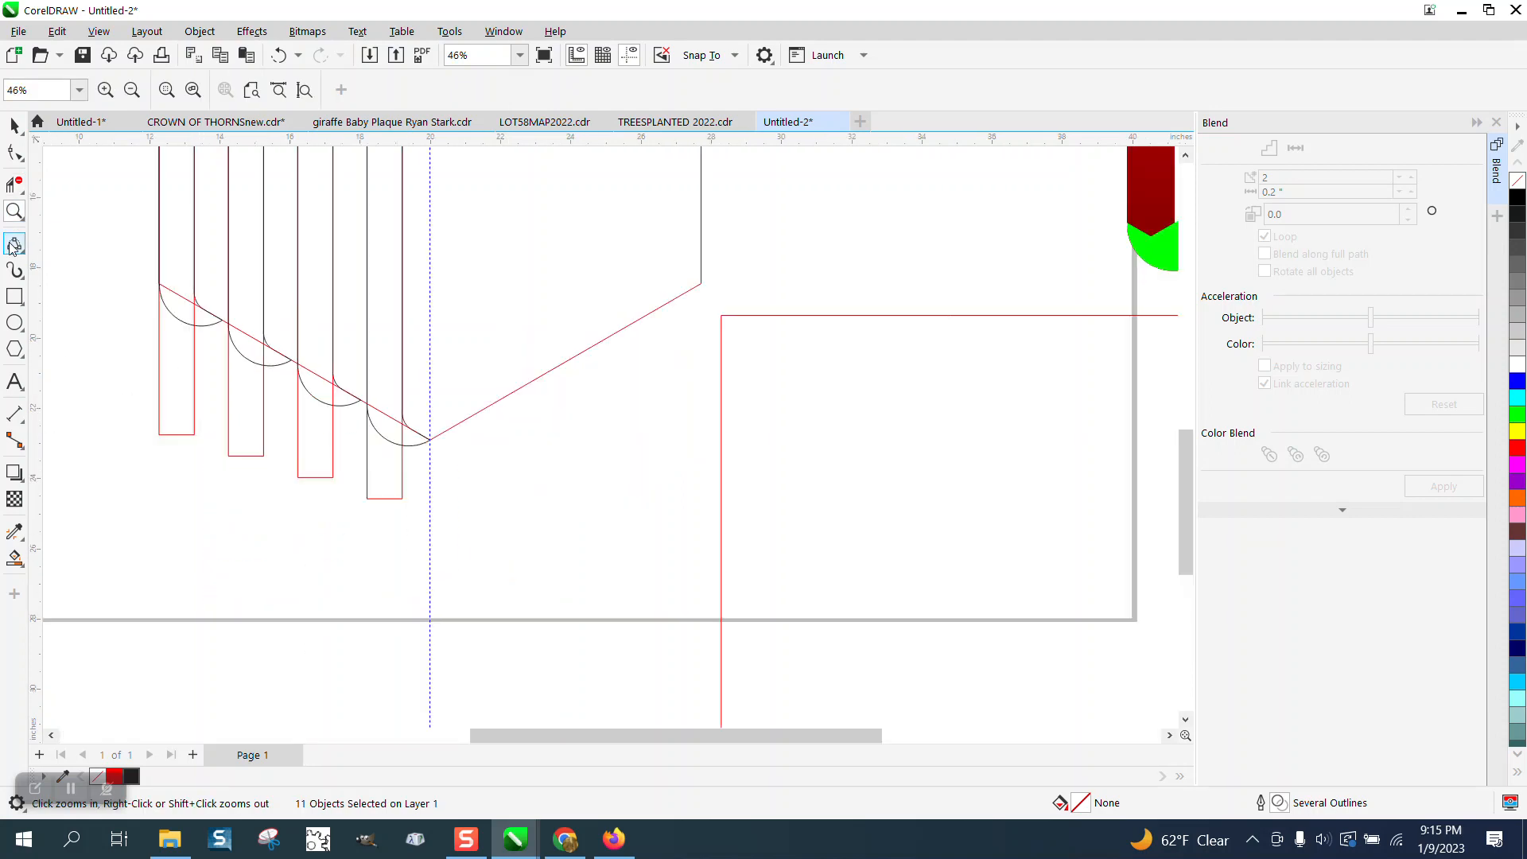
Step: Delete the excess line segments at the strips' bottom ends with Virtual Segment Delete
left_click(14, 245)
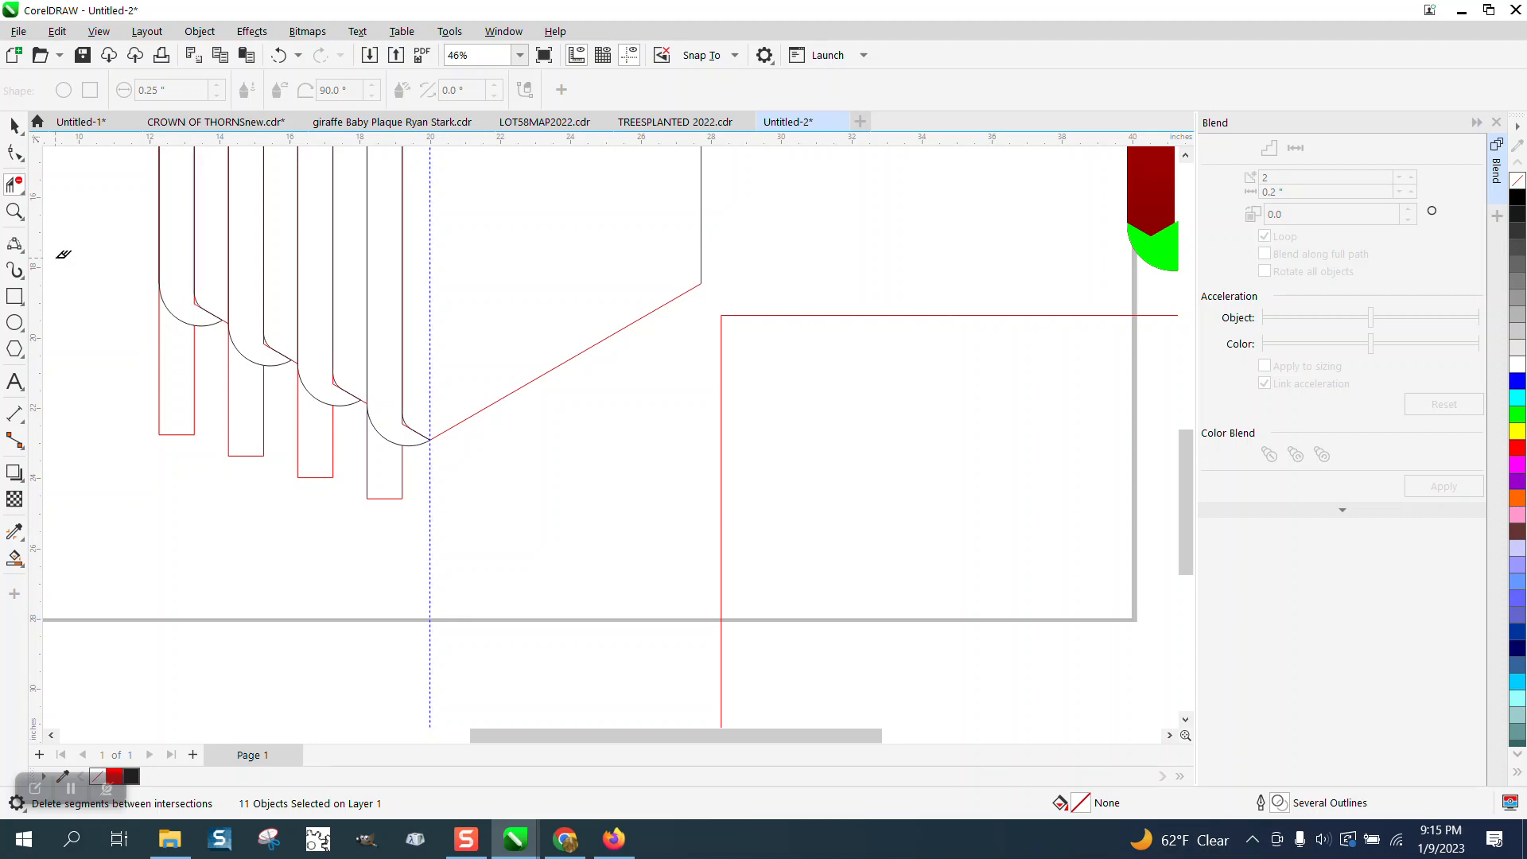
left_click(16, 212)
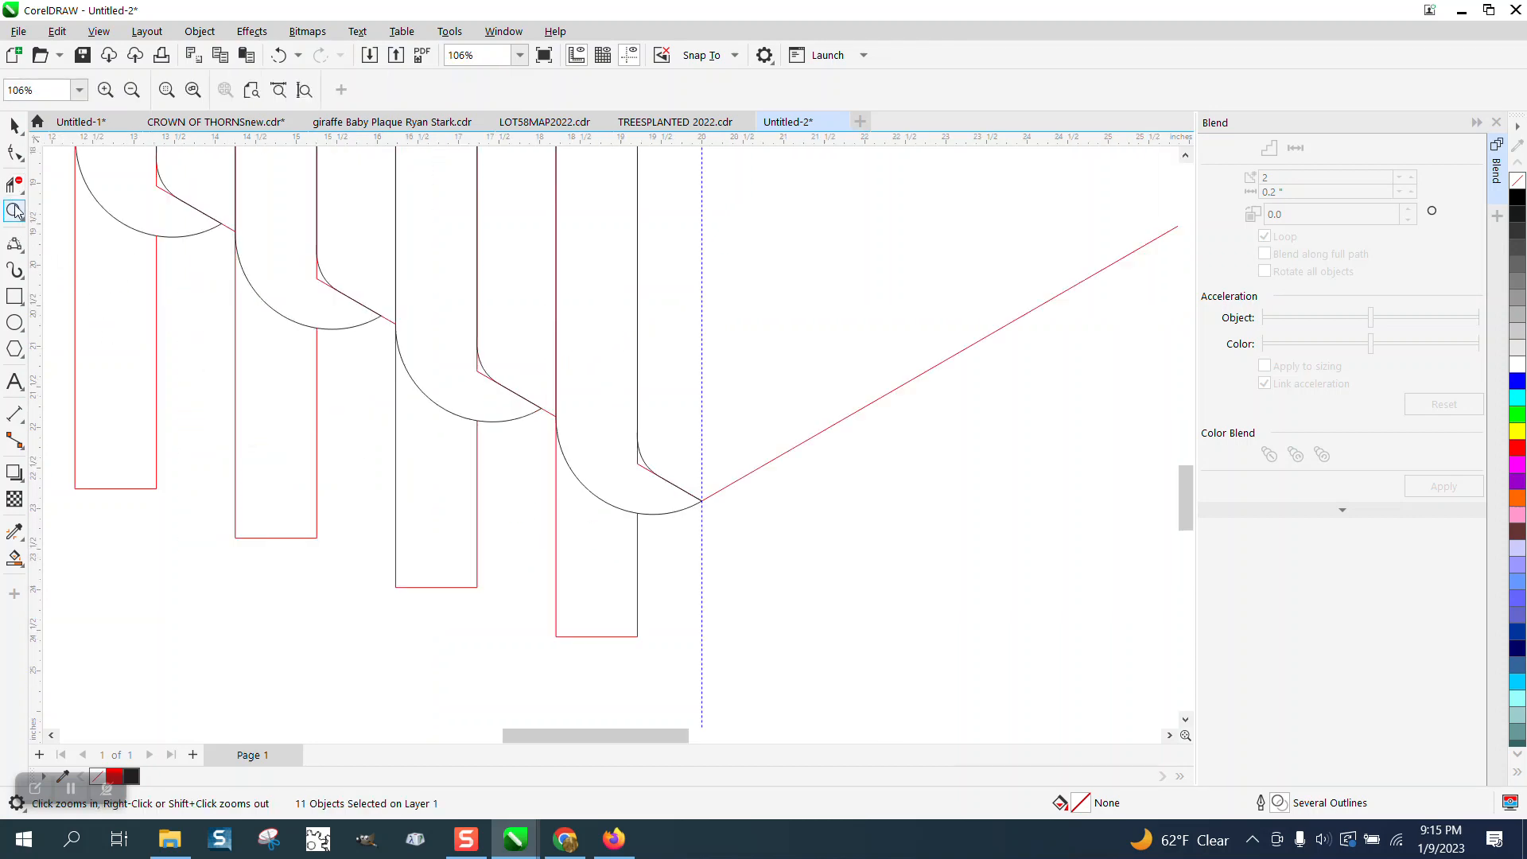
left_click(15, 212)
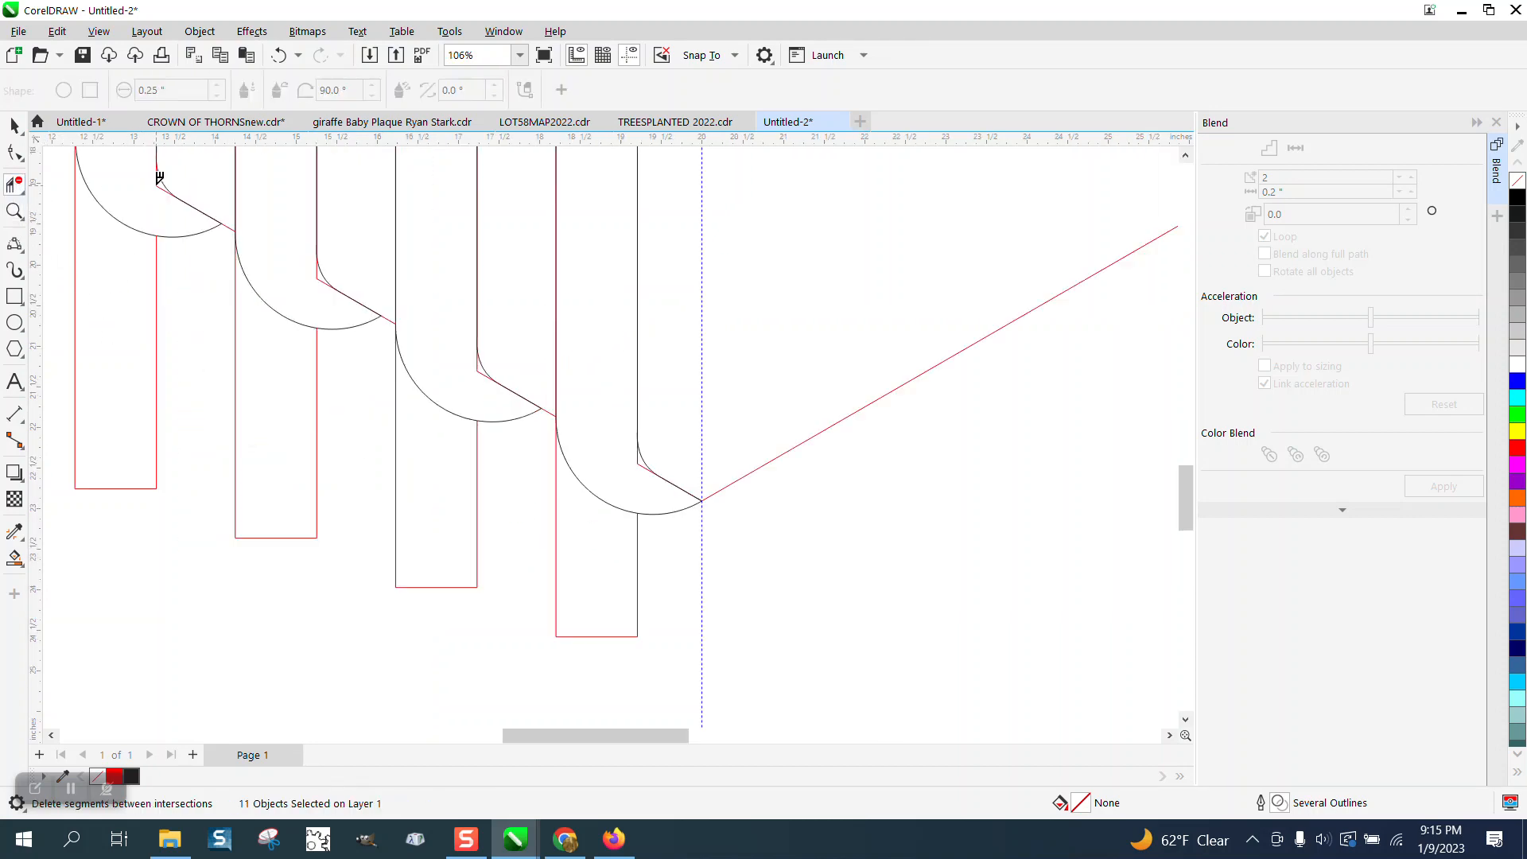
mouse_move(326, 276)
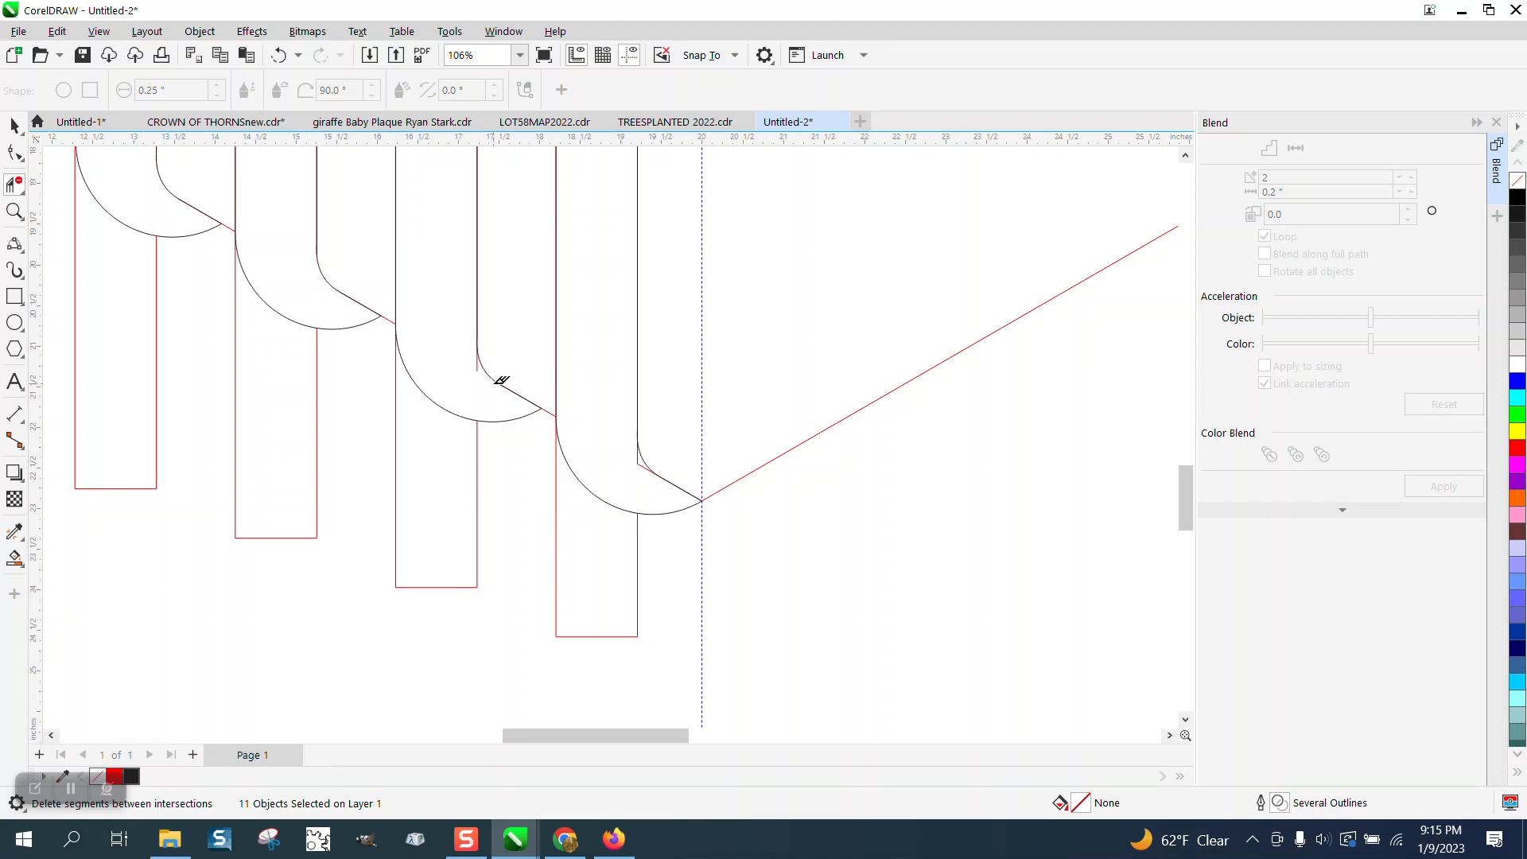
mouse_move(652, 482)
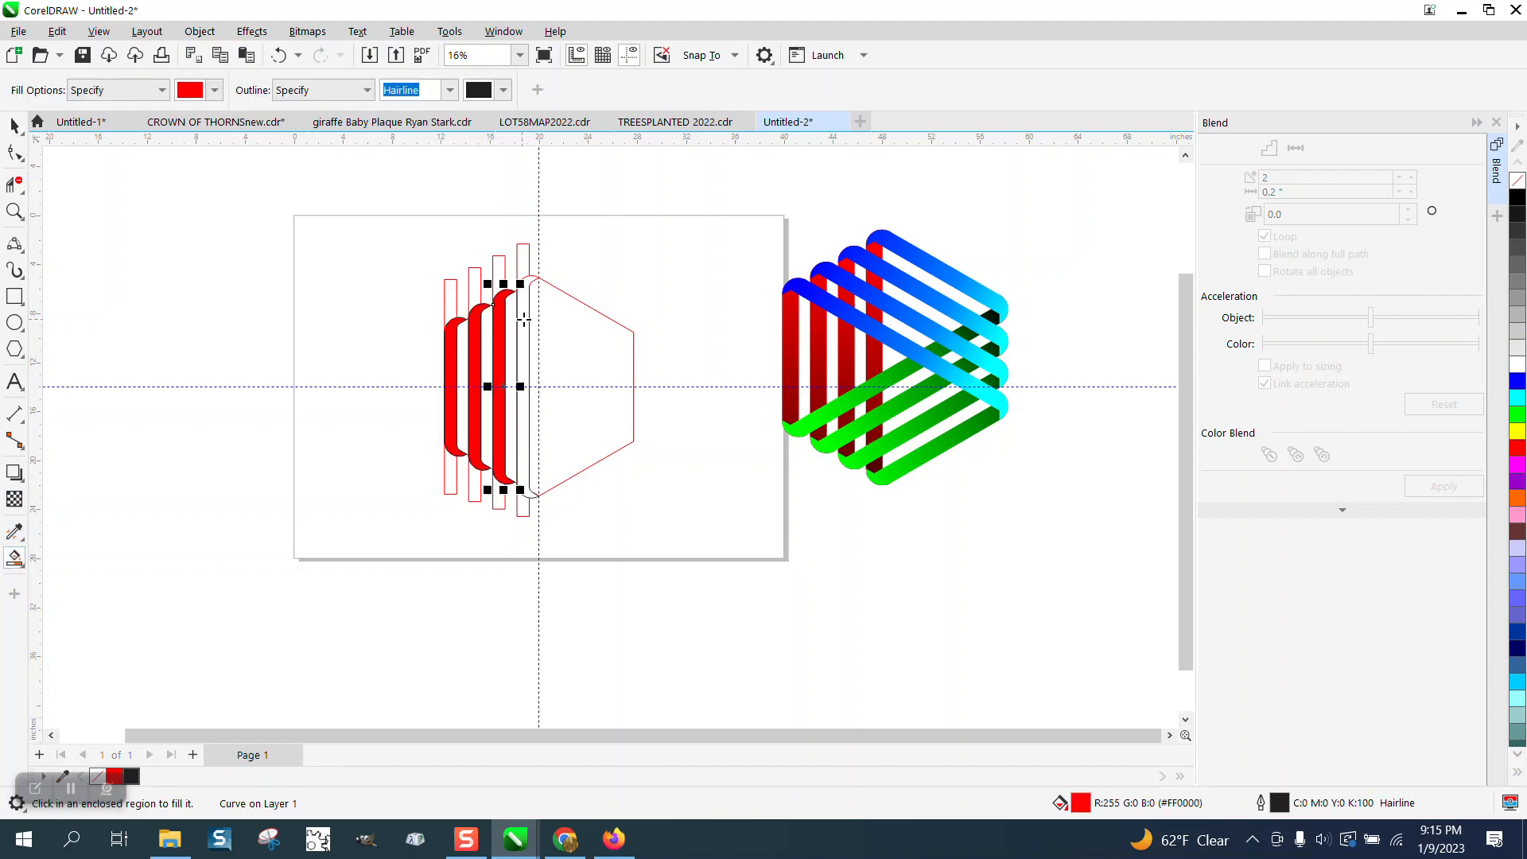
Step: Smart-fill the bottom end regions red and strip the outlines from the four bars
left_click(522, 385)
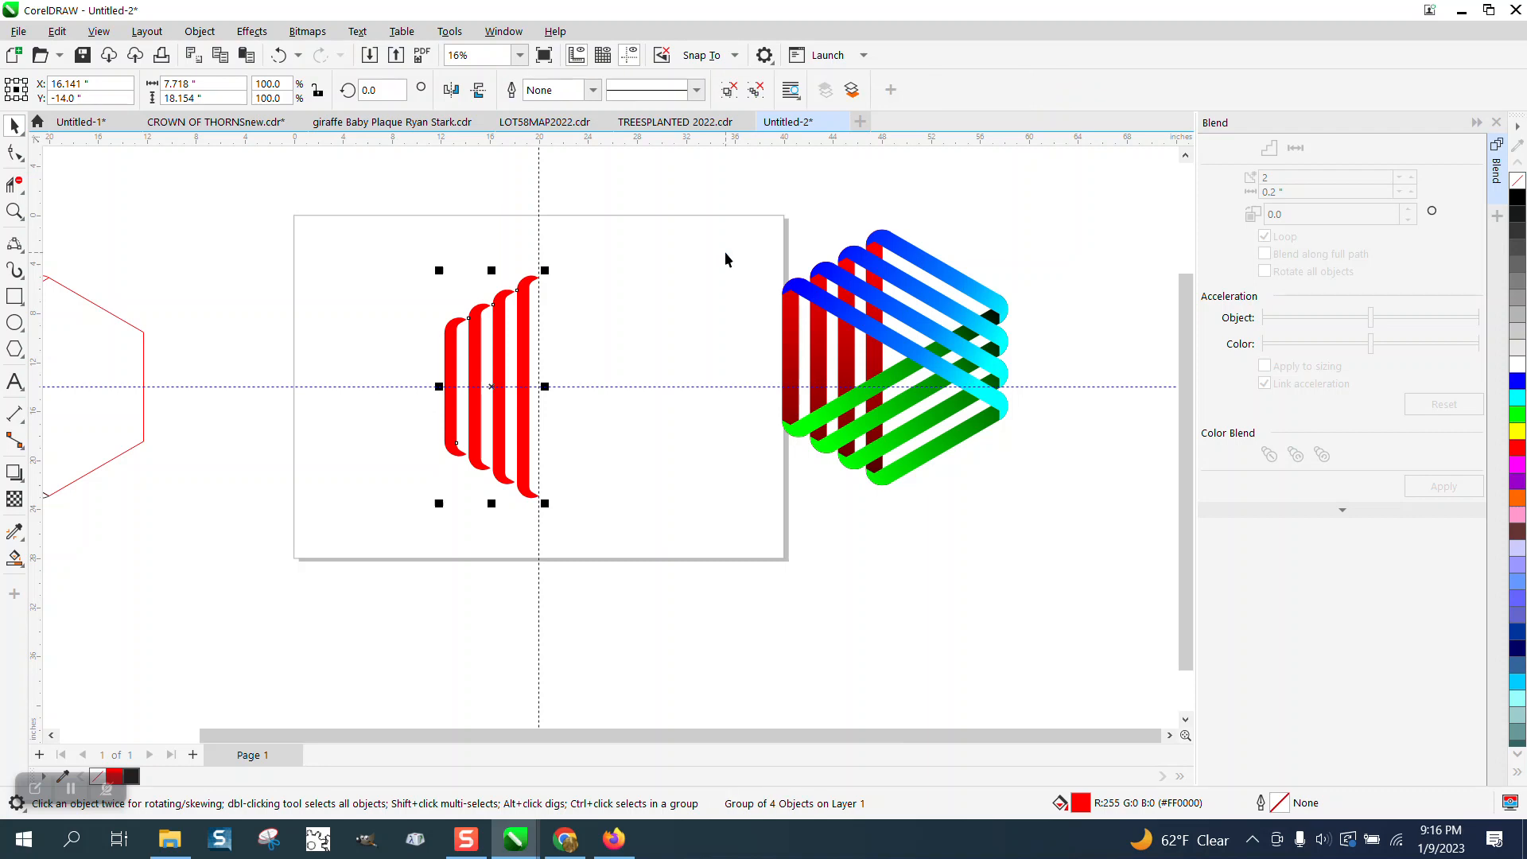
left_click(491, 387)
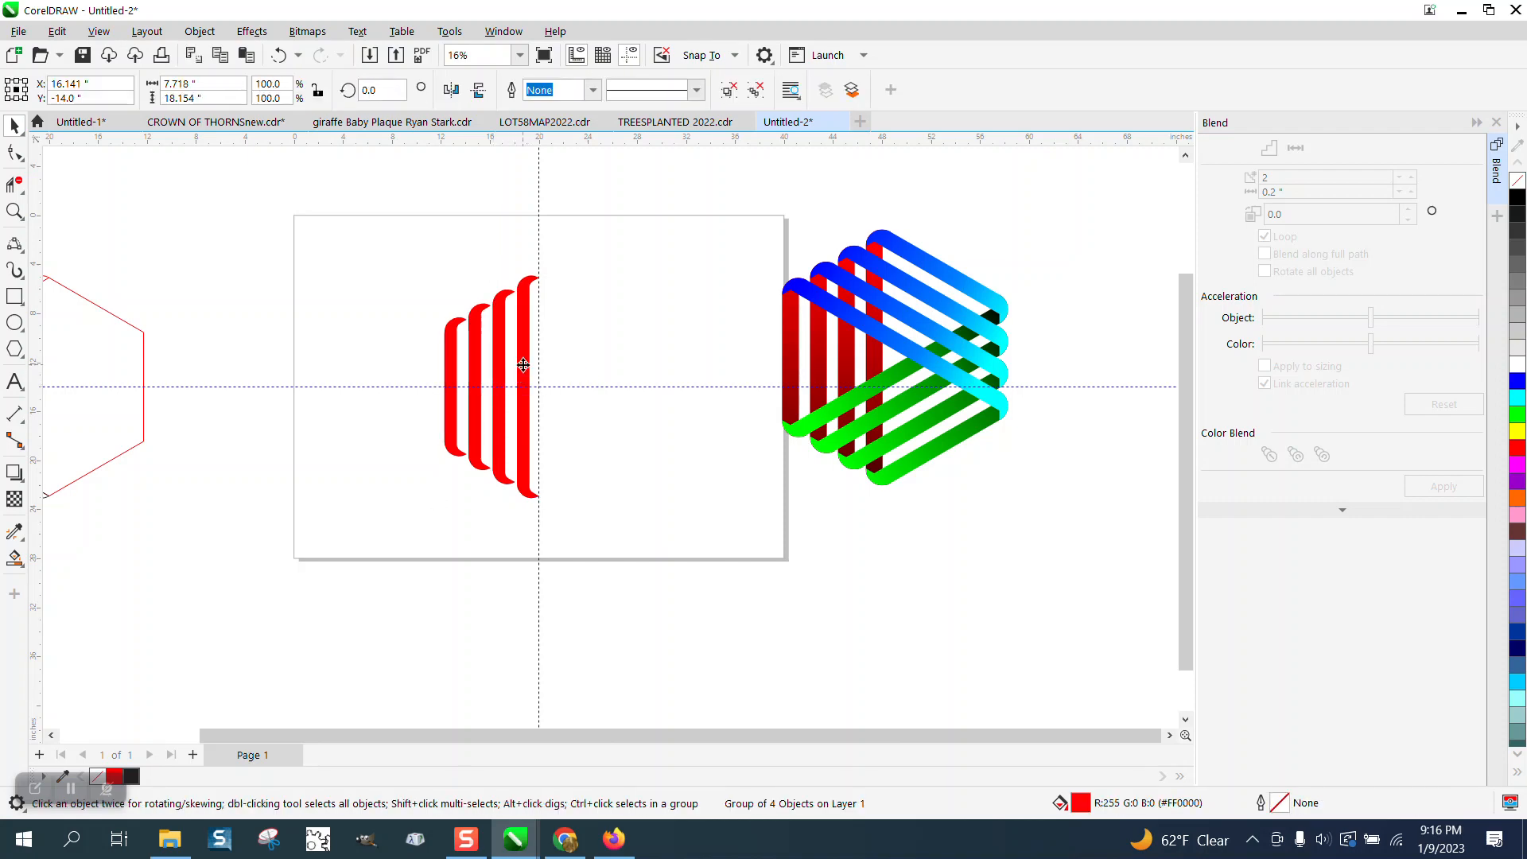
Step: Rotate the copied red strip groups to 120 and 240 degrees to form the interwoven shape
left_click(492, 390)
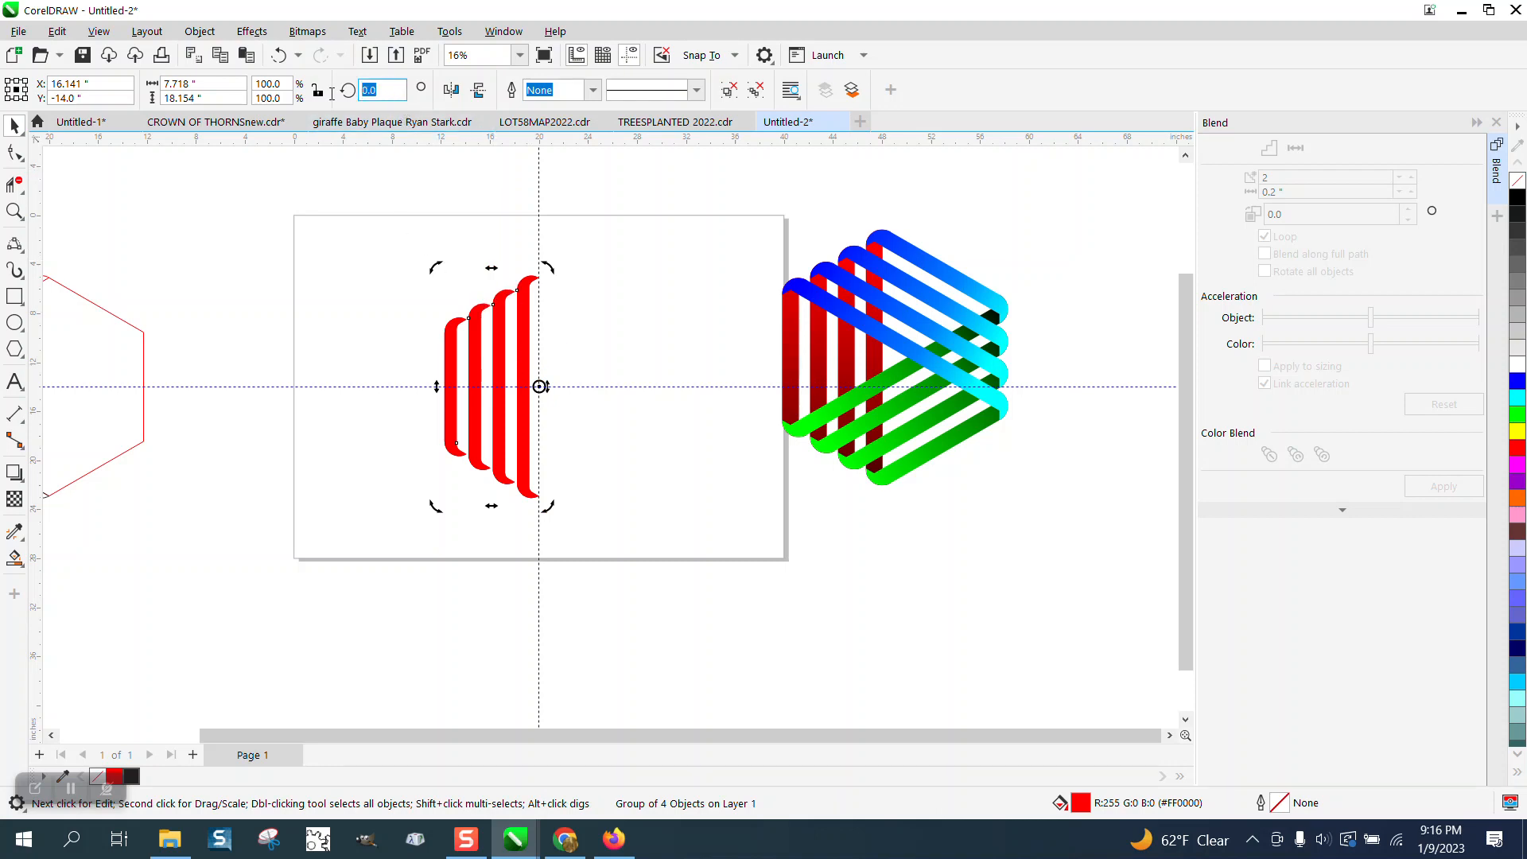
type("120.0")
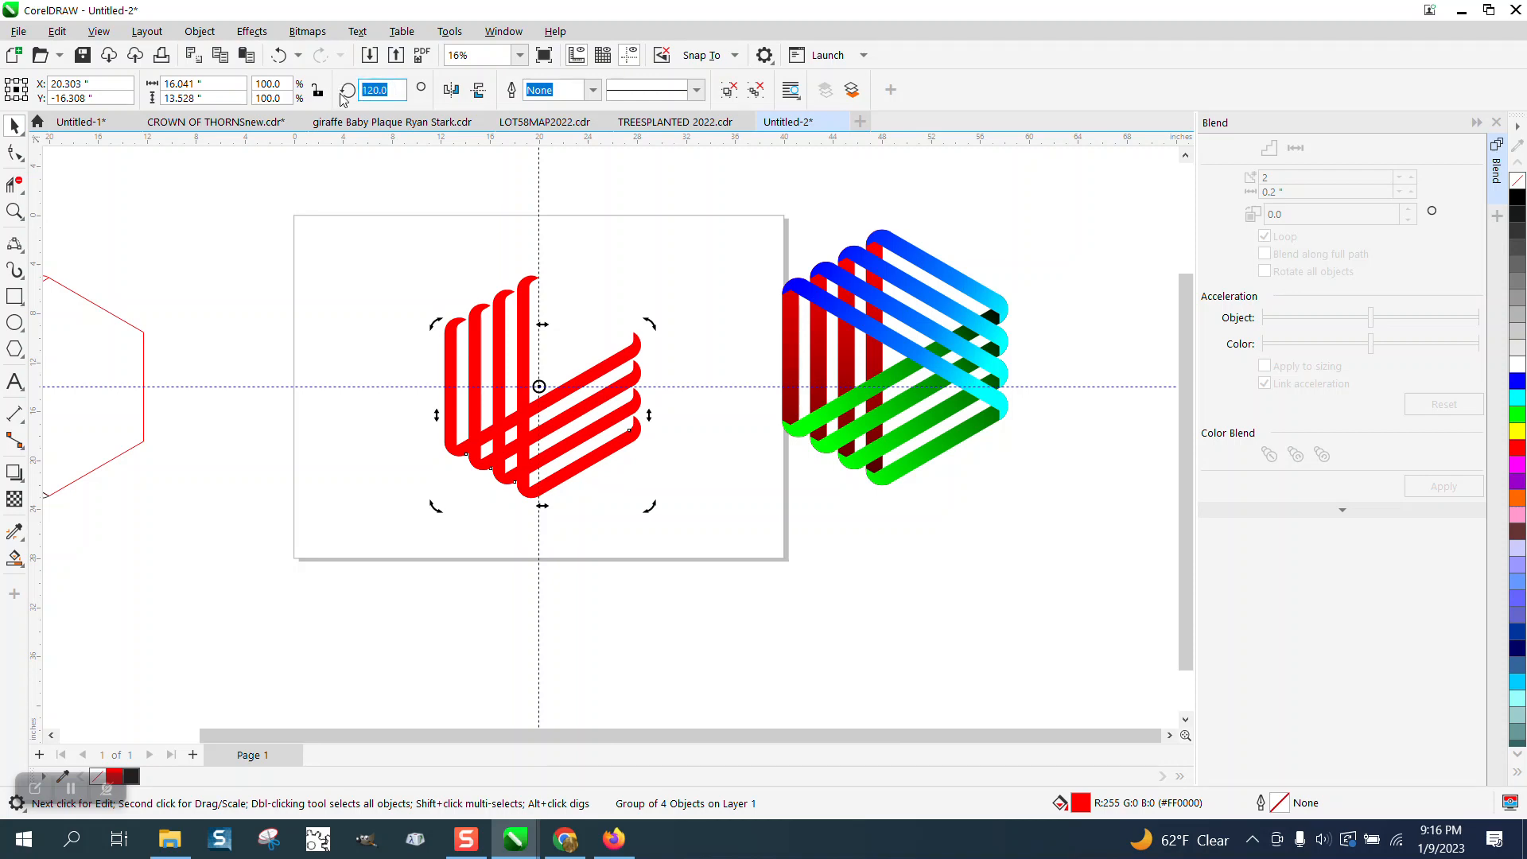
type("240.0")
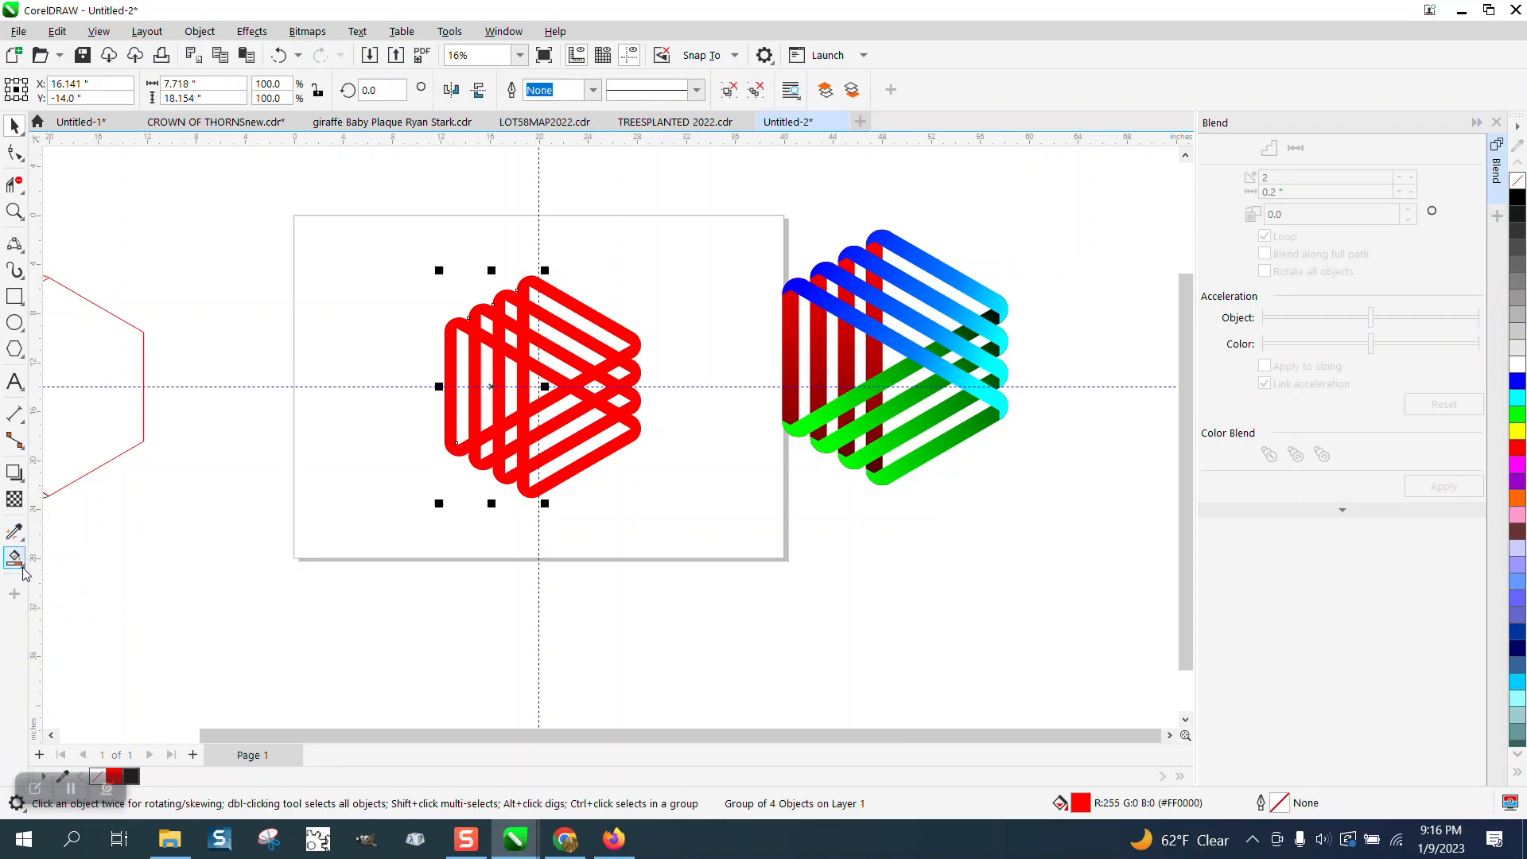
Step: Apply a fountain fill across the red strips with the Interactive Fill tool and check it at full-page and close-up zoom
left_click(14, 558)
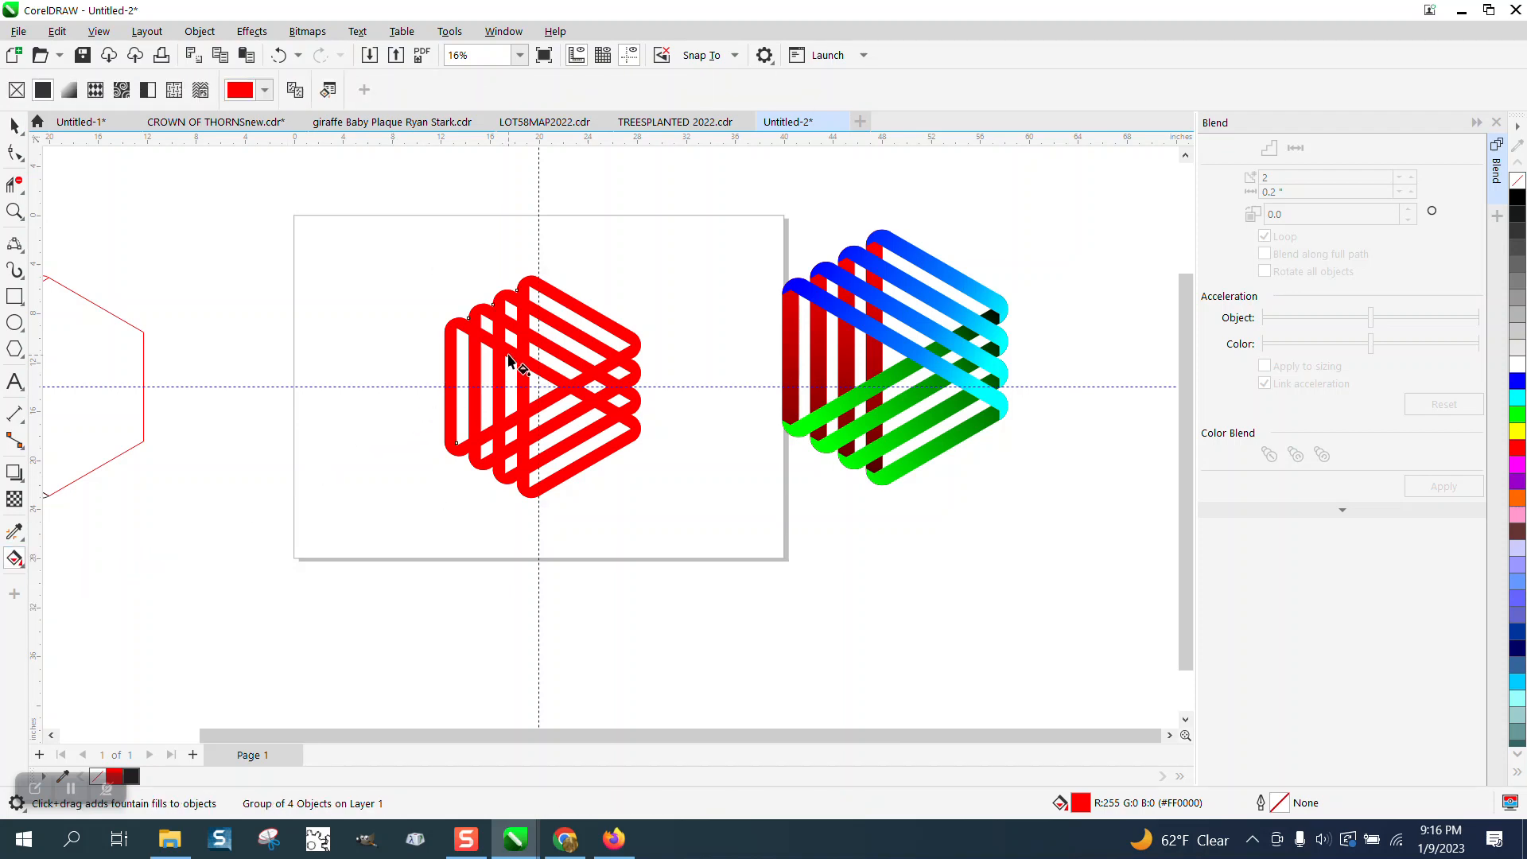
left_click_drag(515, 361, 476, 487)
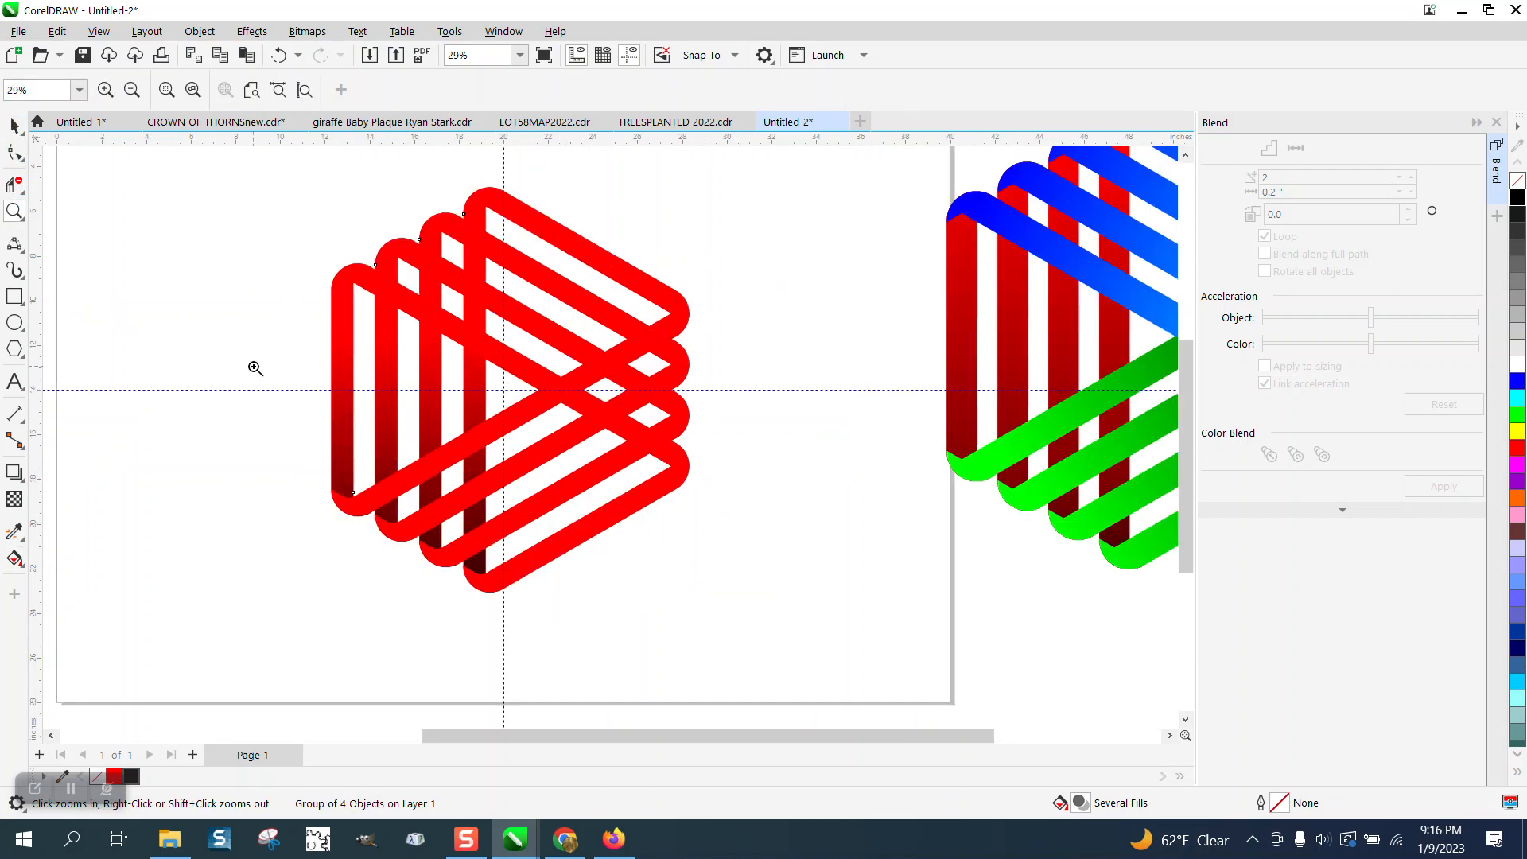
left_click(254, 368)
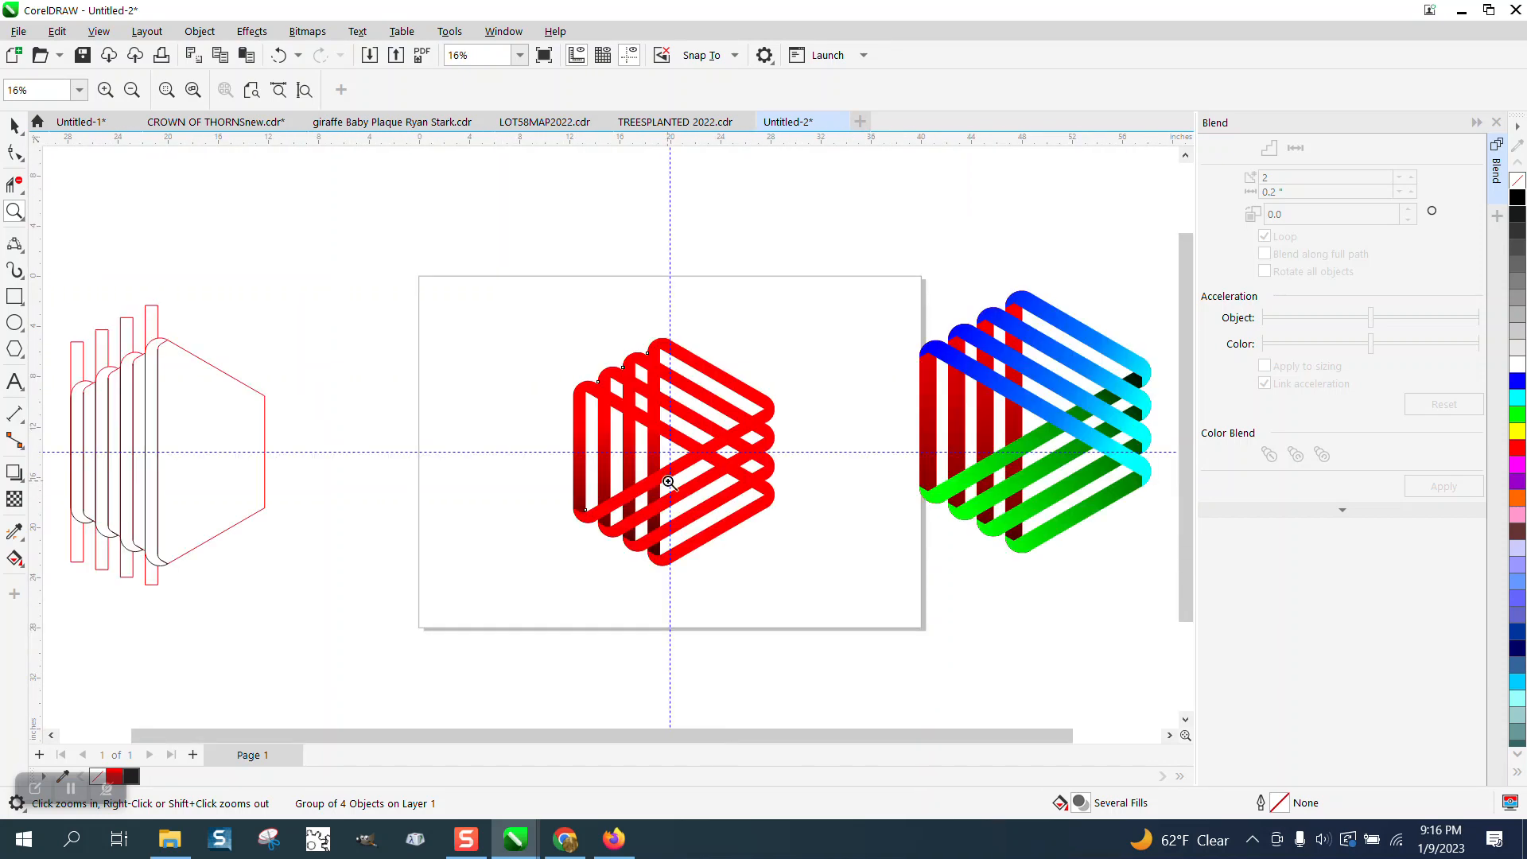
left_click(105, 89)
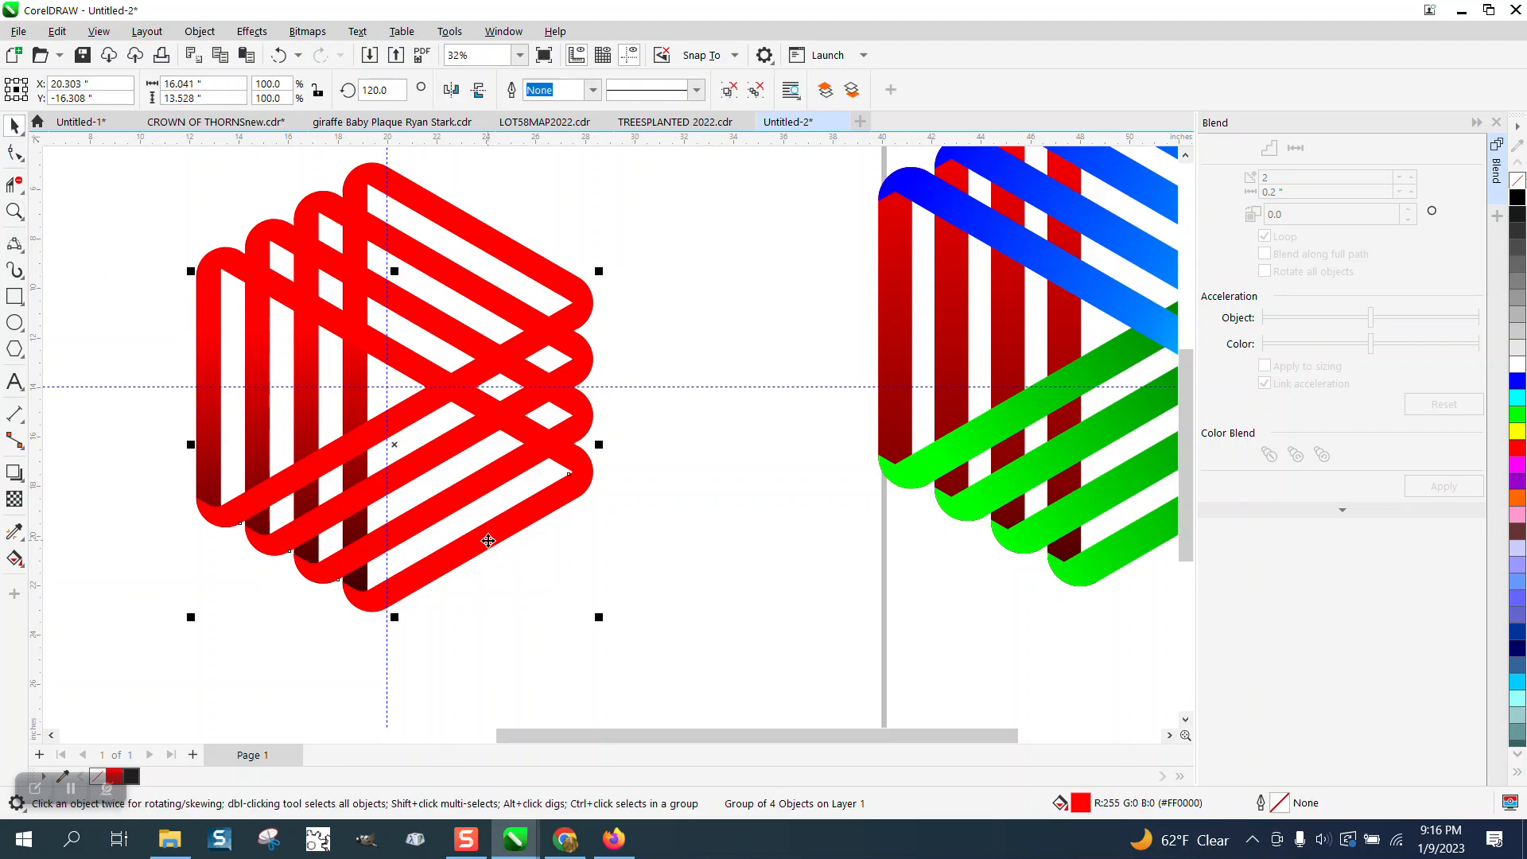
left_click(16, 558)
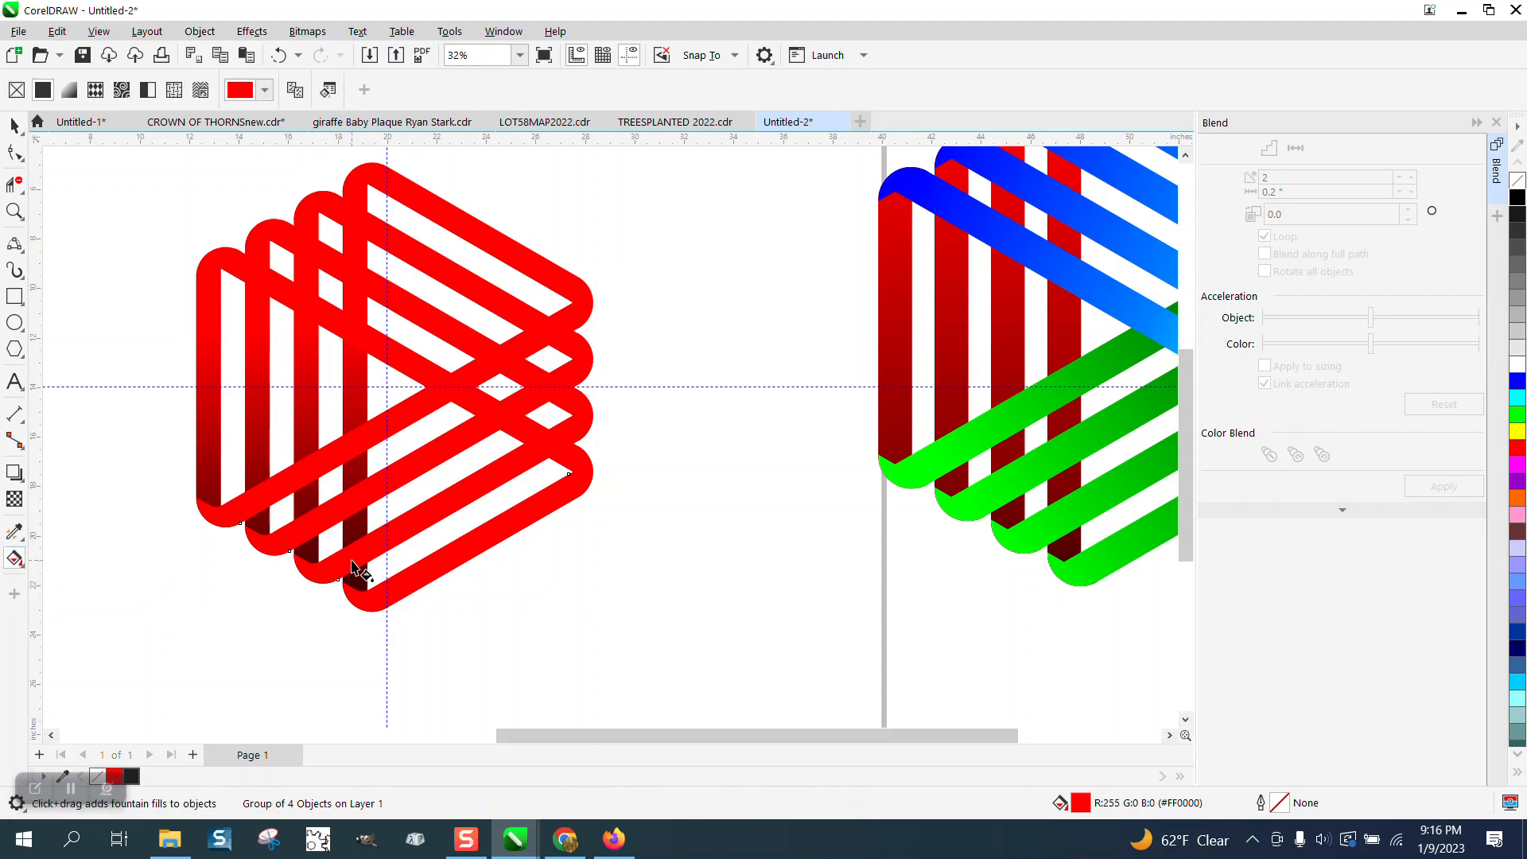
Step: Lay a new gradient across the lower strips, fading them from red toward pale pink
left_click_drag(345, 560, 647, 376)
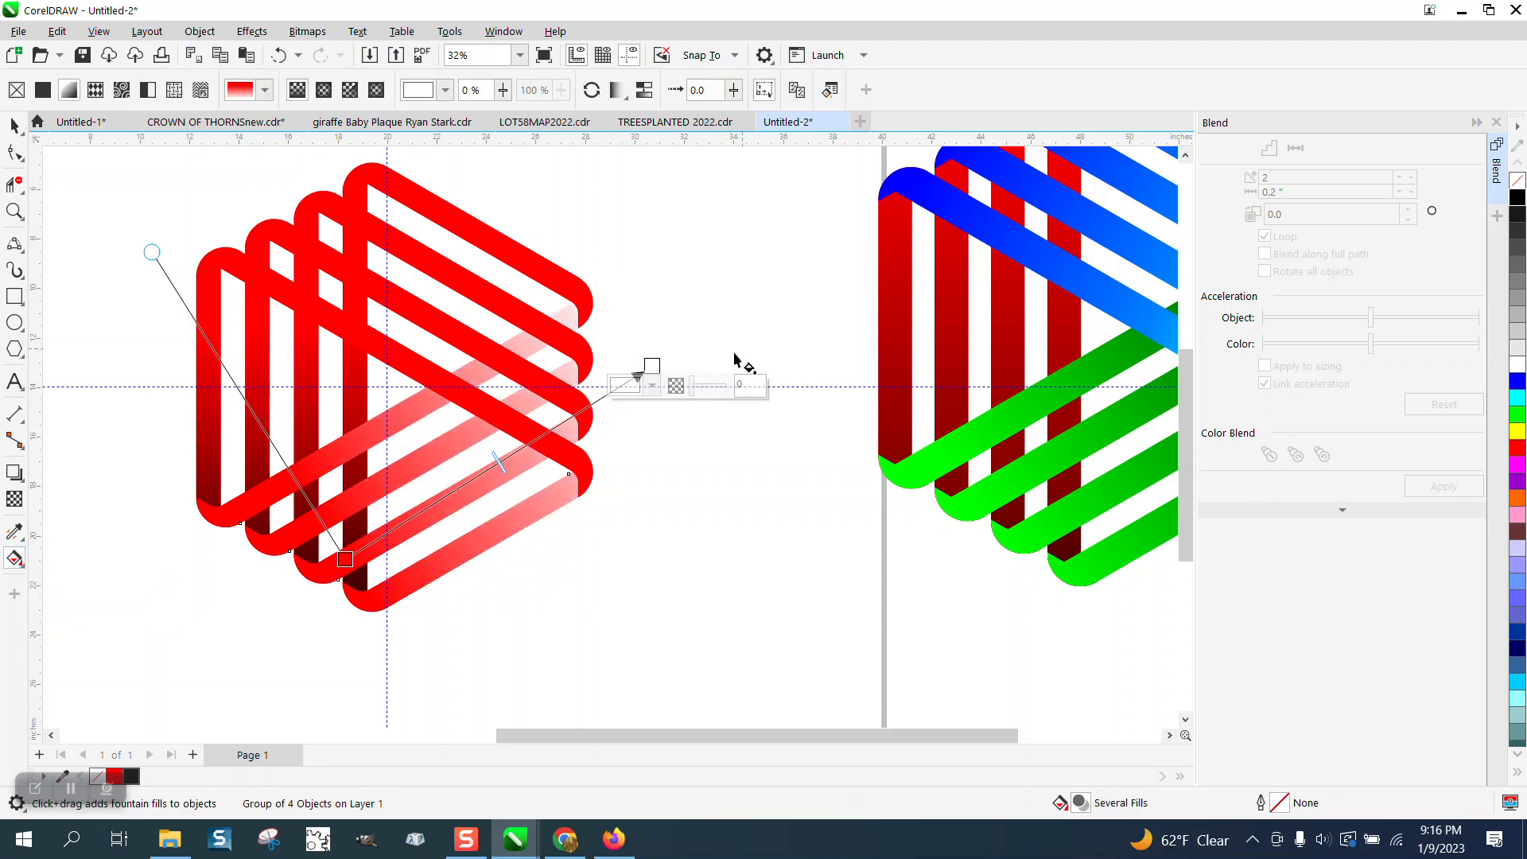
mouse_move(1286, 272)
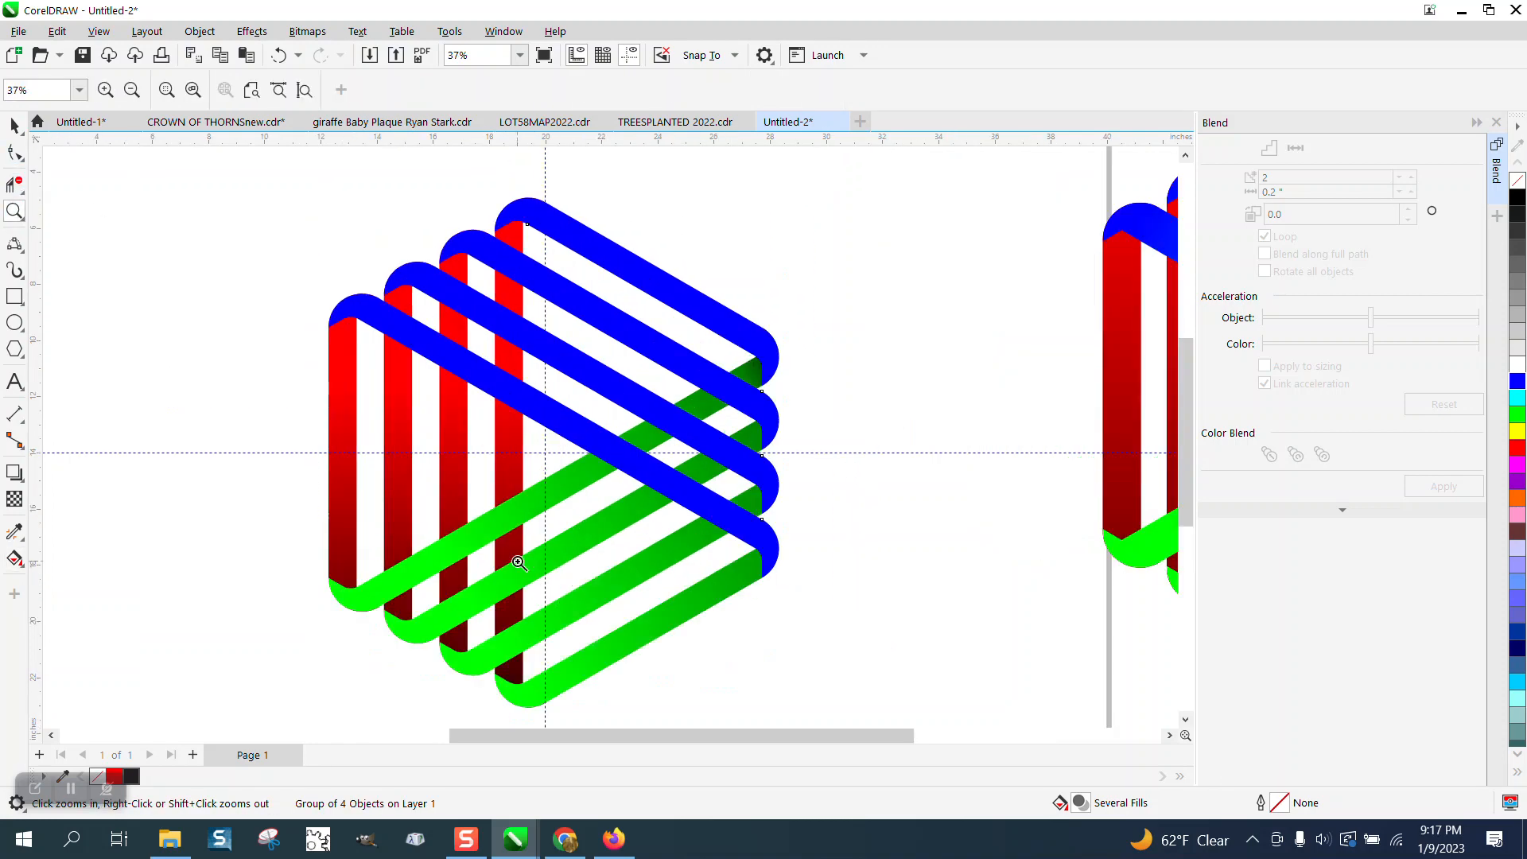
mouse_move(366, 586)
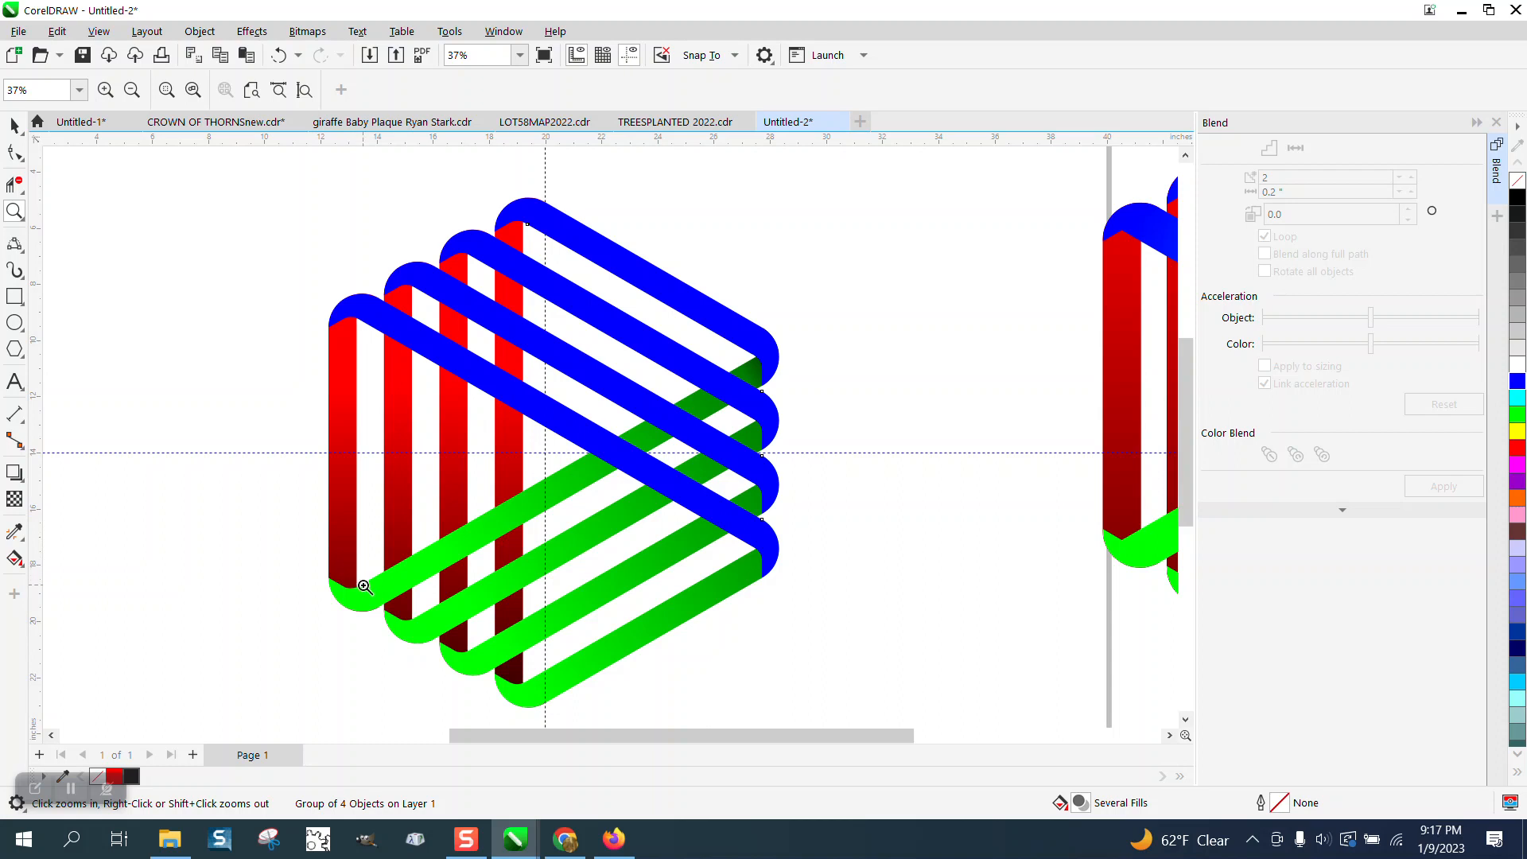
mouse_move(461, 572)
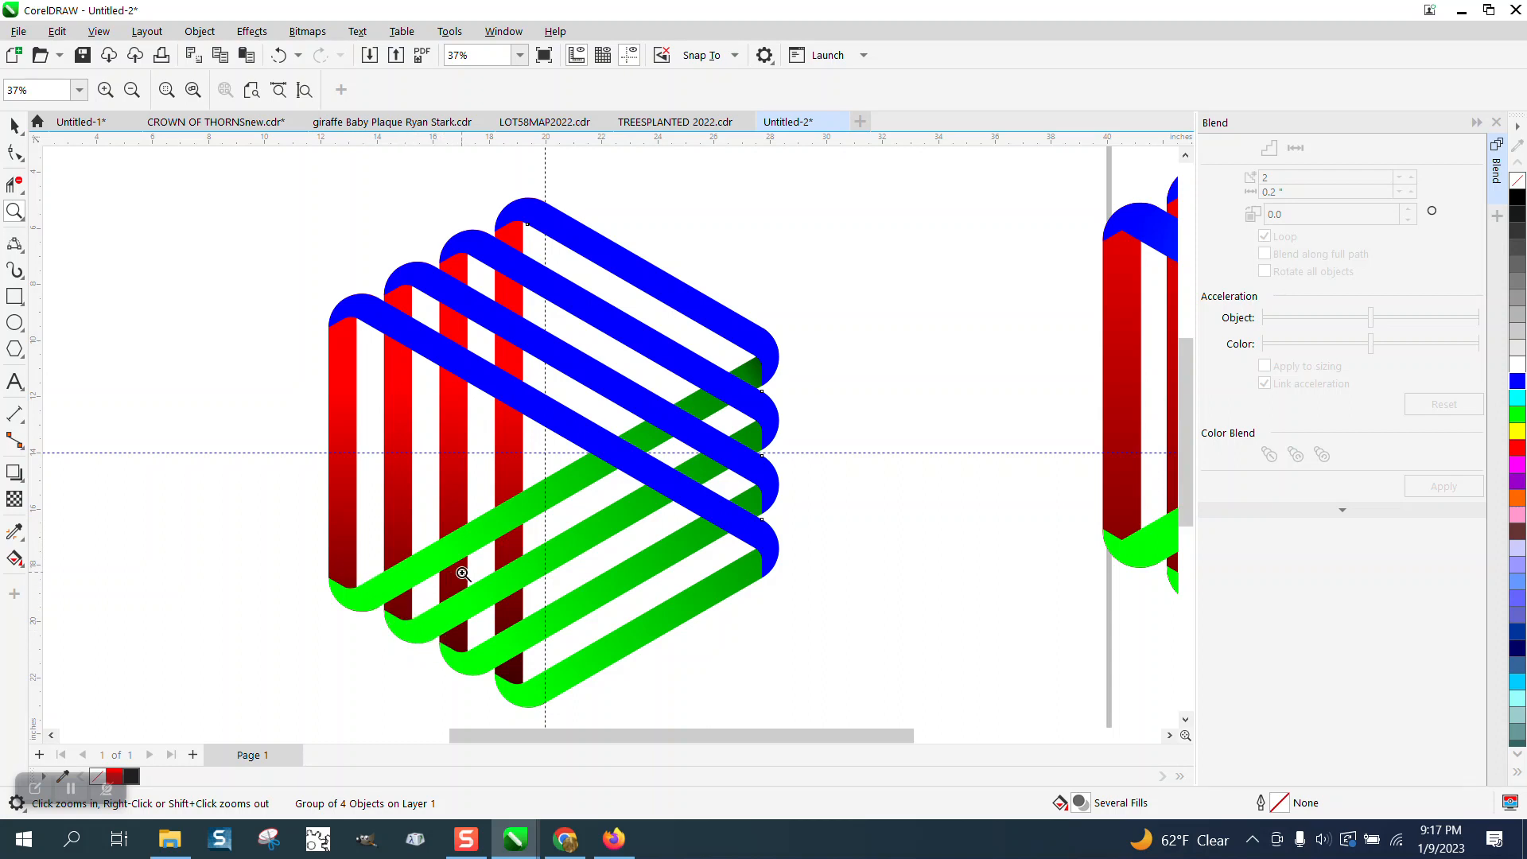
mouse_move(514, 305)
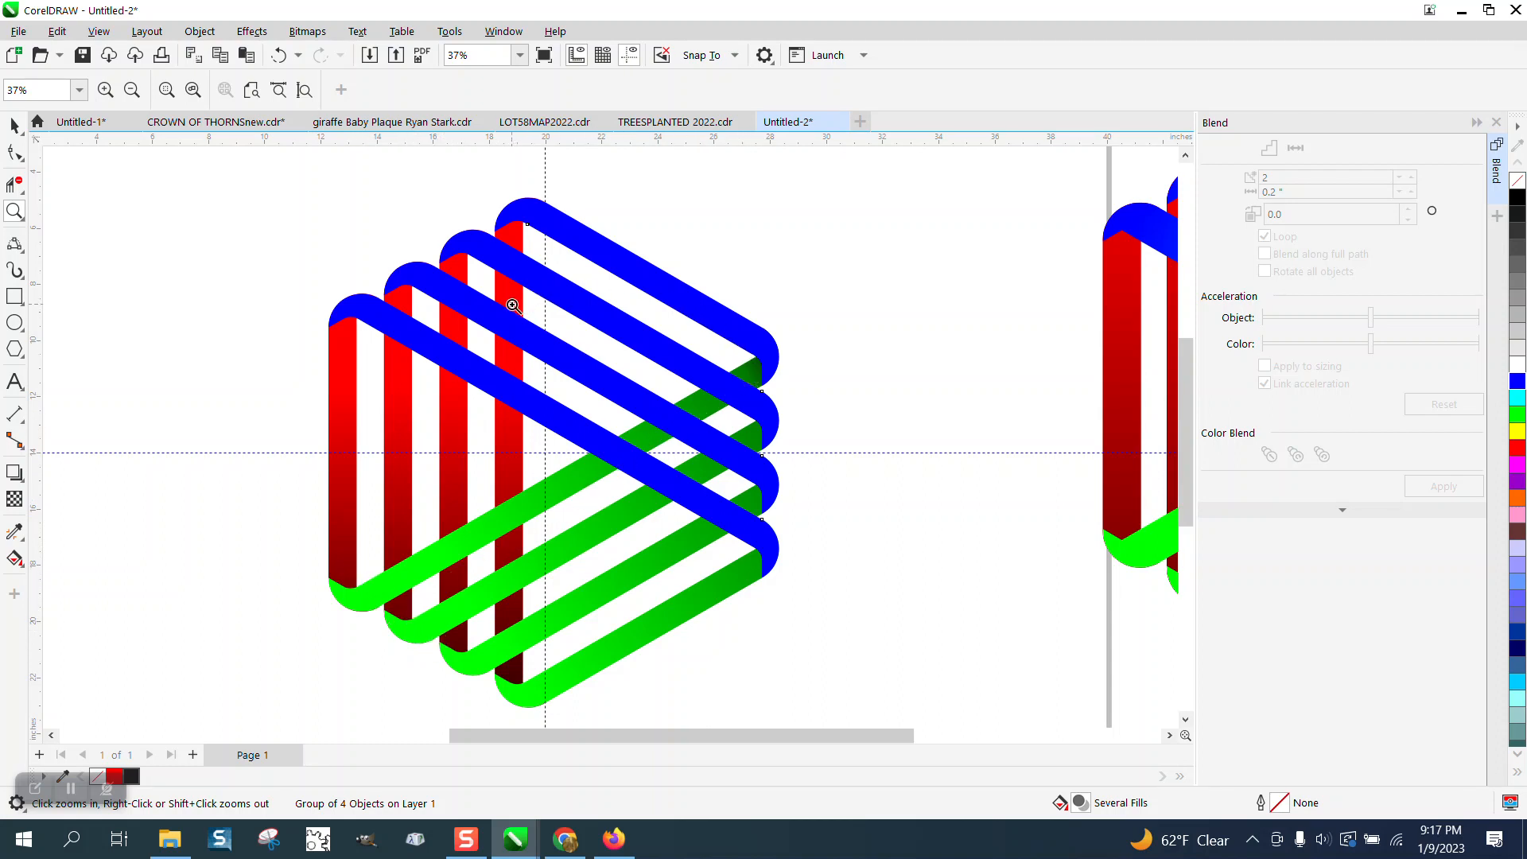
left_click(513, 305)
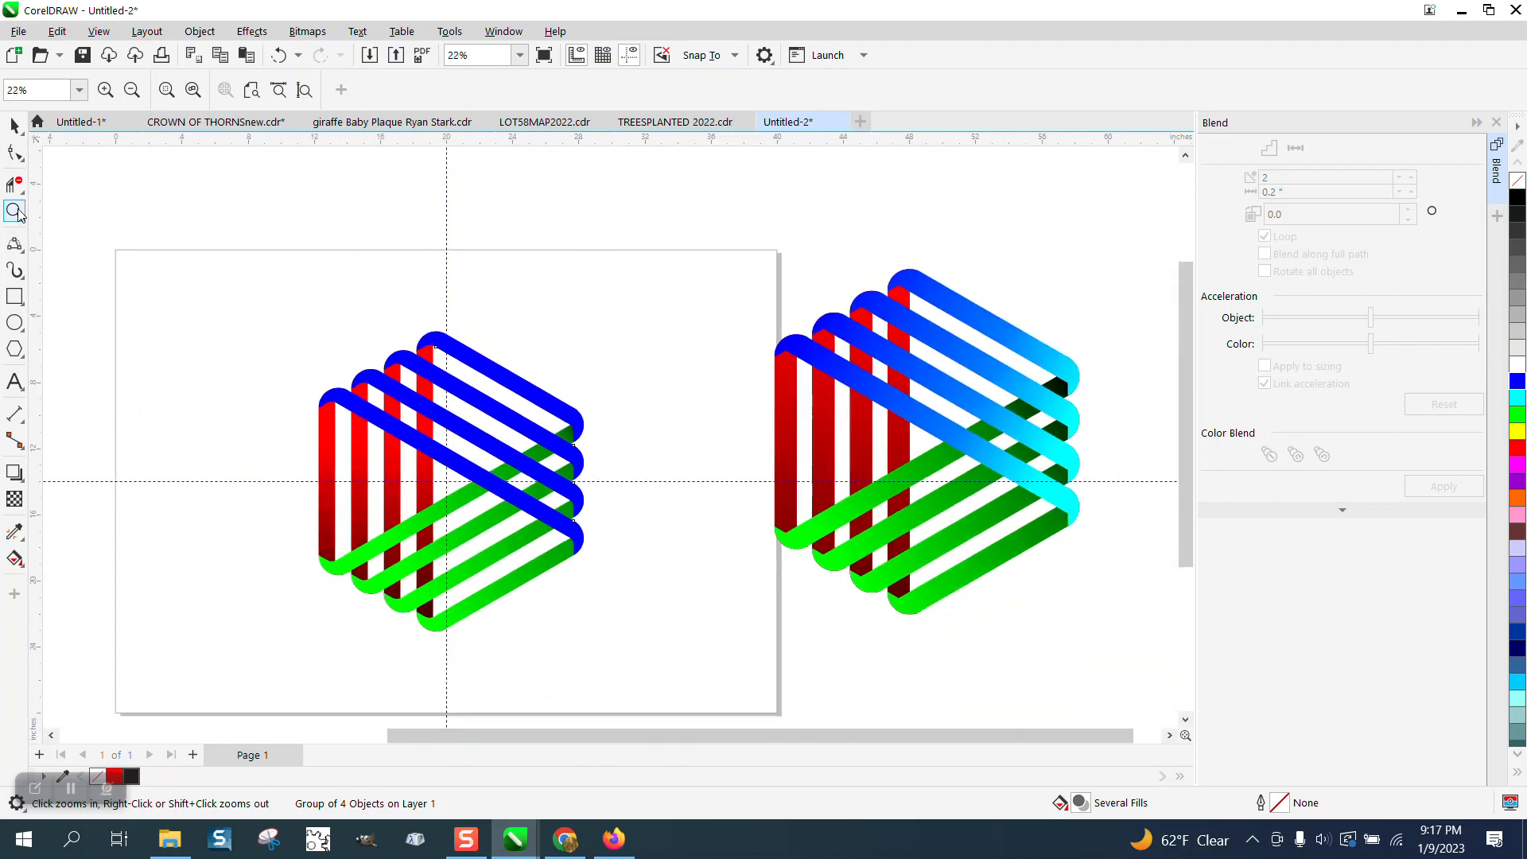
left_click(460, 462)
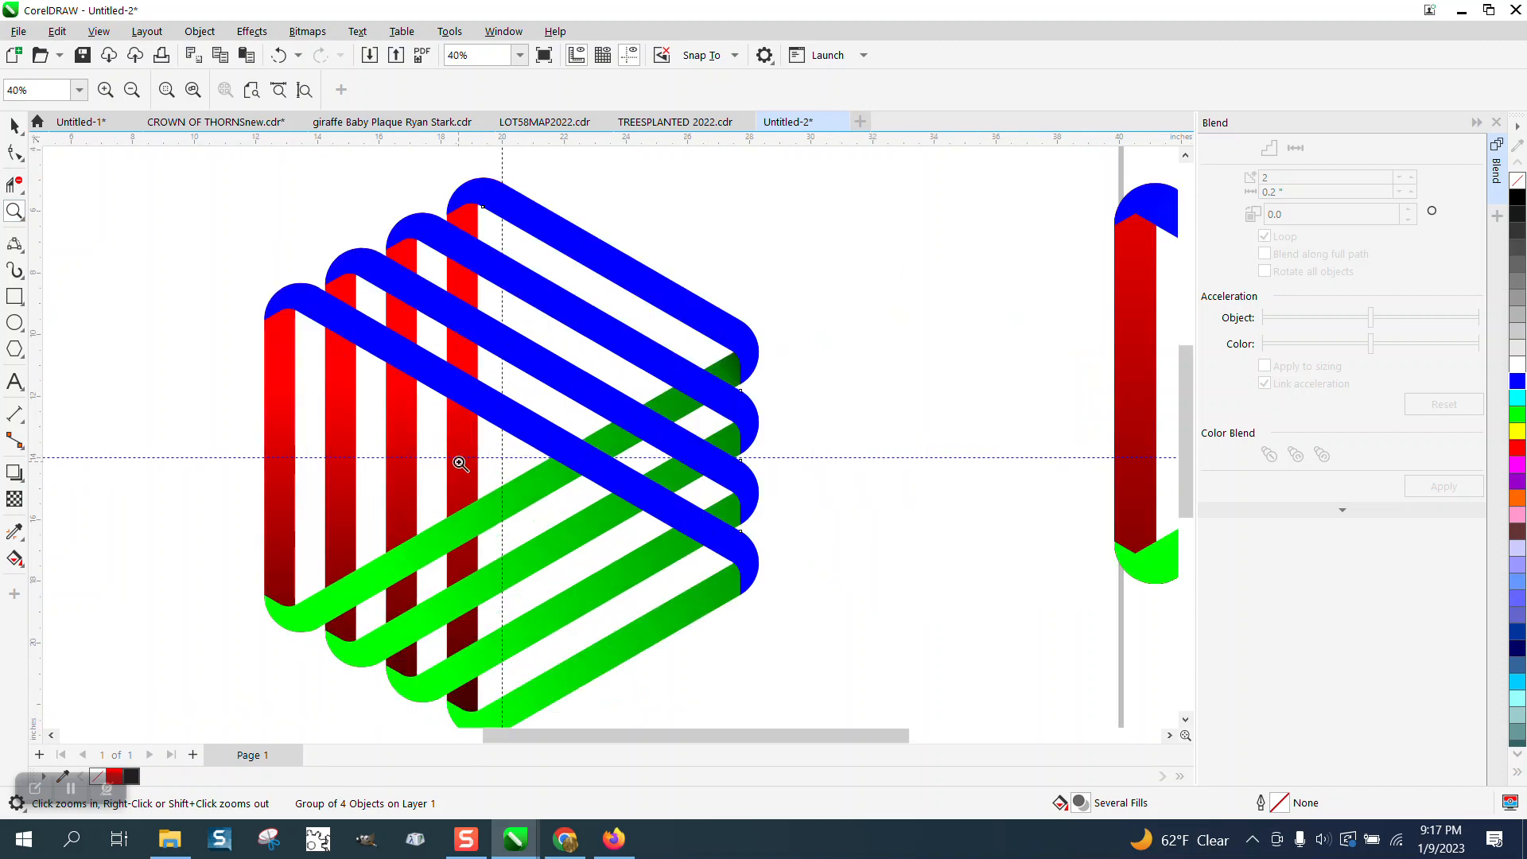
right_click(460, 463)
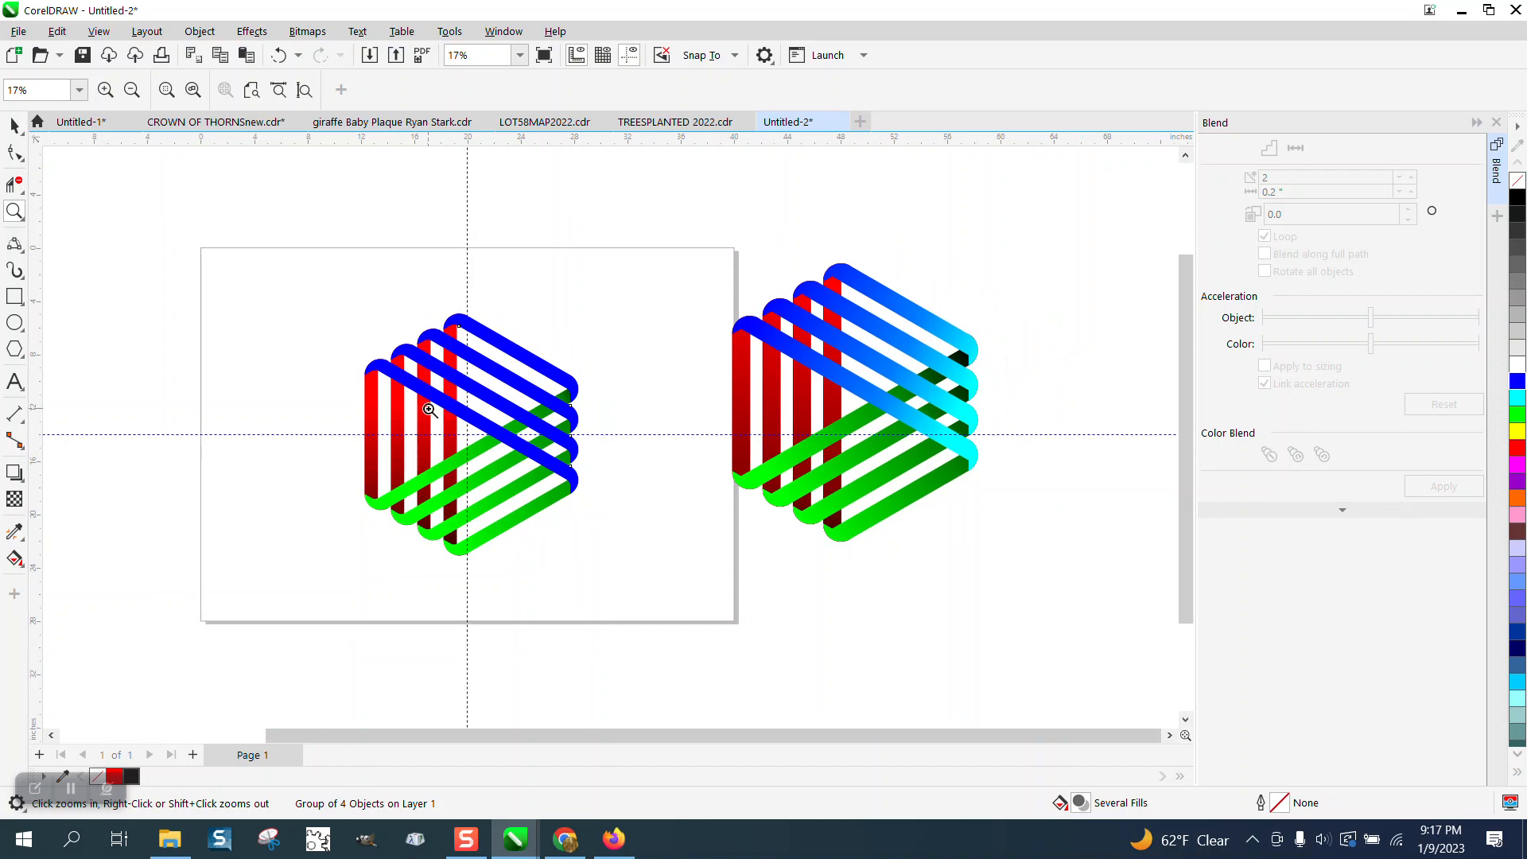
left_click(429, 411)
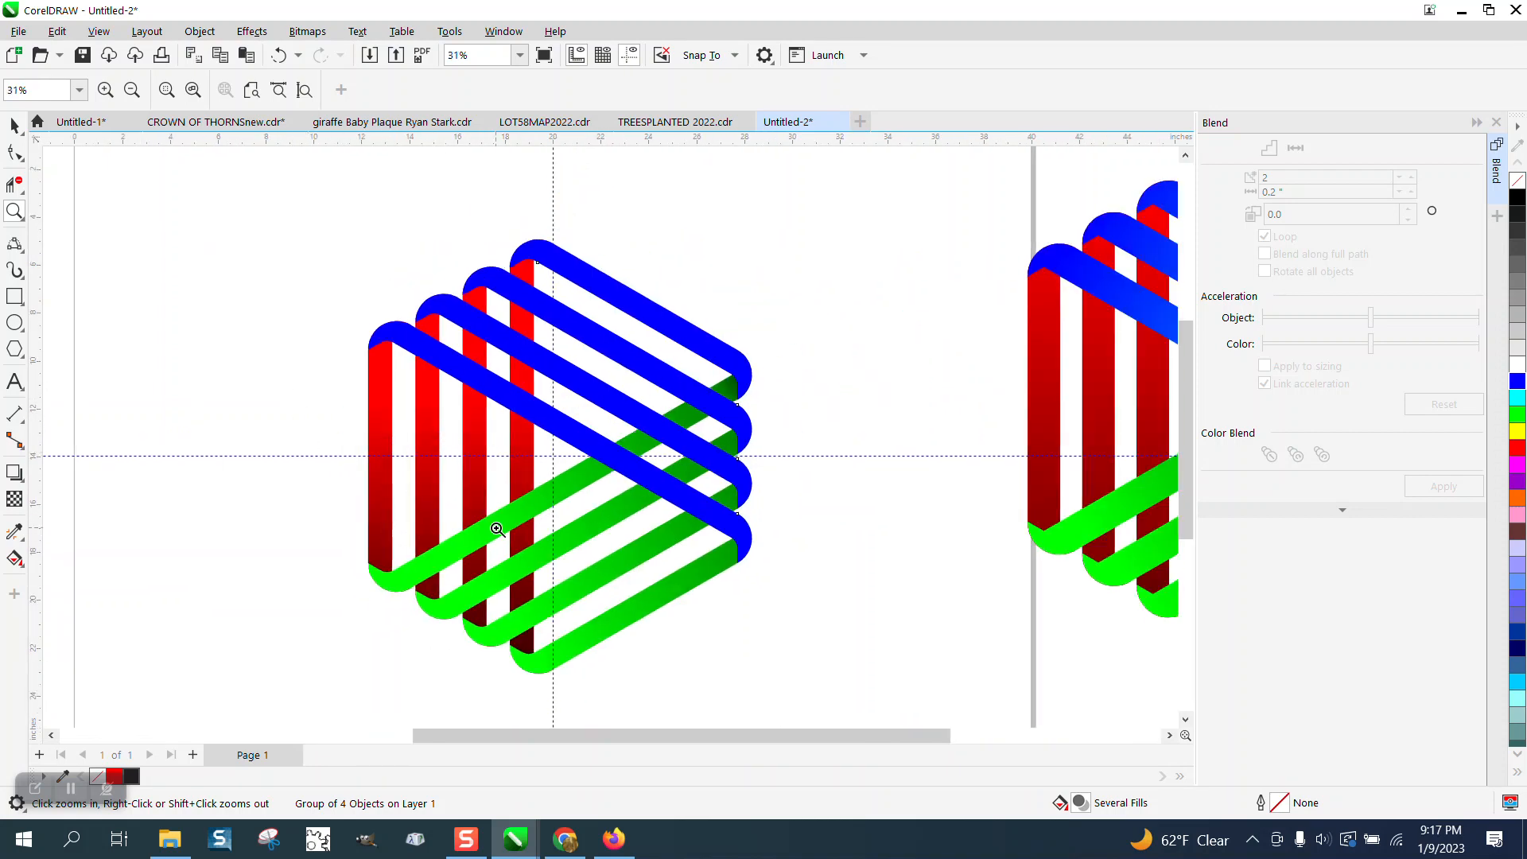
mouse_move(614, 516)
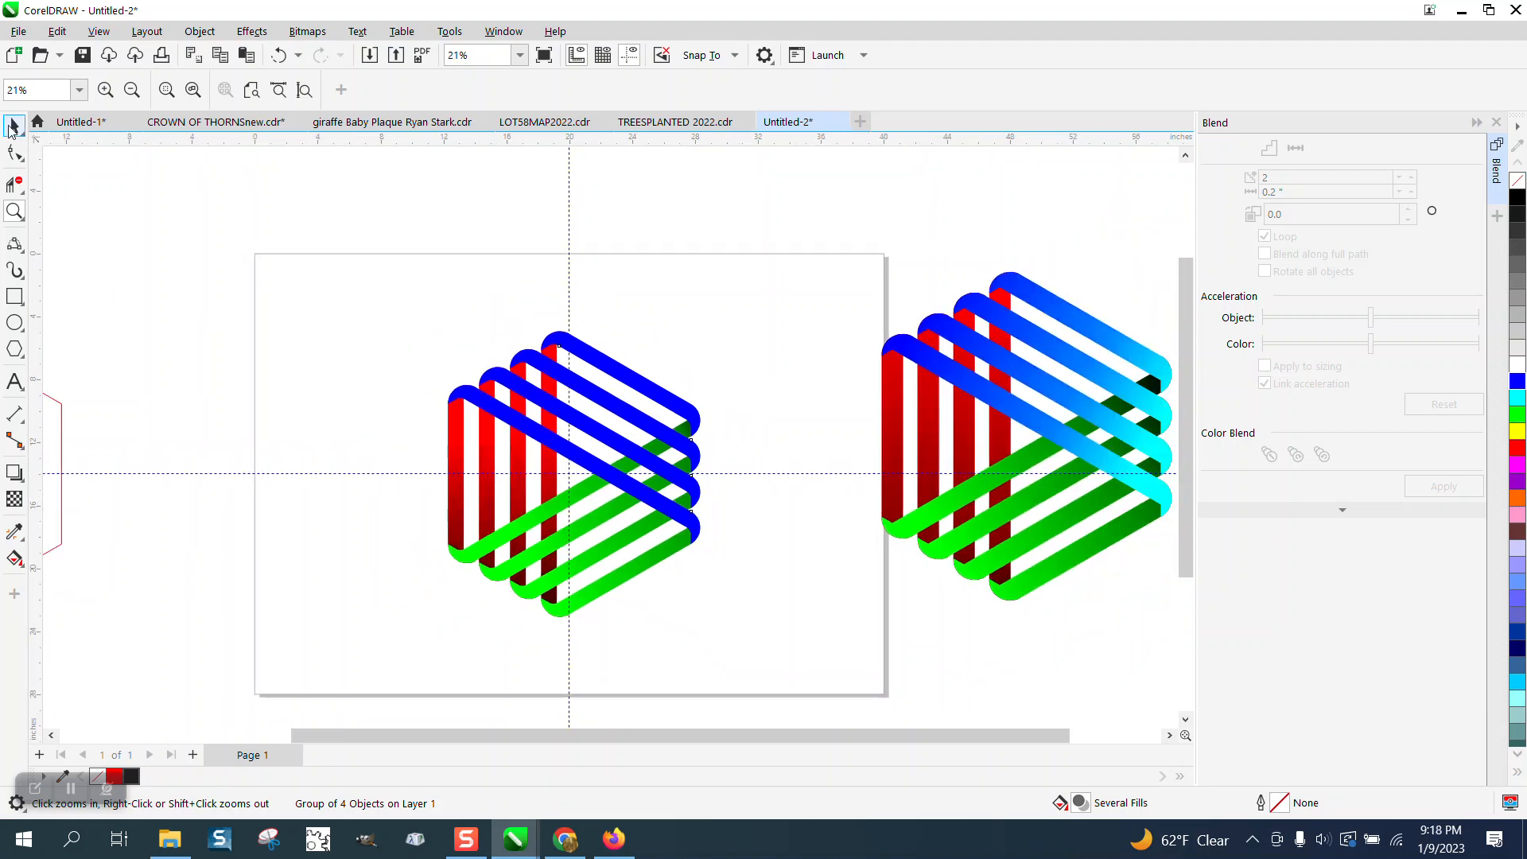
left_click(633, 570)
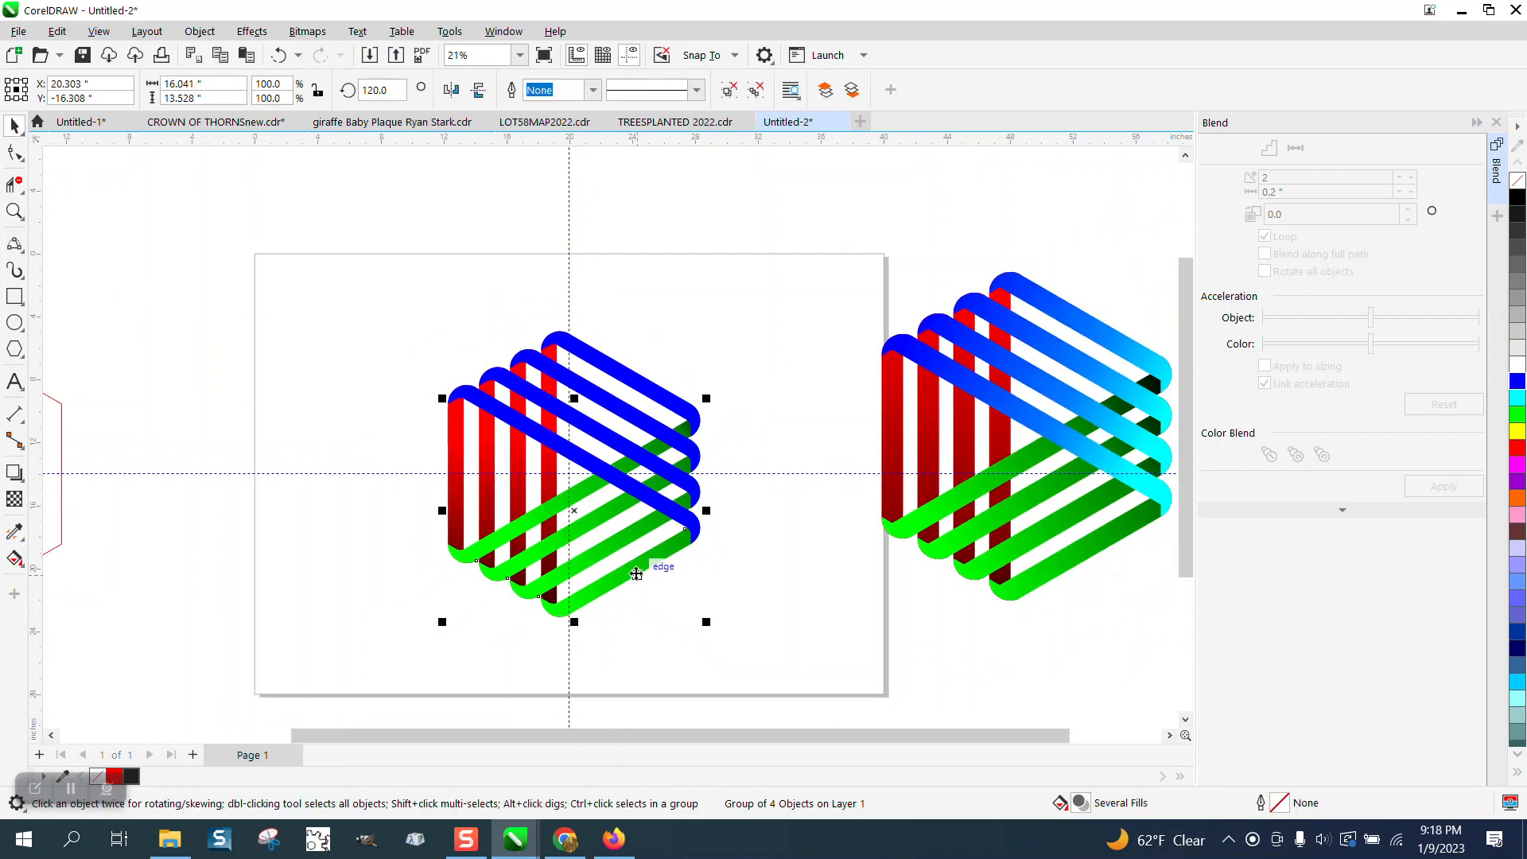
Step: Select the tricolour logo group and bring its strips To Front of Page so green passes over blue
left_click(199, 32)
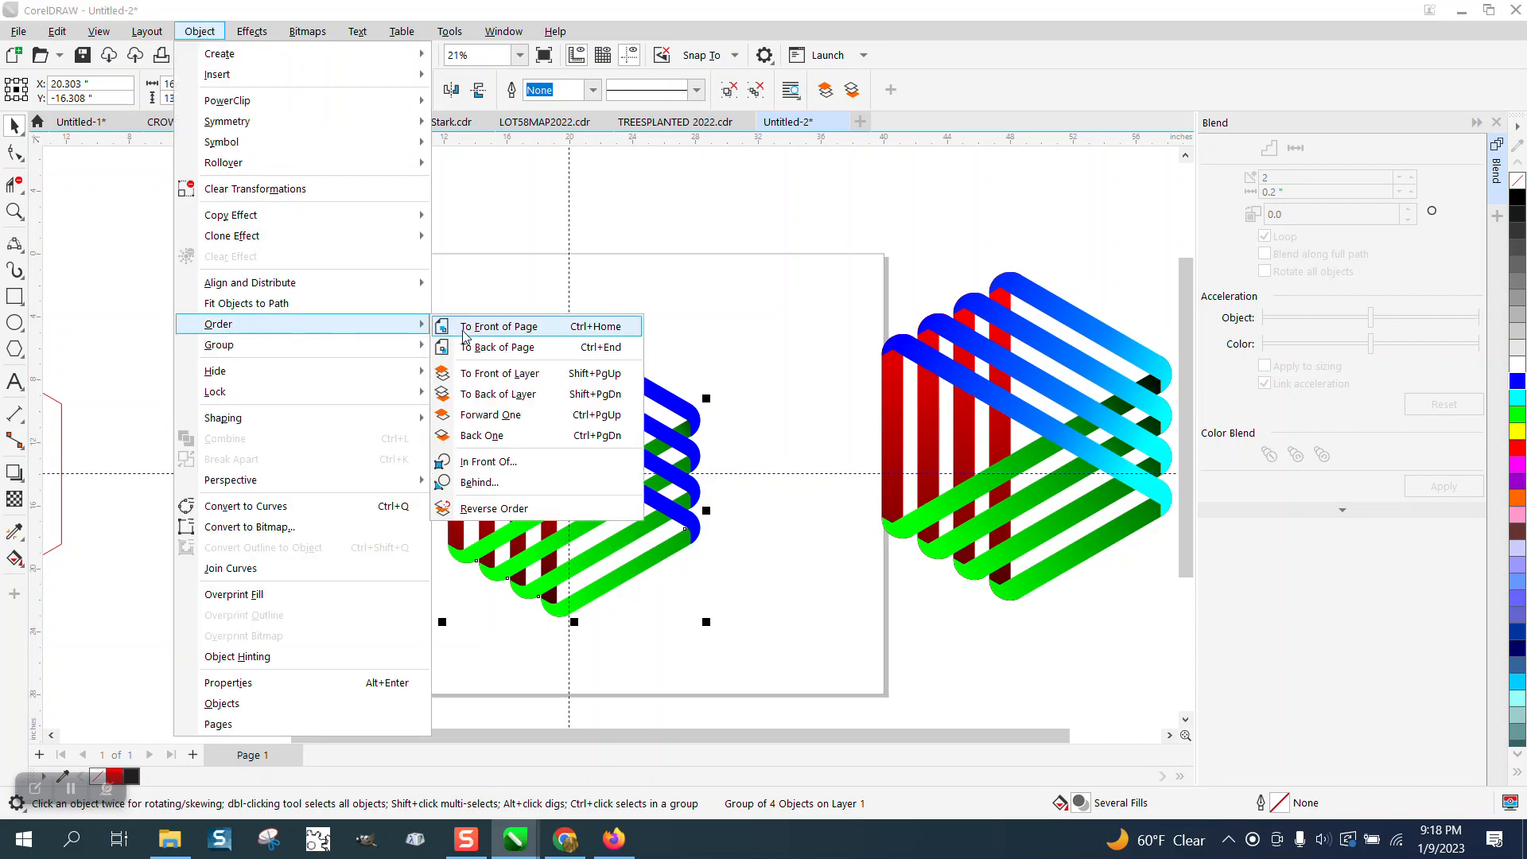
left_click(498, 324)
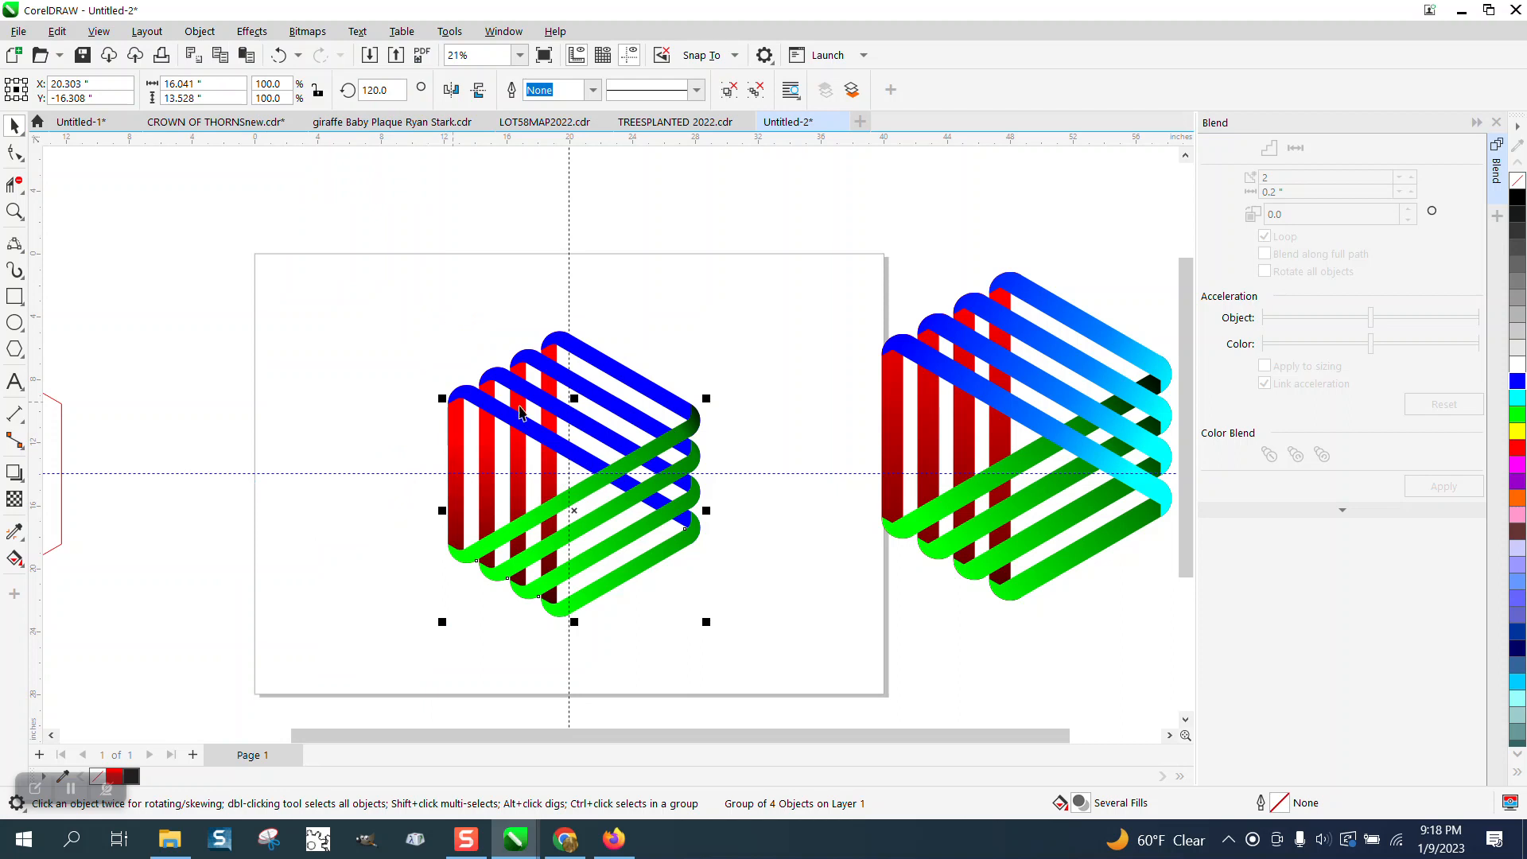
mouse_move(706, 468)
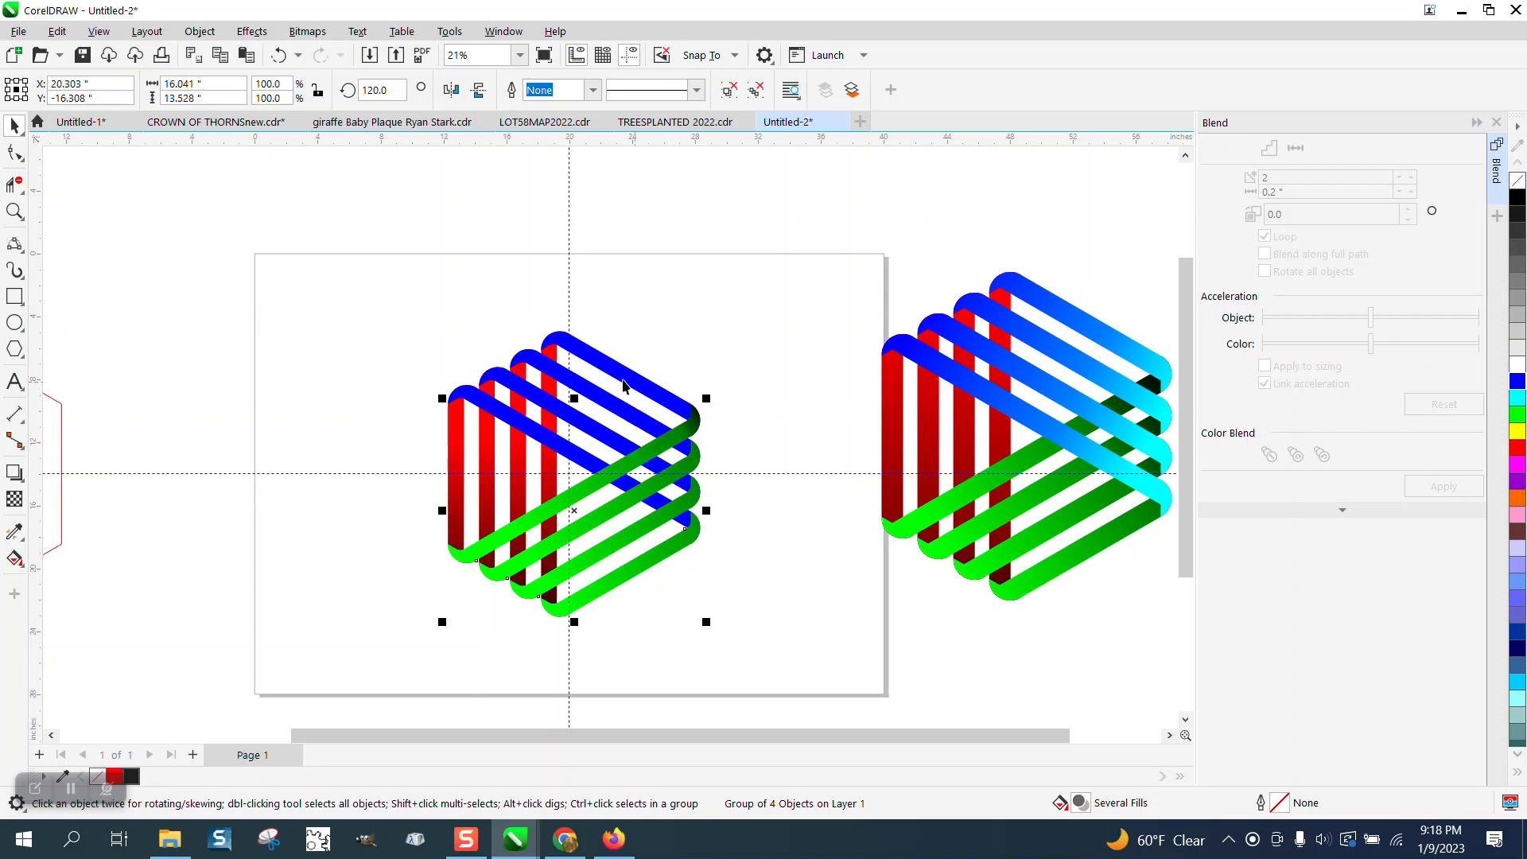
mouse_move(560, 491)
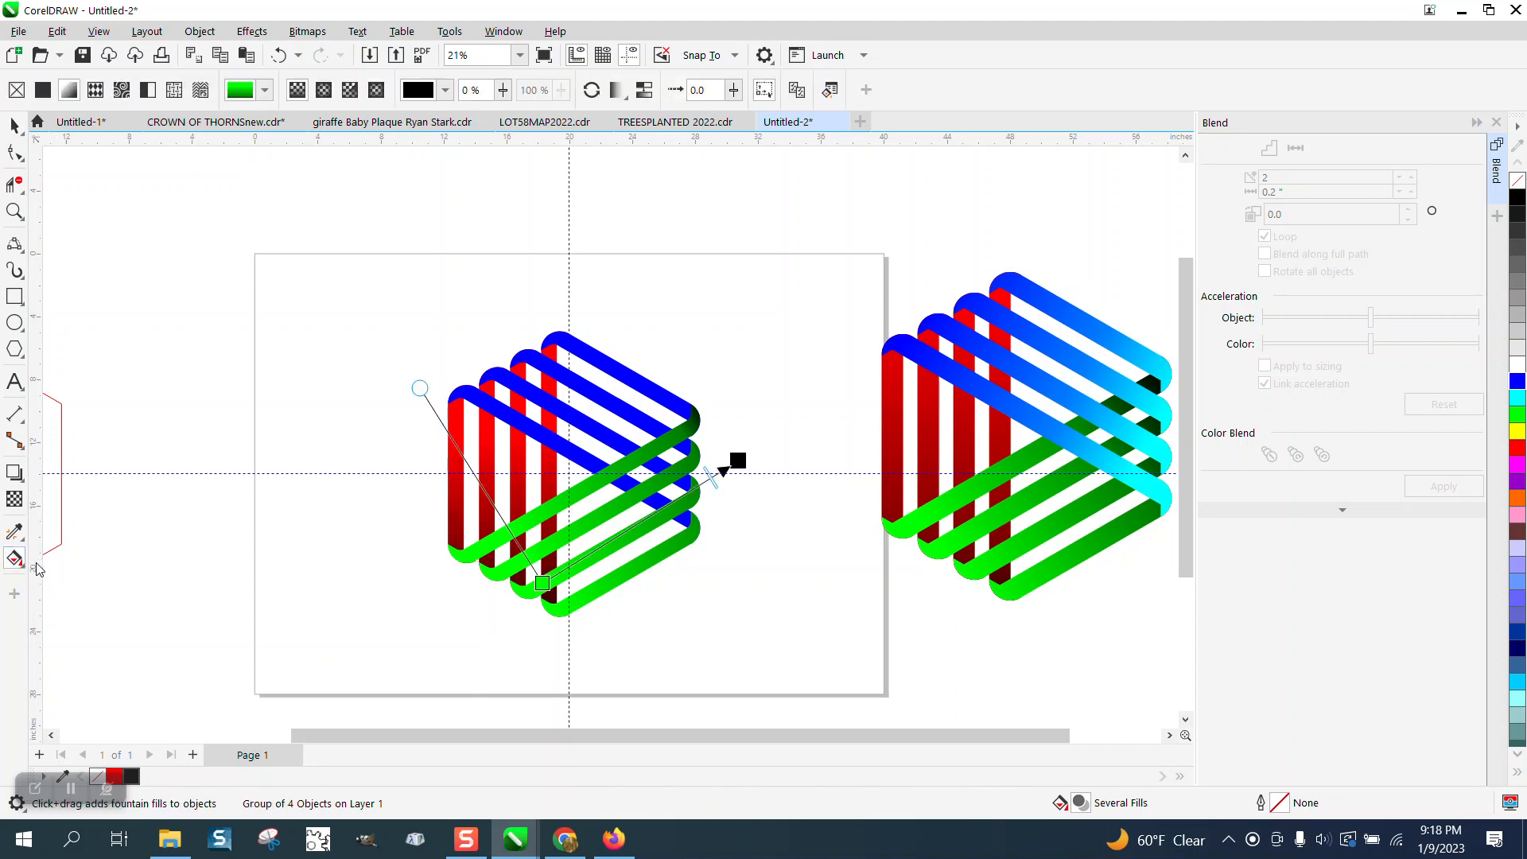
mouse_move(653, 560)
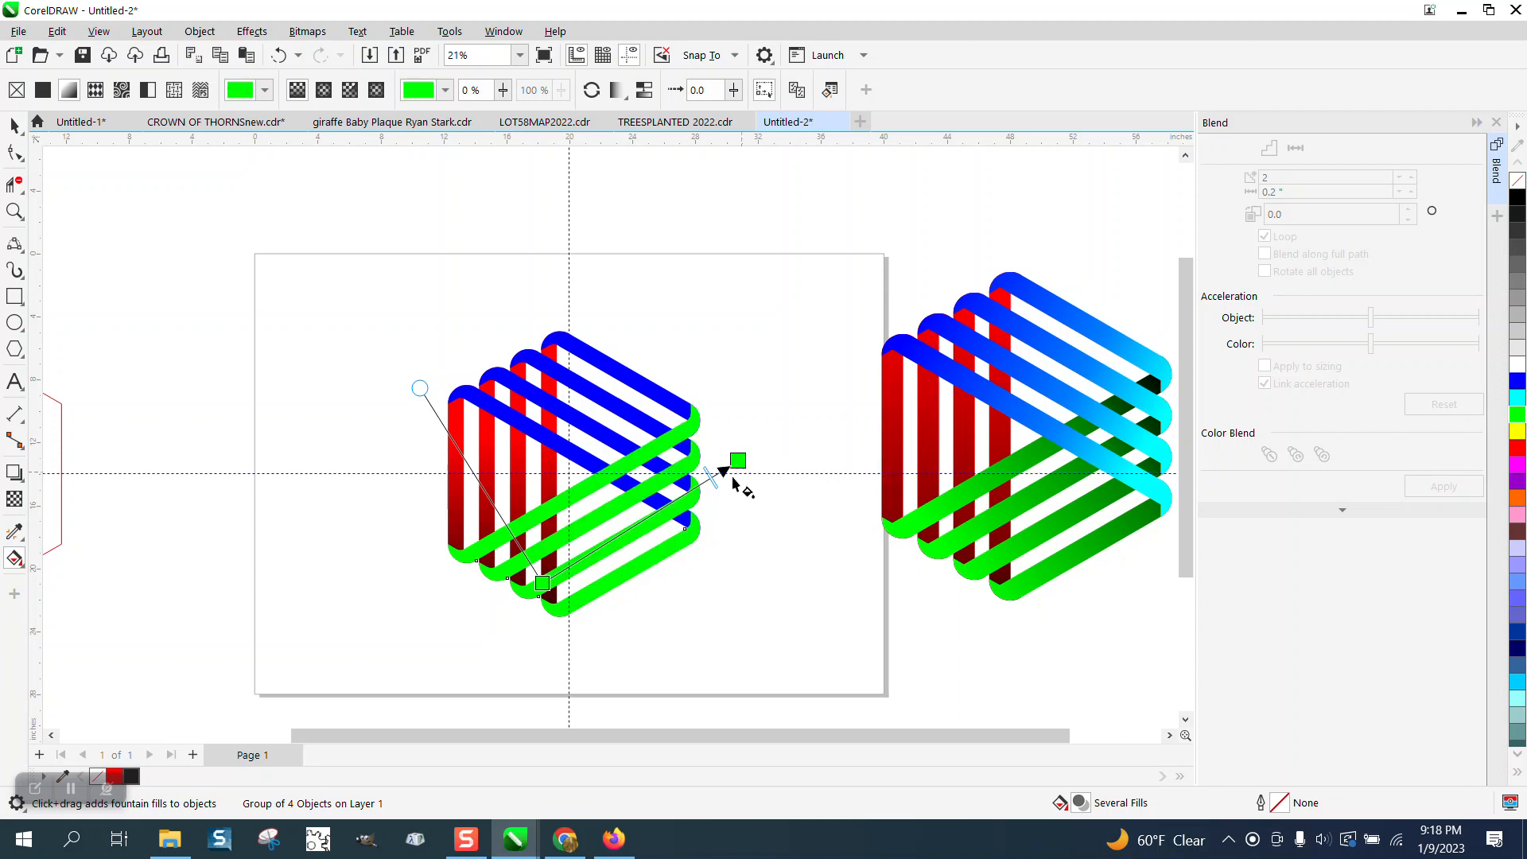
mouse_move(652, 409)
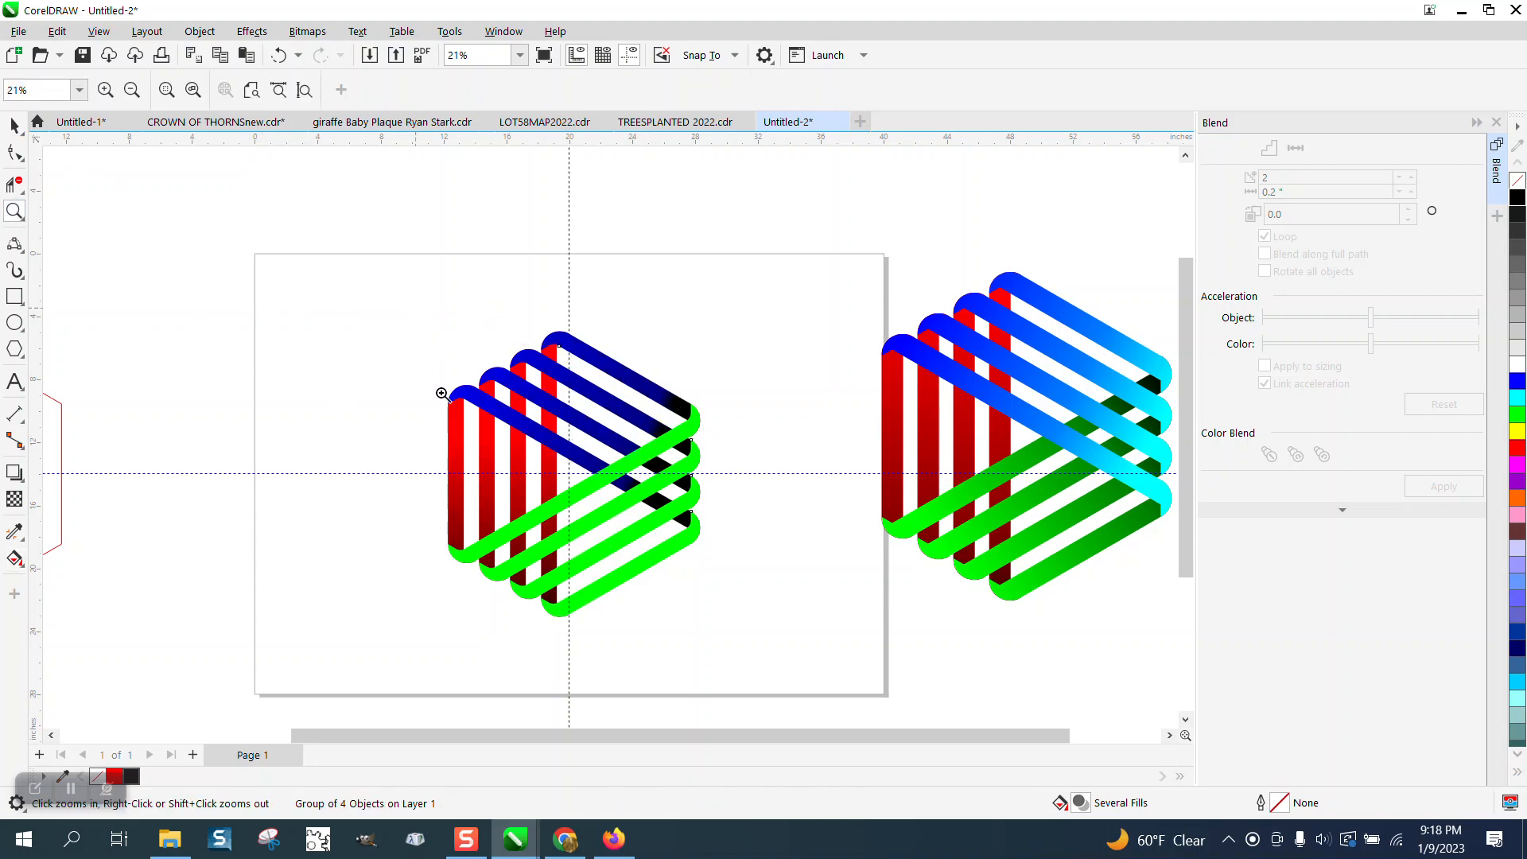
Step: Zoom in on the recoloured logo to check the green and black-faded blue strips
left_click(444, 393)
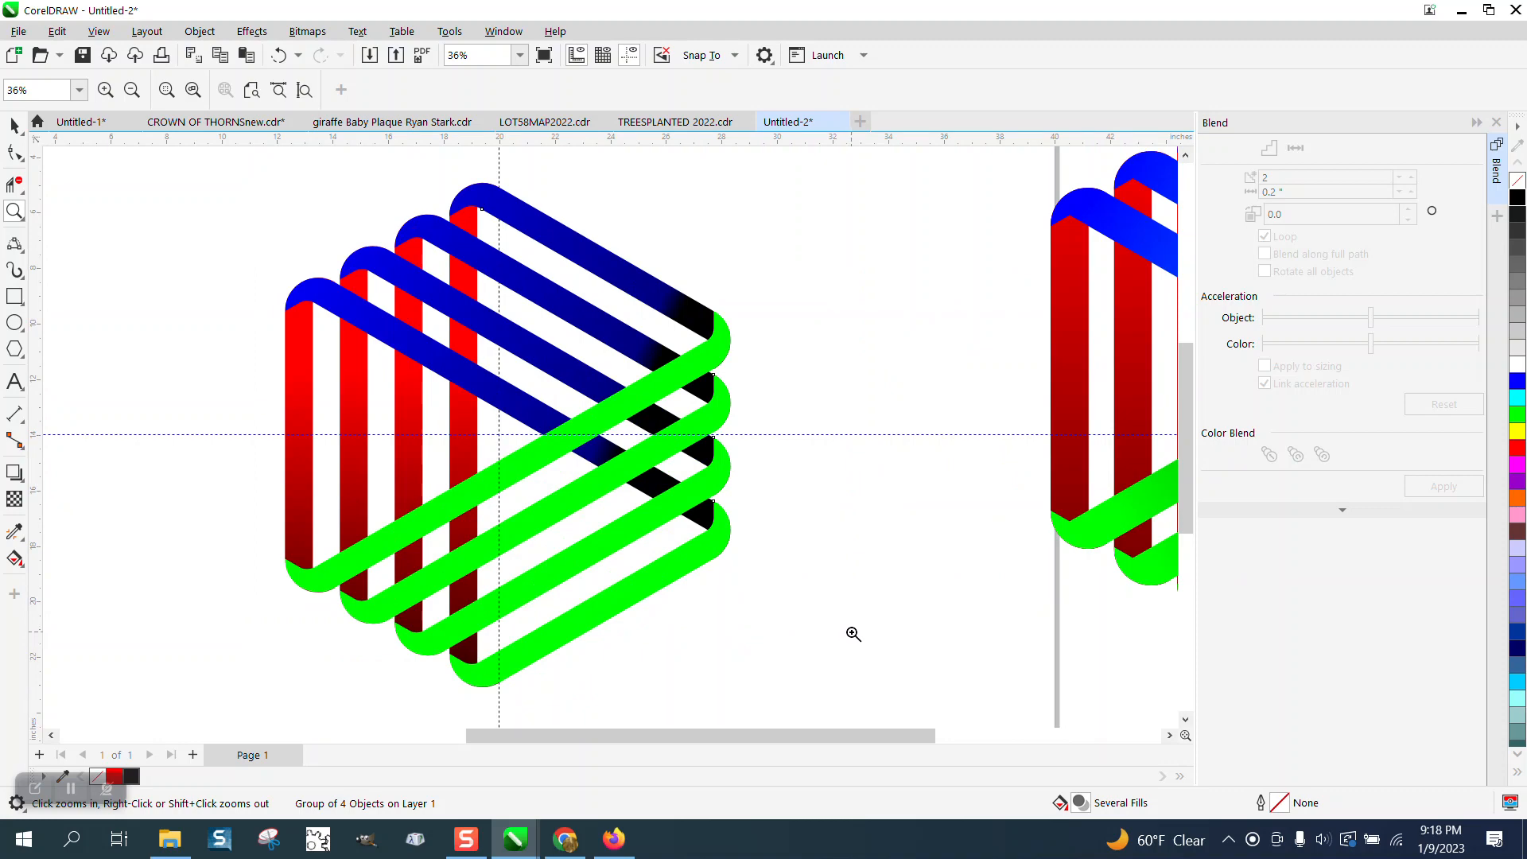